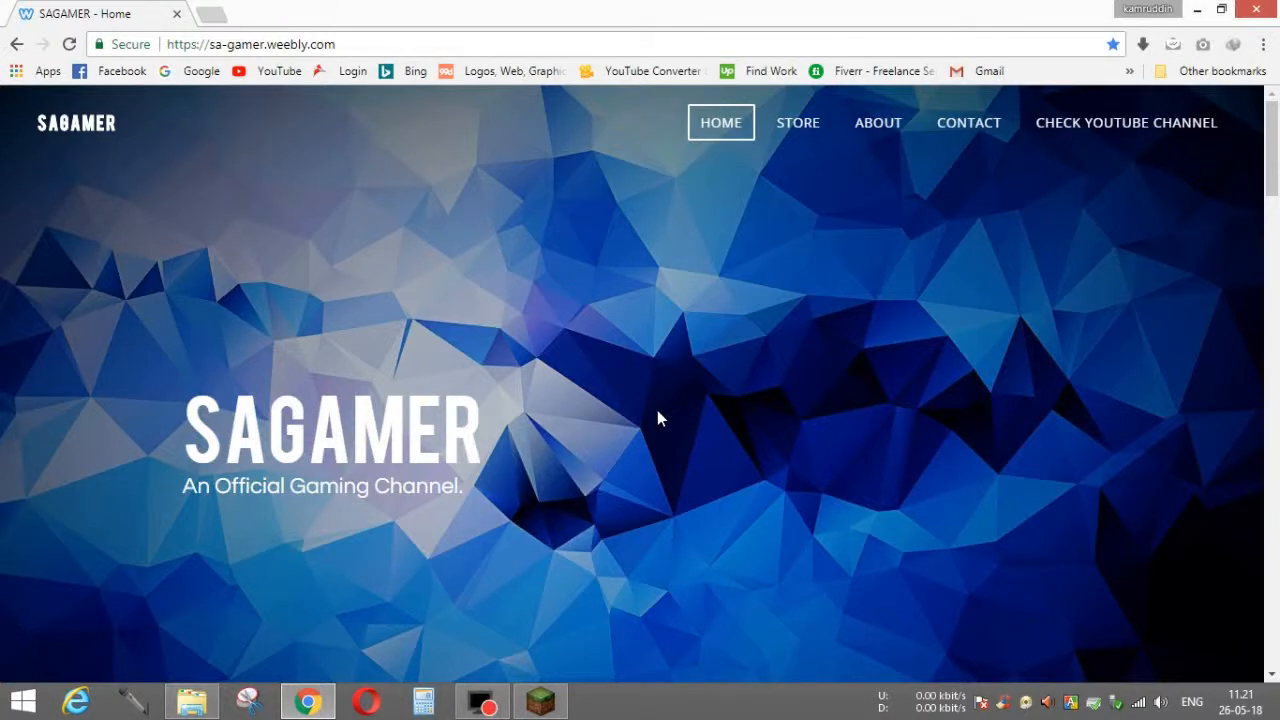
mouse_move(548, 544)
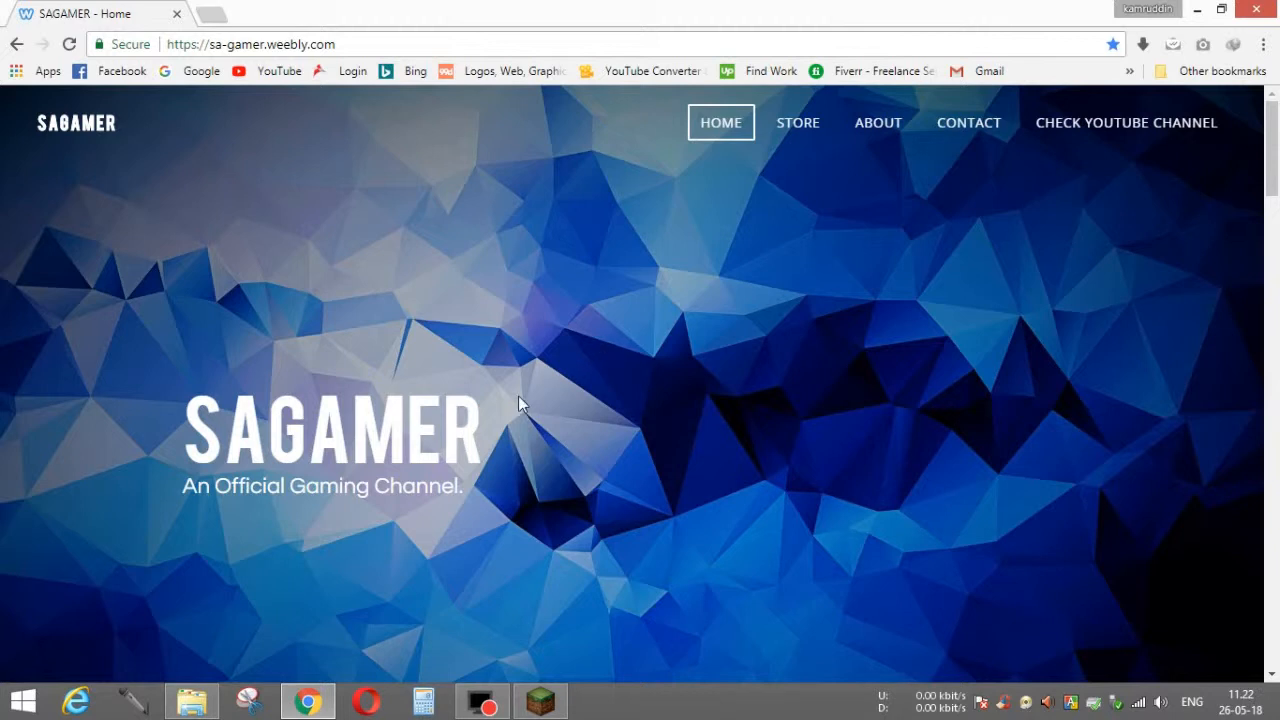
mouse_move(384, 204)
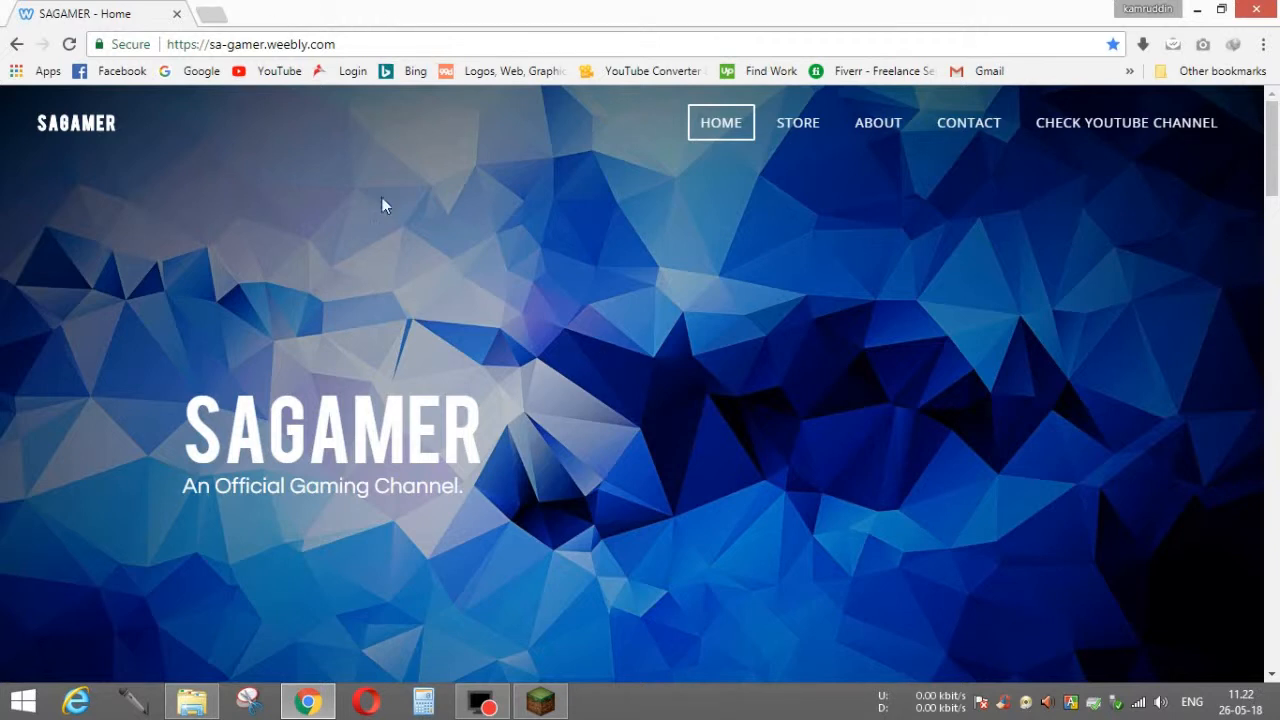
mouse_move(572, 556)
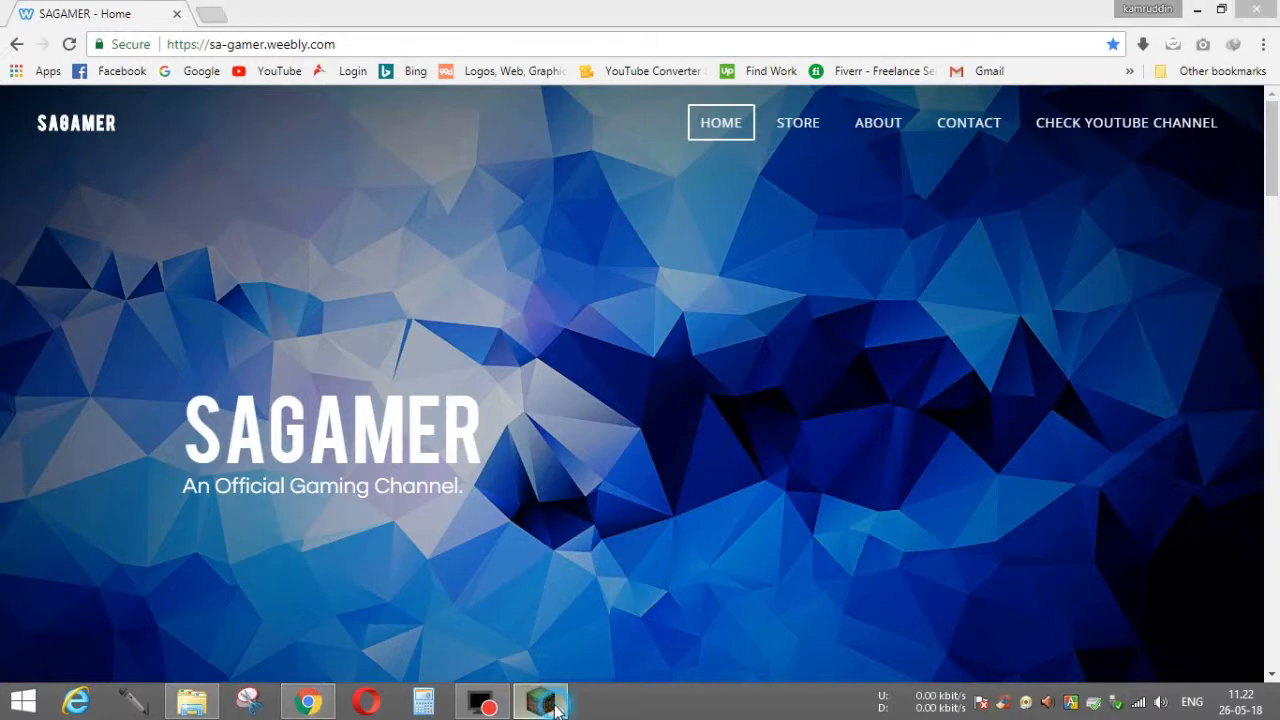
Launch TLauncher from the taskbar to show its news feed and account list.
left_click(540, 700)
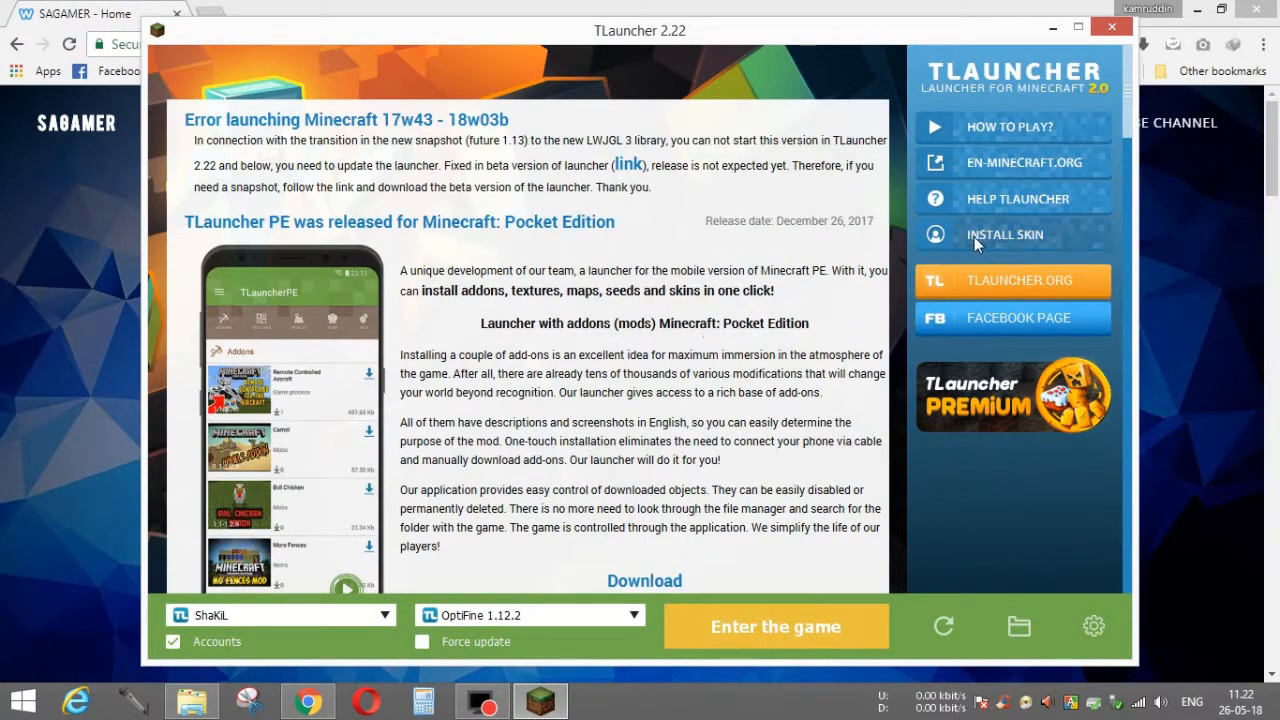
mouse_move(796, 284)
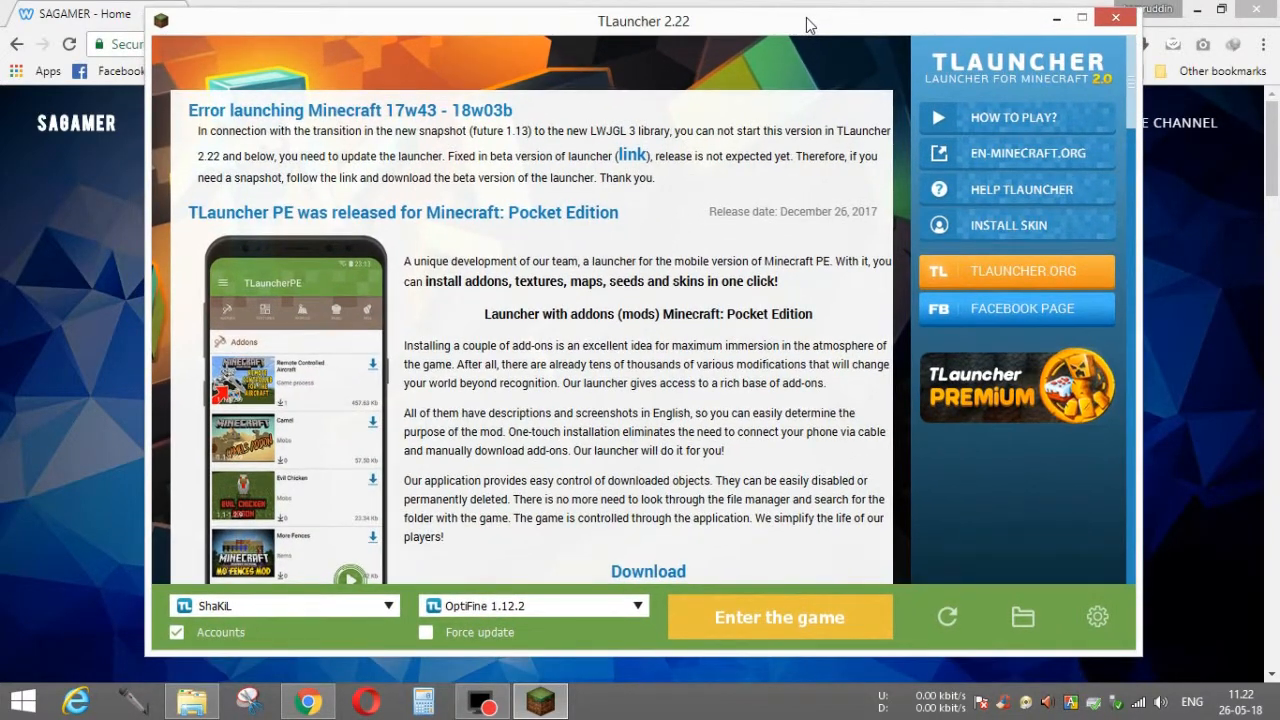
mouse_move(688, 20)
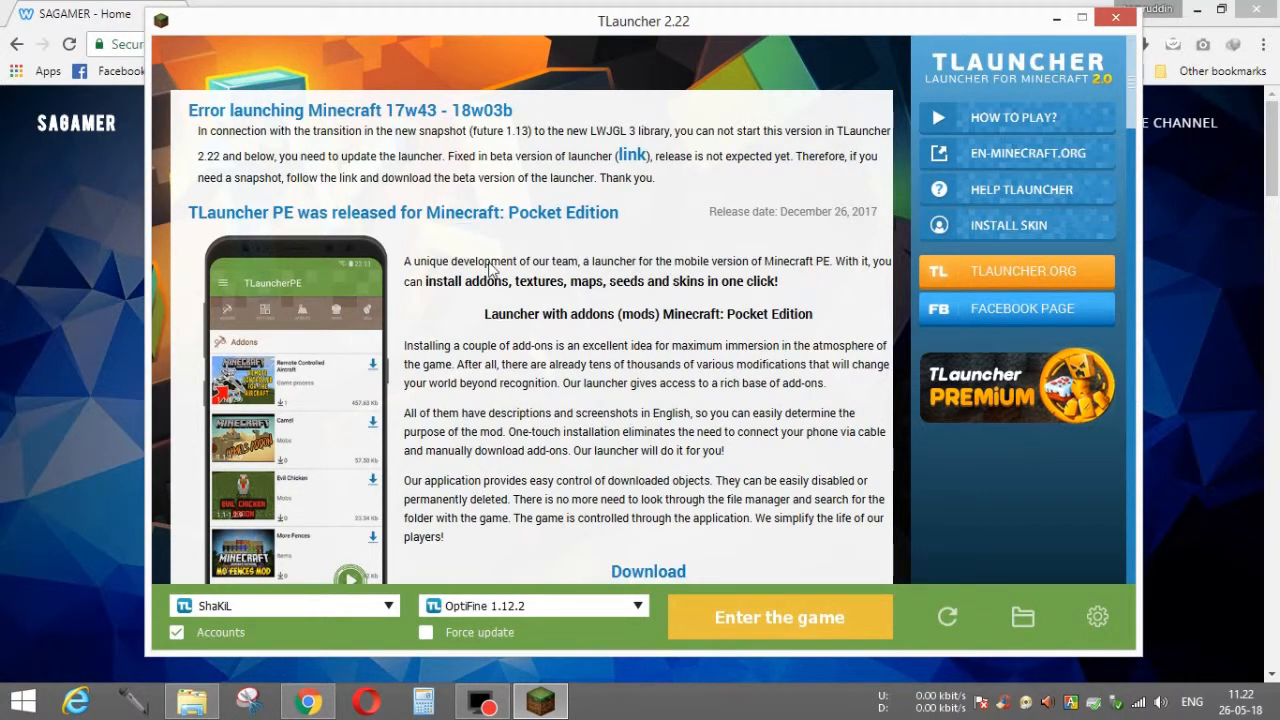
mouse_move(1040, 224)
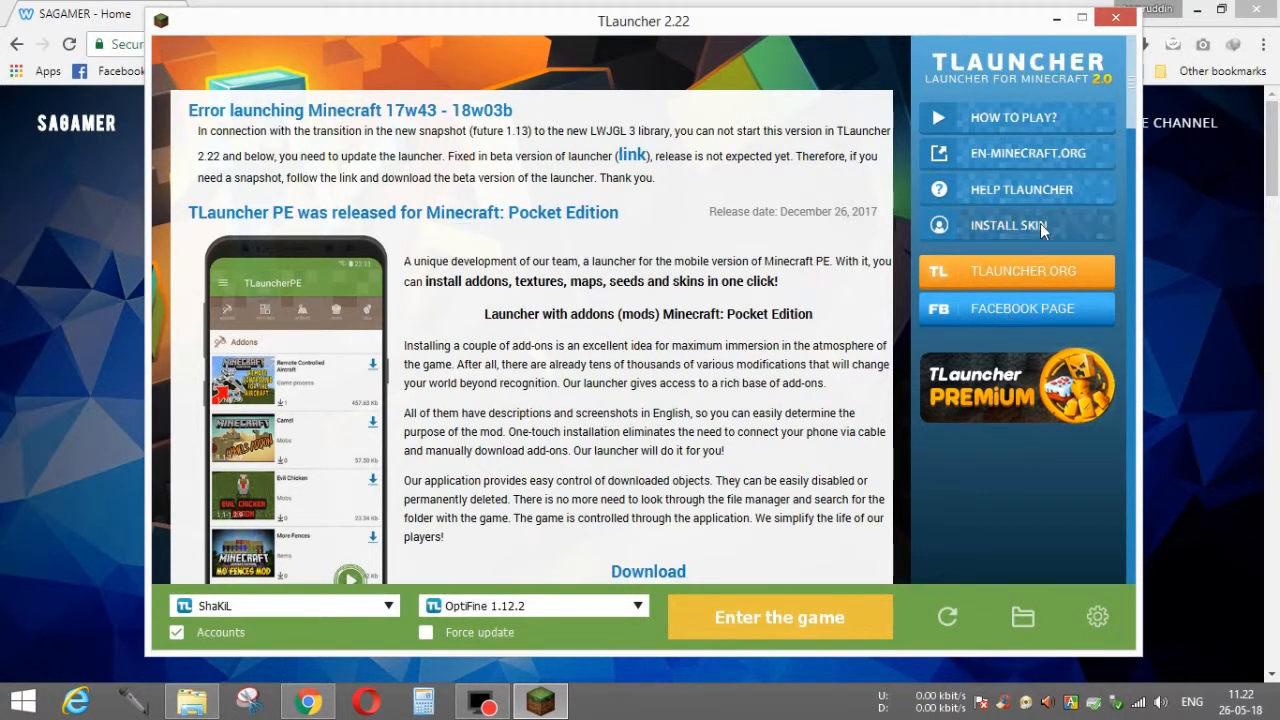
mouse_move(1080, 200)
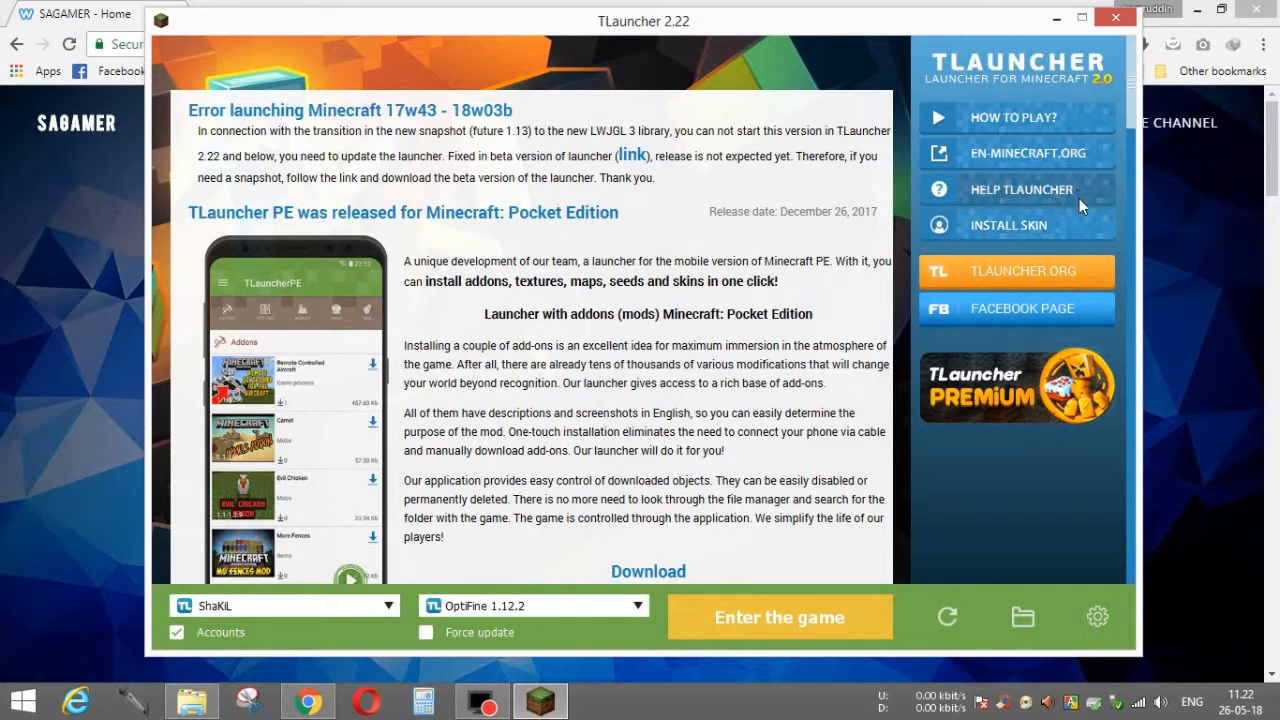
mouse_move(1076, 224)
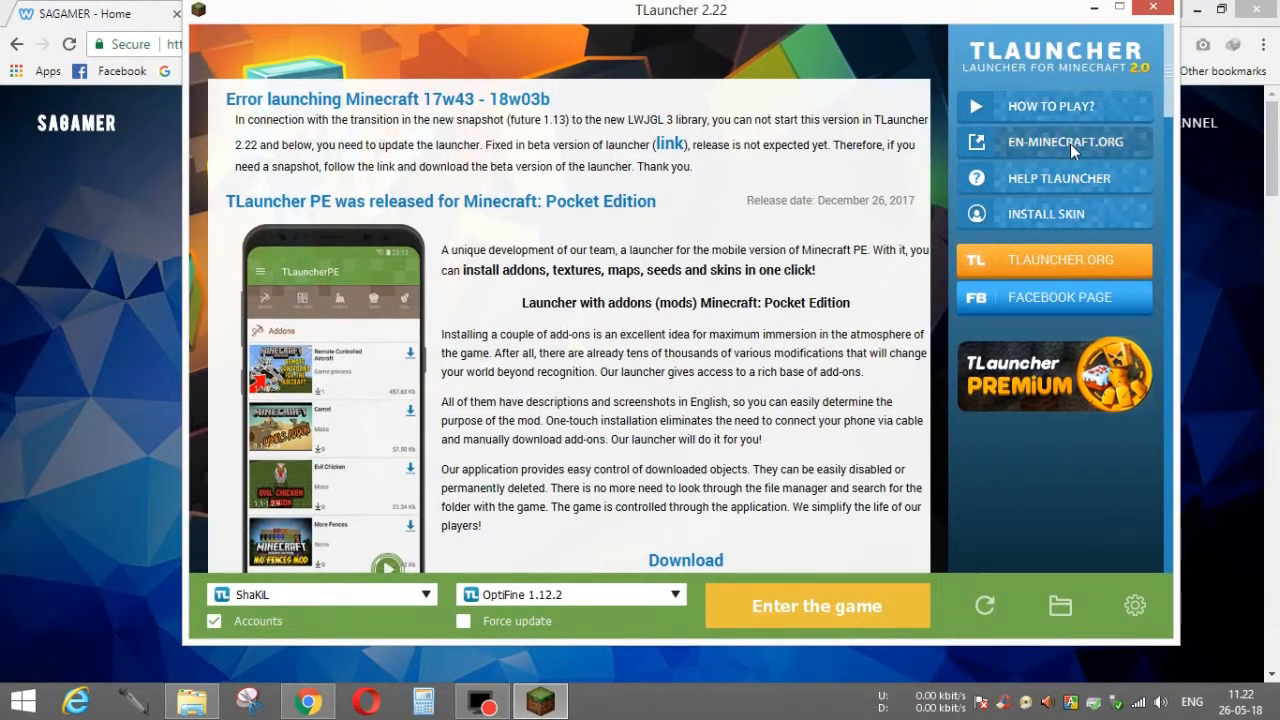
mouse_move(1080, 184)
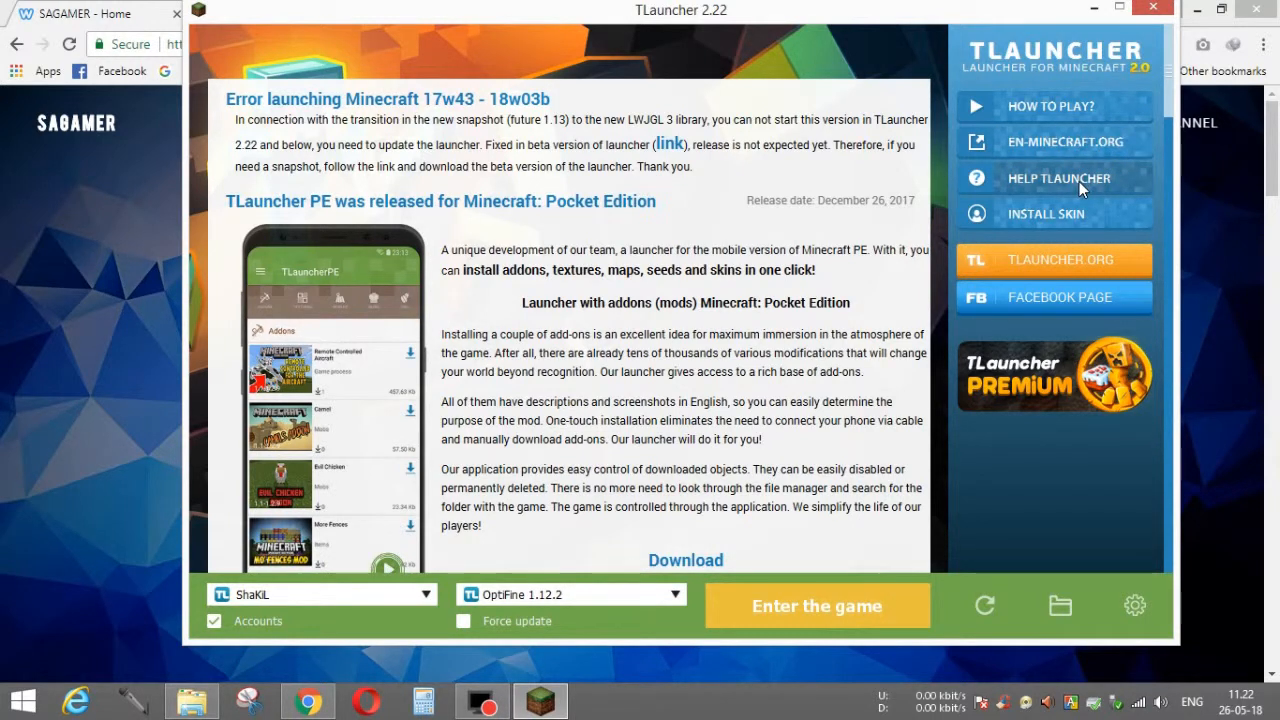
mouse_move(1118, 216)
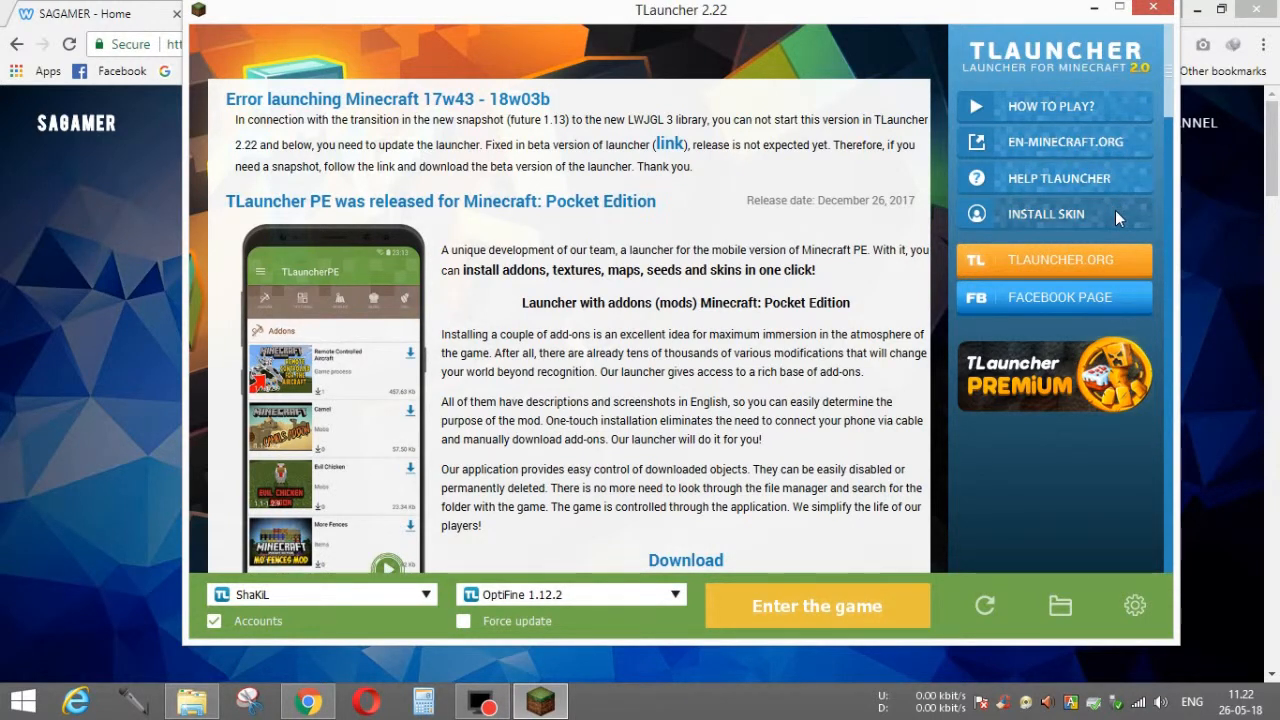
Read through the skin installation guide, highlighting the sentence about the profile after registration.
left_click(1046, 212)
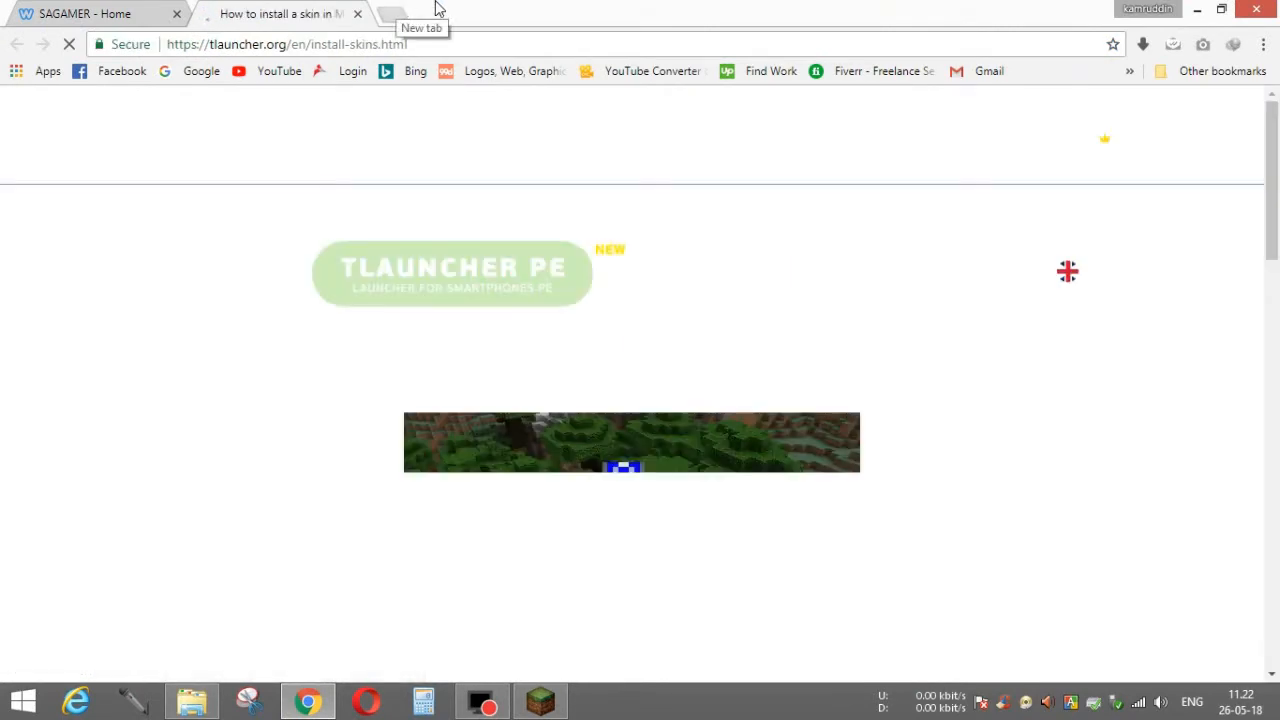
scroll("down", 3)
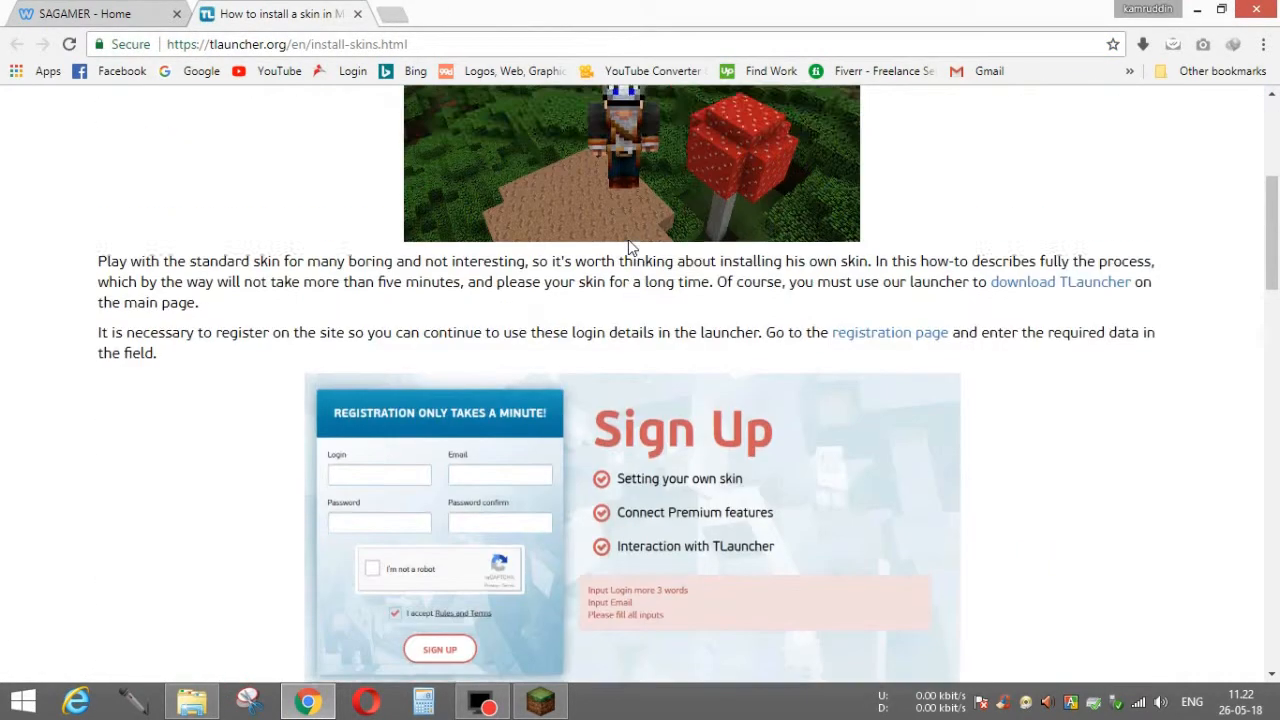
scroll("down", 3)
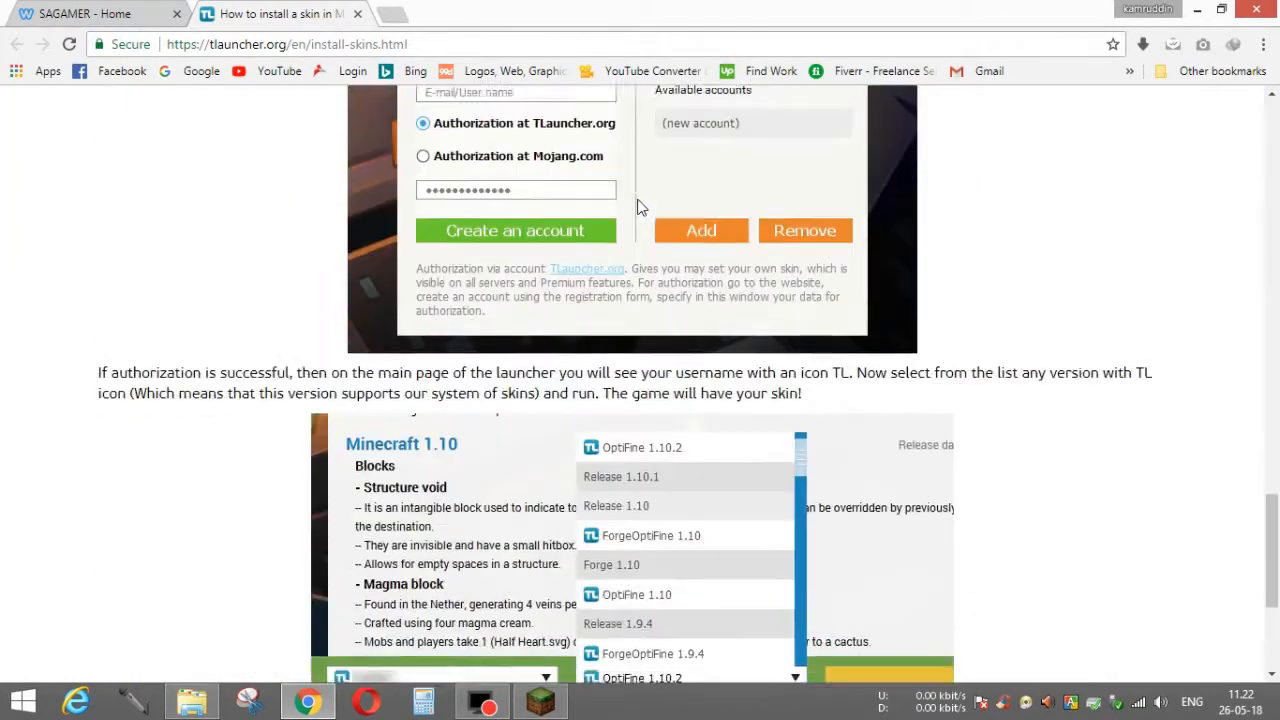
scroll("down", 3)
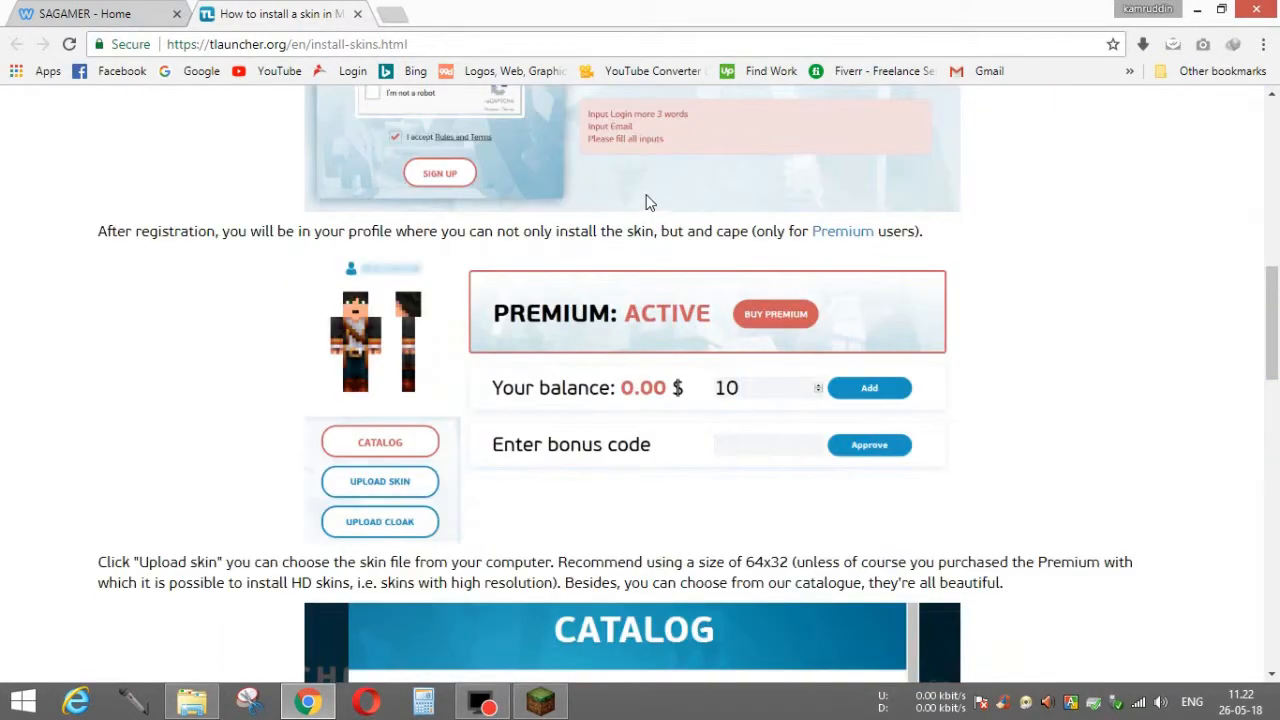
left_click_drag(164, 232, 800, 232)
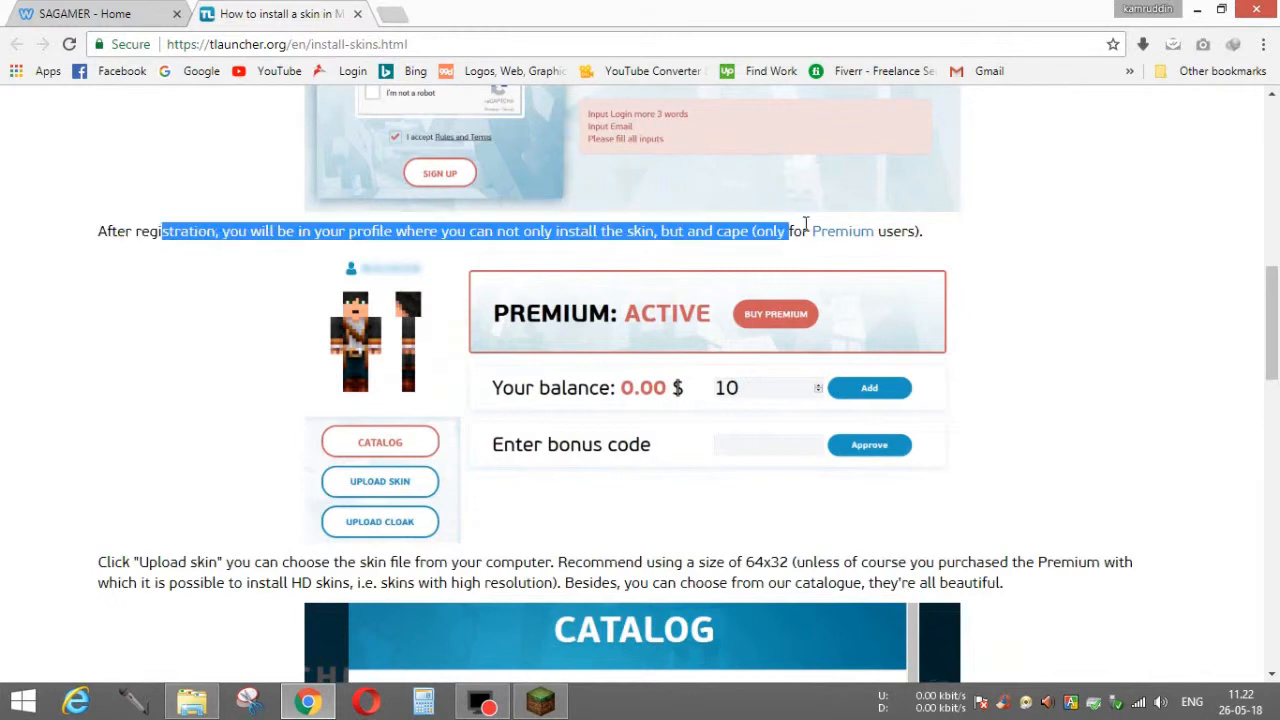
scroll("down", 3)
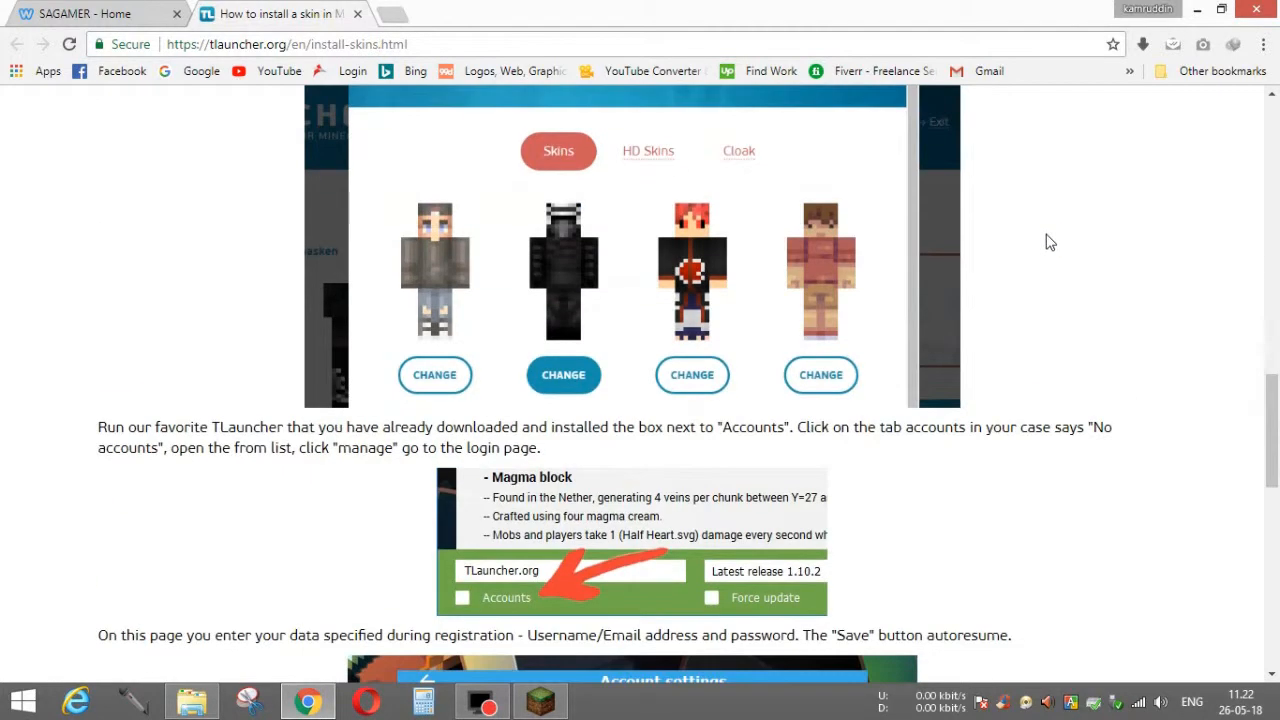
scroll("up", 3)
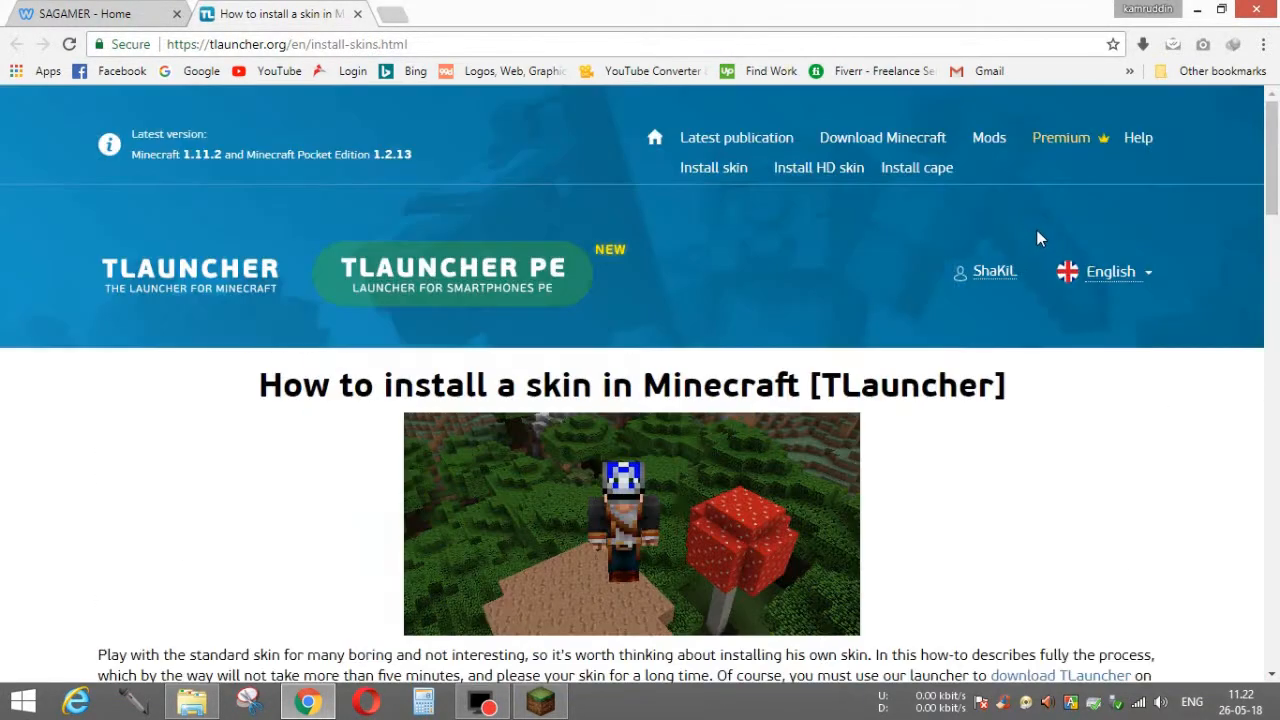
mouse_move(994, 272)
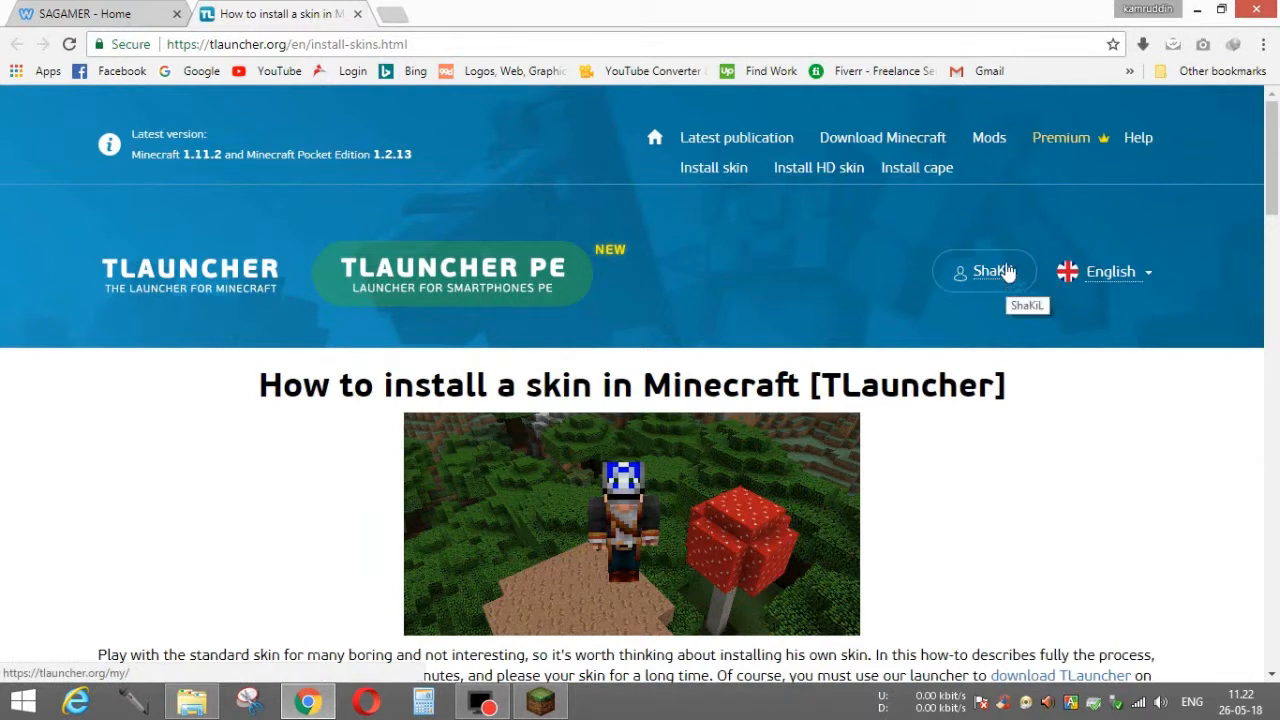
Head to the account area, landing on the Sign Up registration page.
triple_click(632, 384)
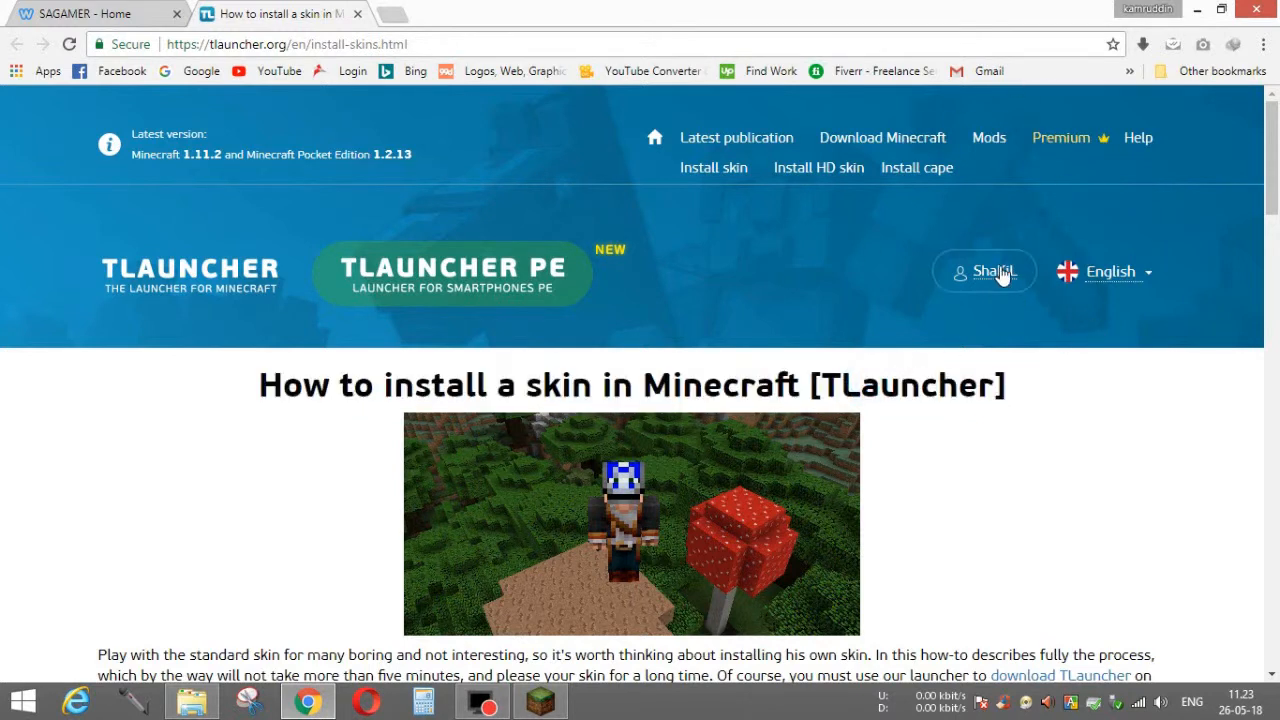
scroll("down", 3)
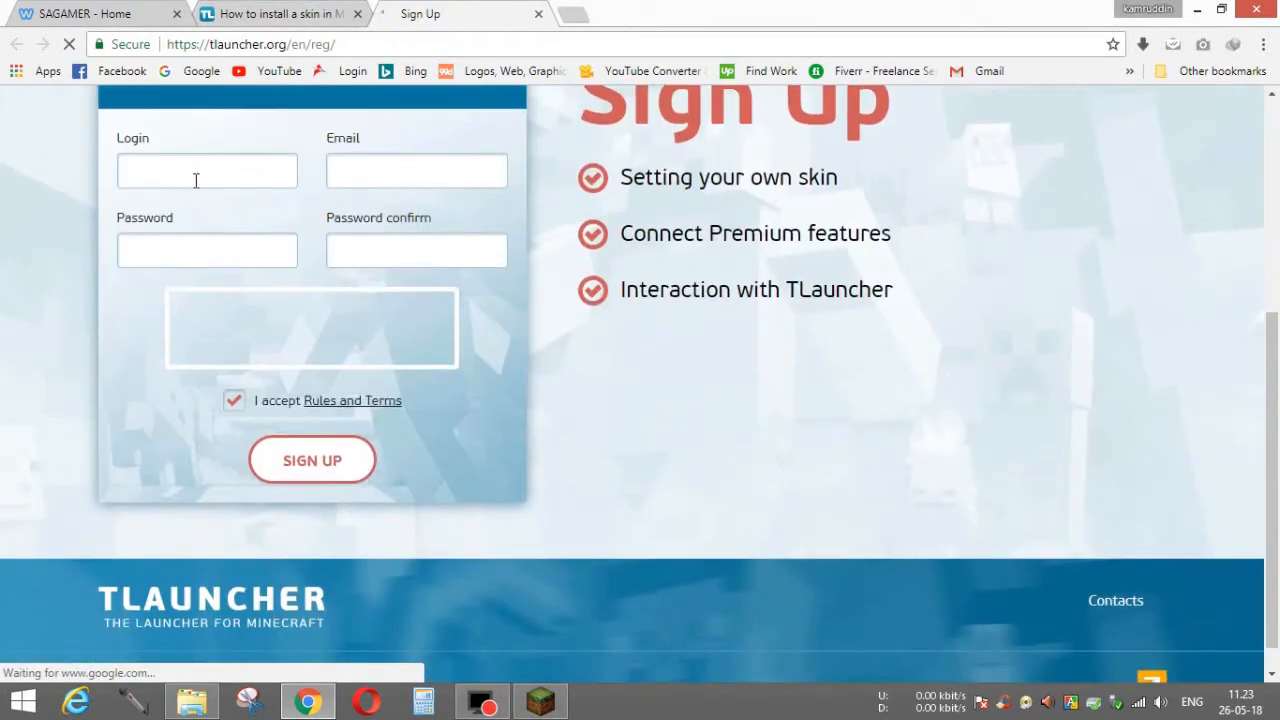
Enter the login 'ShaKiL' on the Sign Up form and move to the password confirm field.
type("ShaKiL")
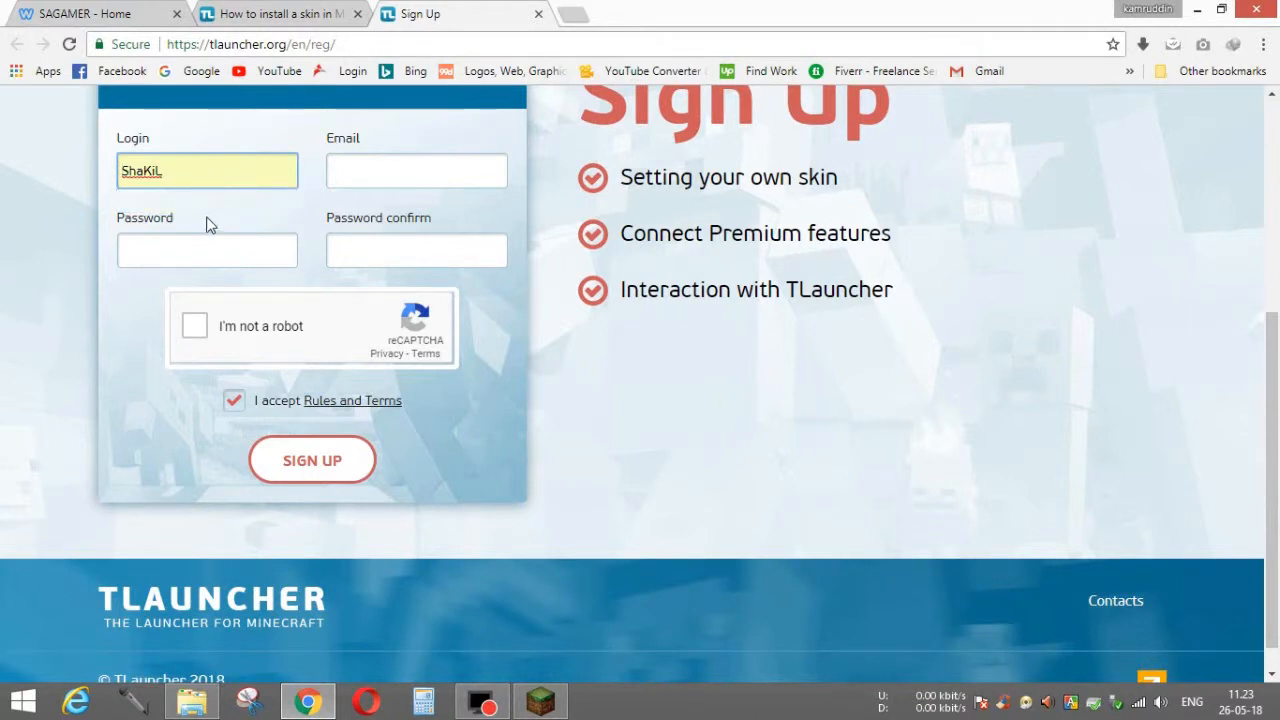
left_click(208, 250)
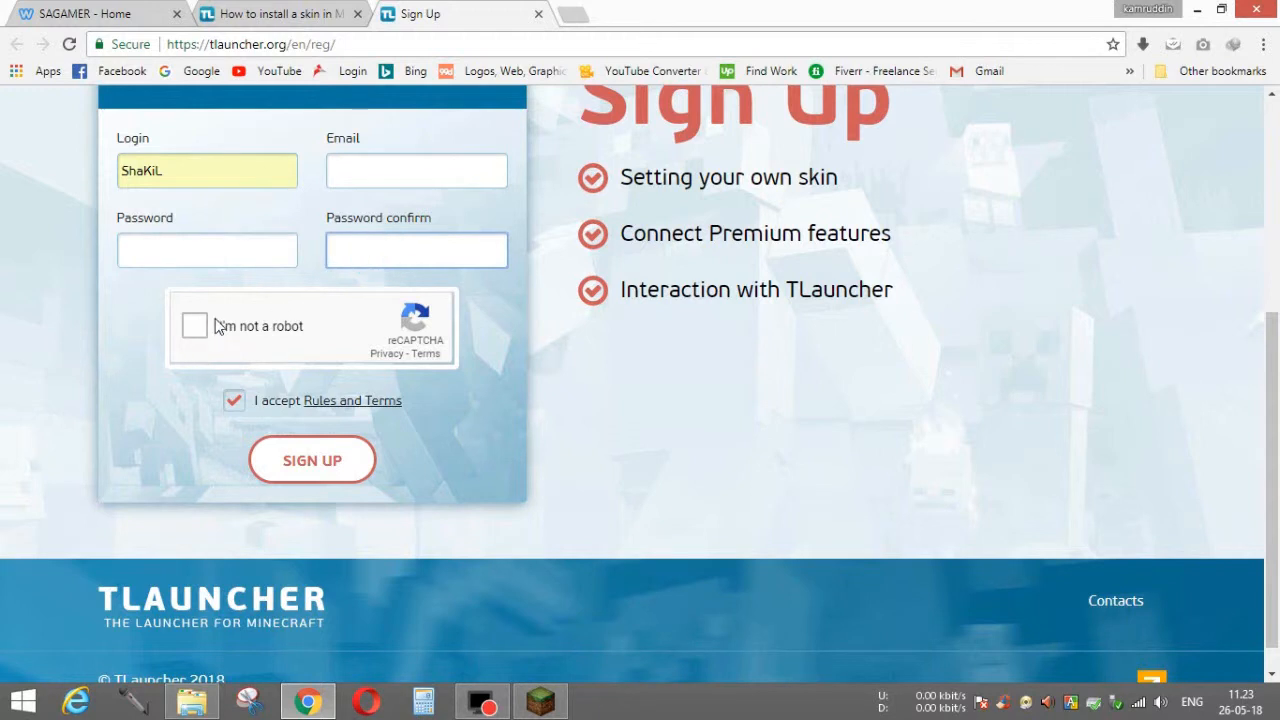
scroll("up", 3)
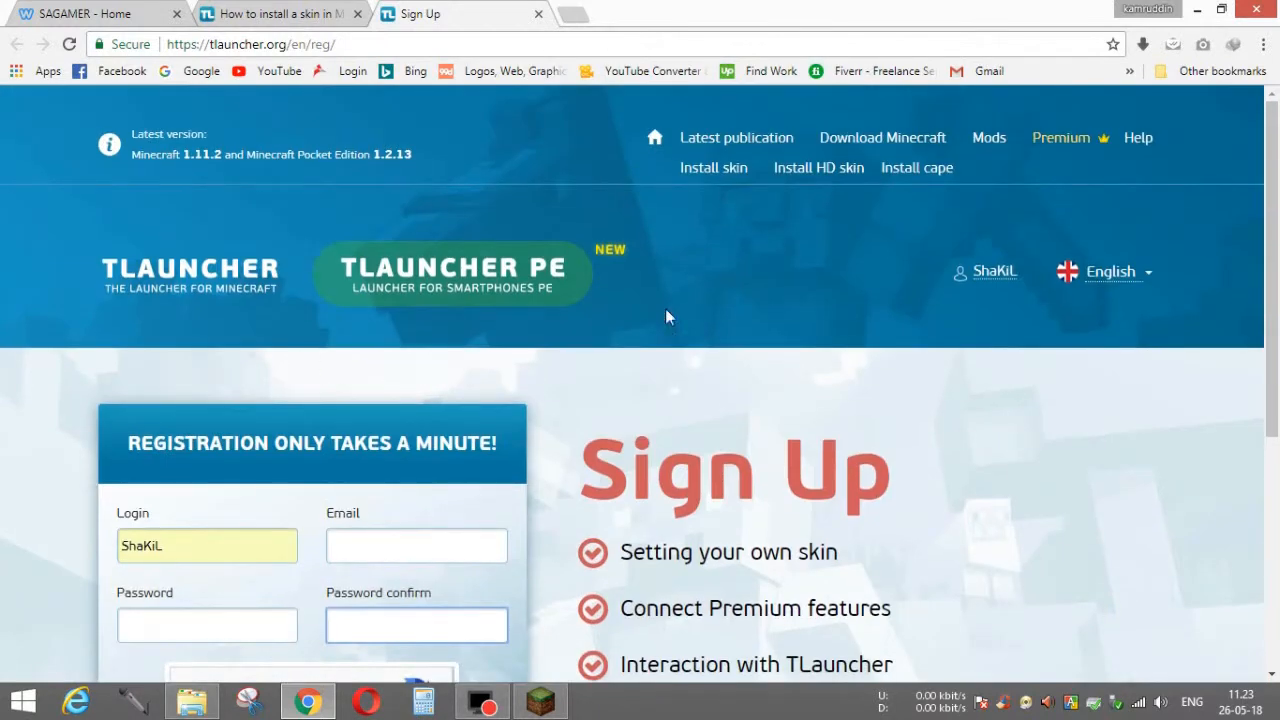
mouse_move(672, 248)
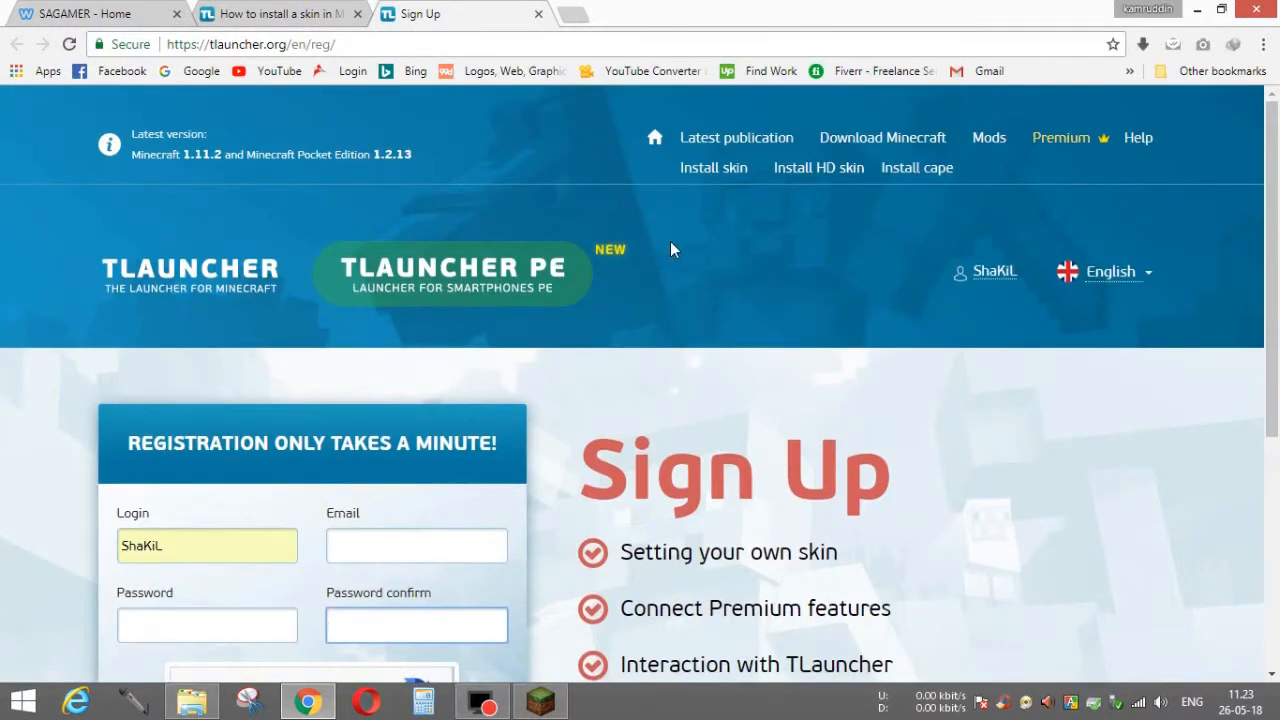
mouse_move(712, 168)
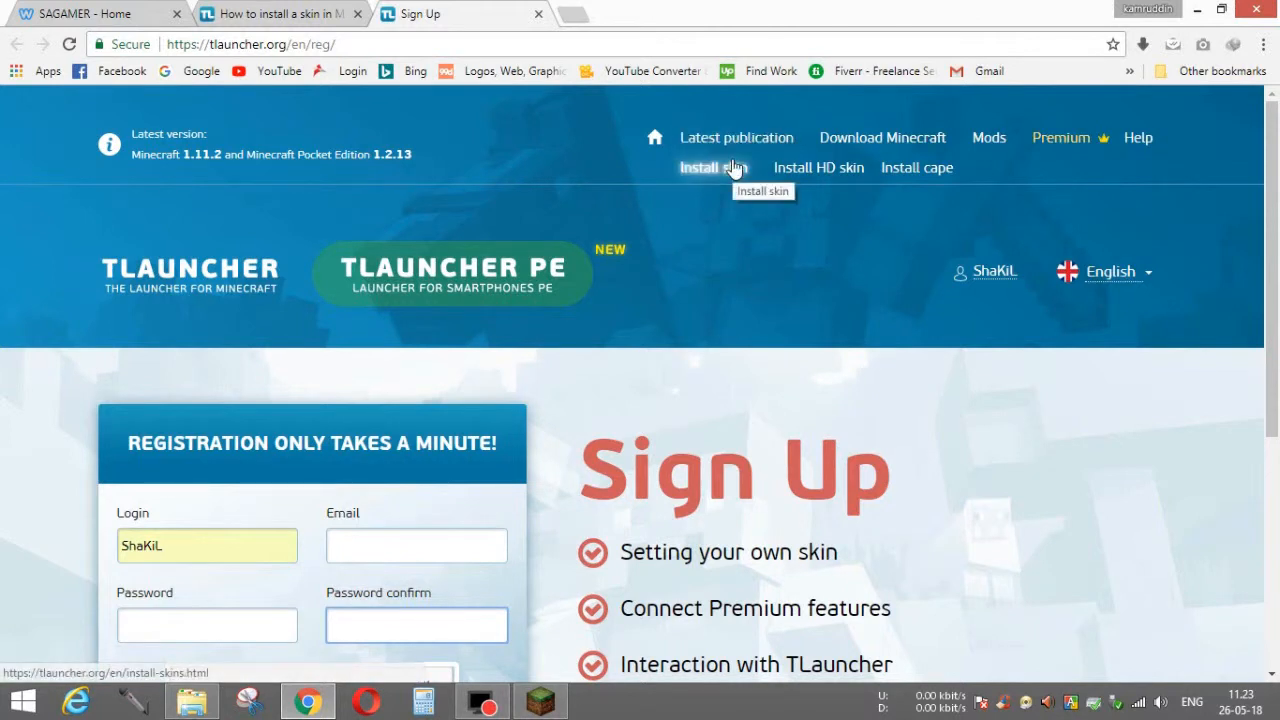
Return to the guide's upload and catalog steps and bring up link options for the profile link.
left_click(712, 168)
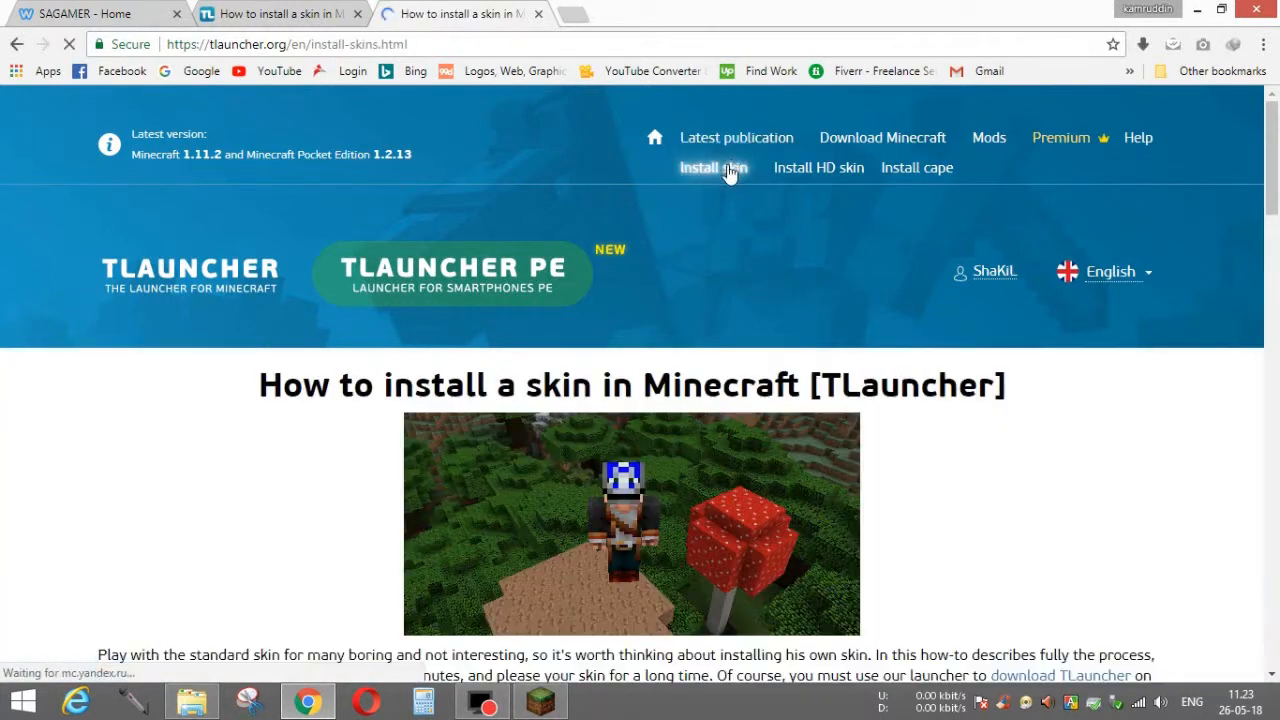
scroll("down", 3)
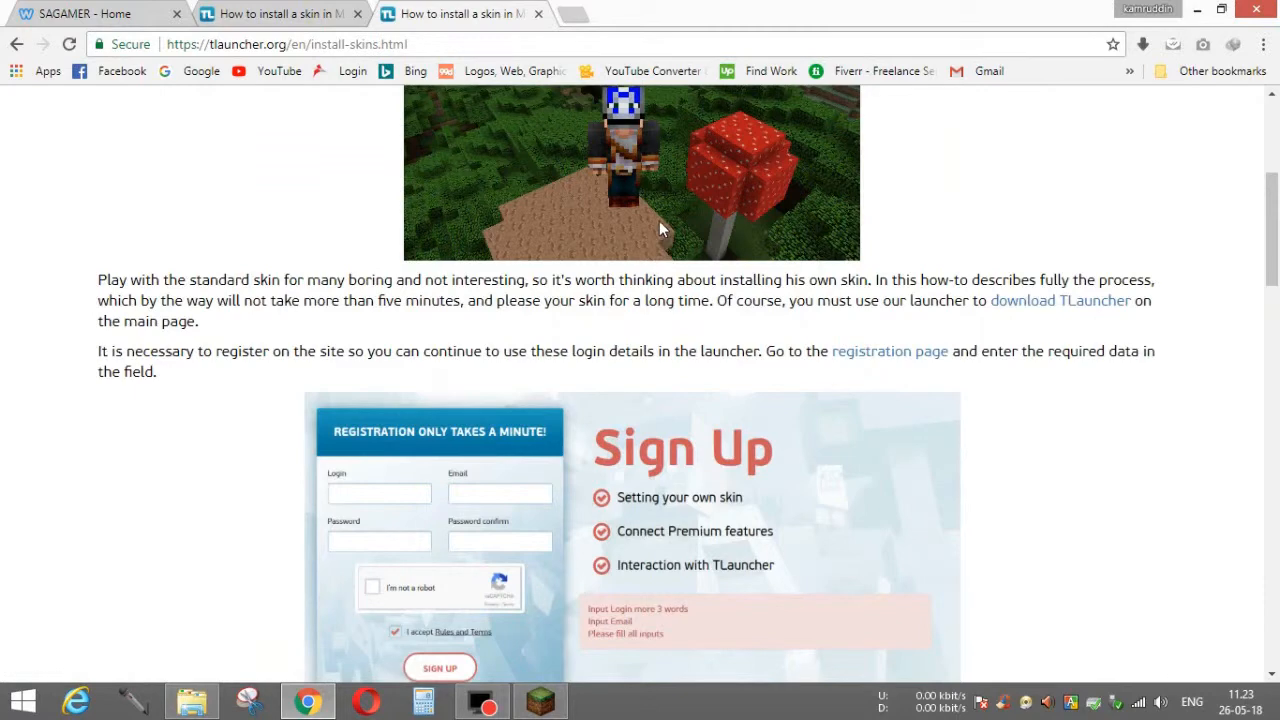
scroll("down", 3)
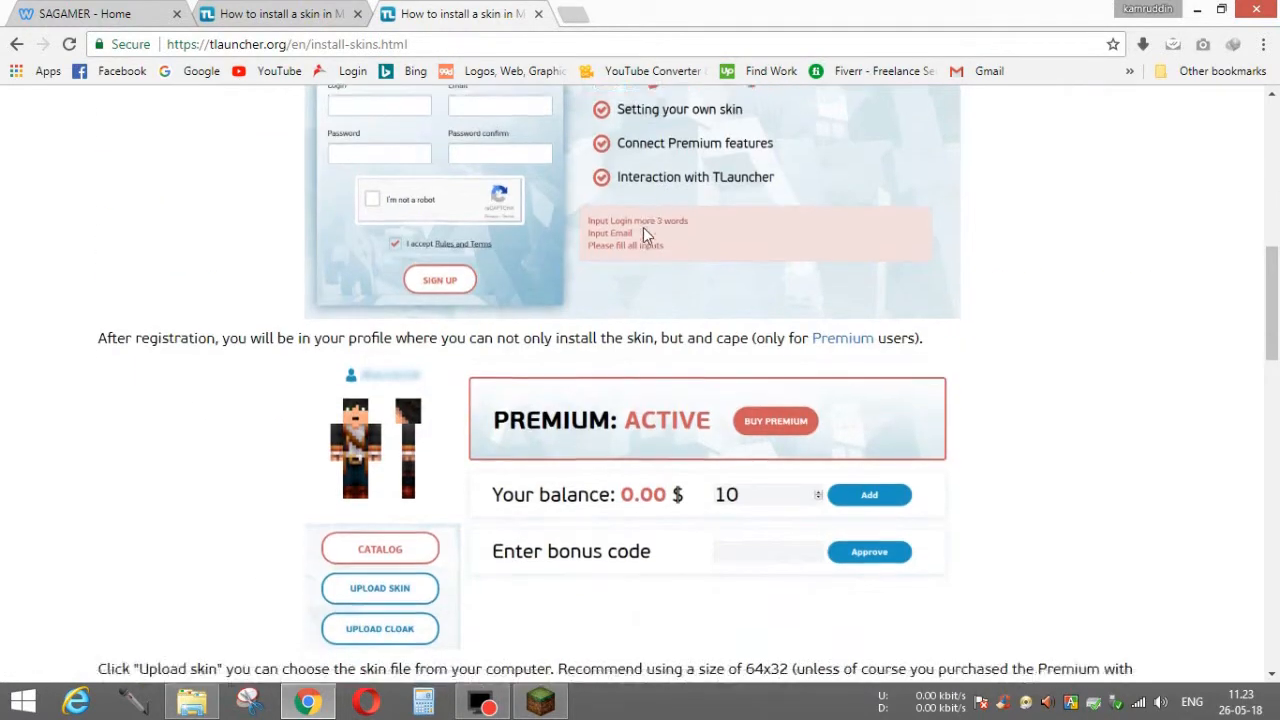
scroll("down", 3)
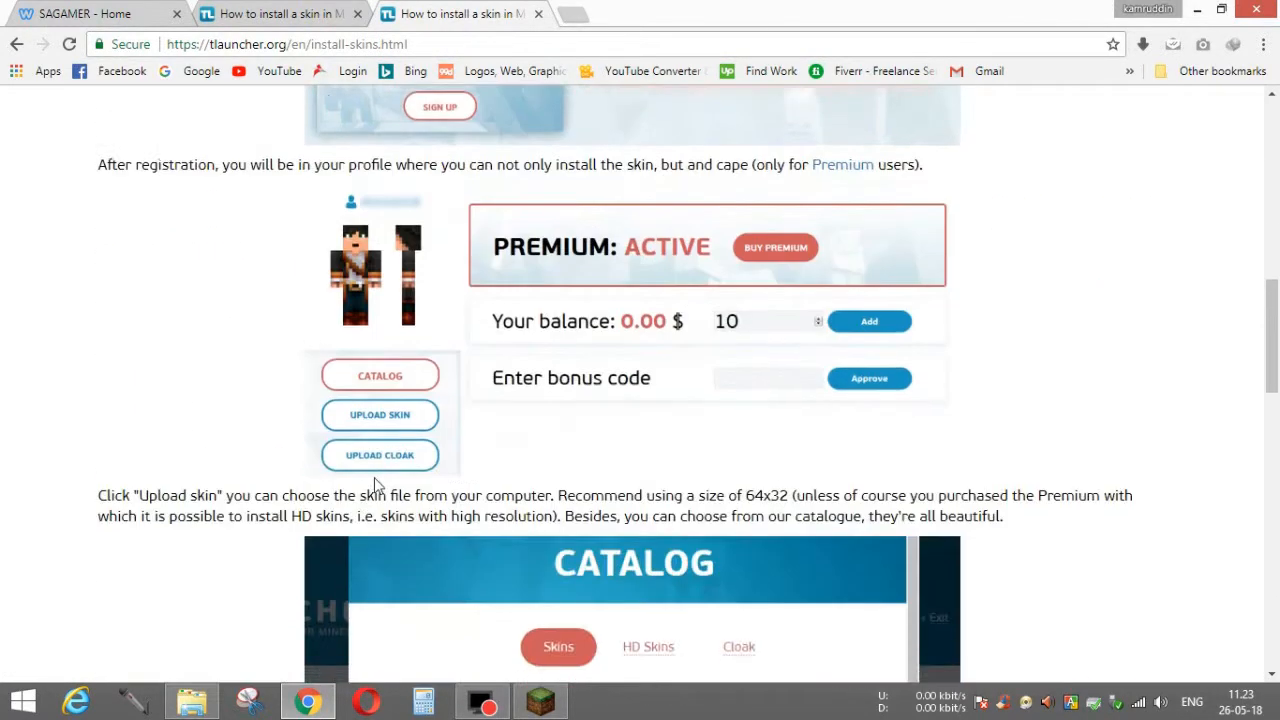
right_click(984, 270)
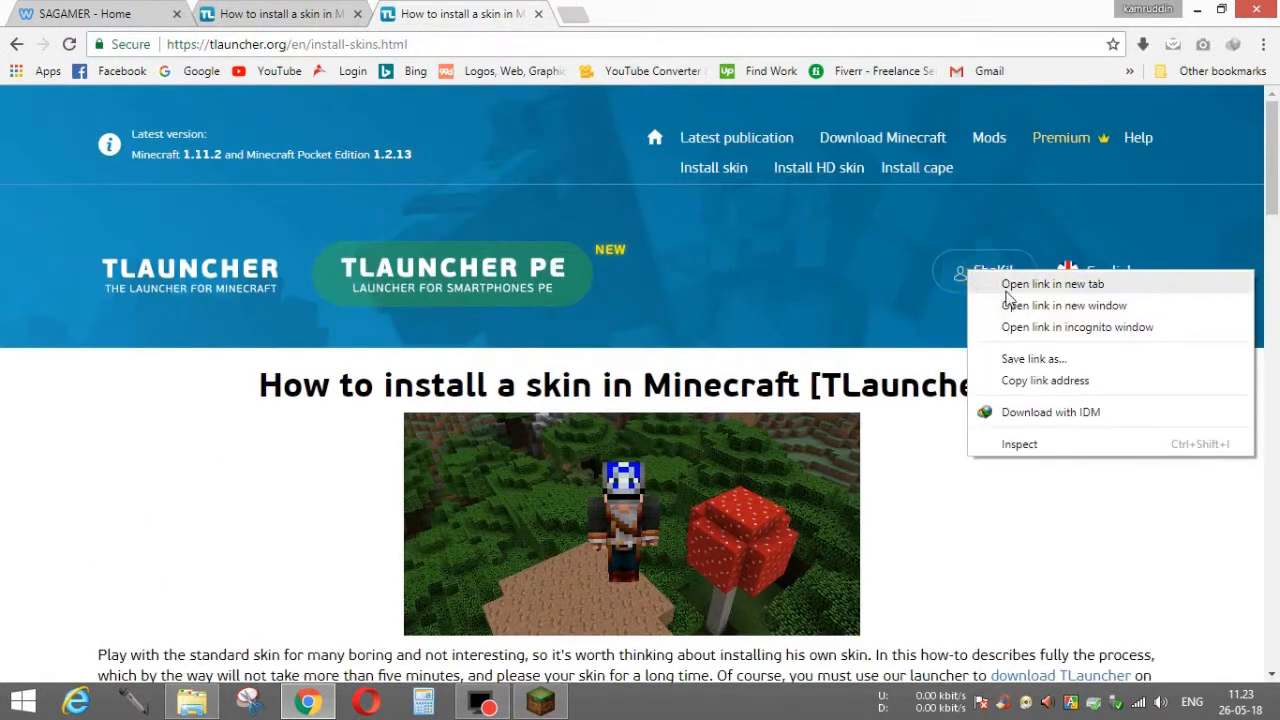
Open ShaKiL's user area with the current skin in a new tab, then return to the guide.
left_click(1040, 284)
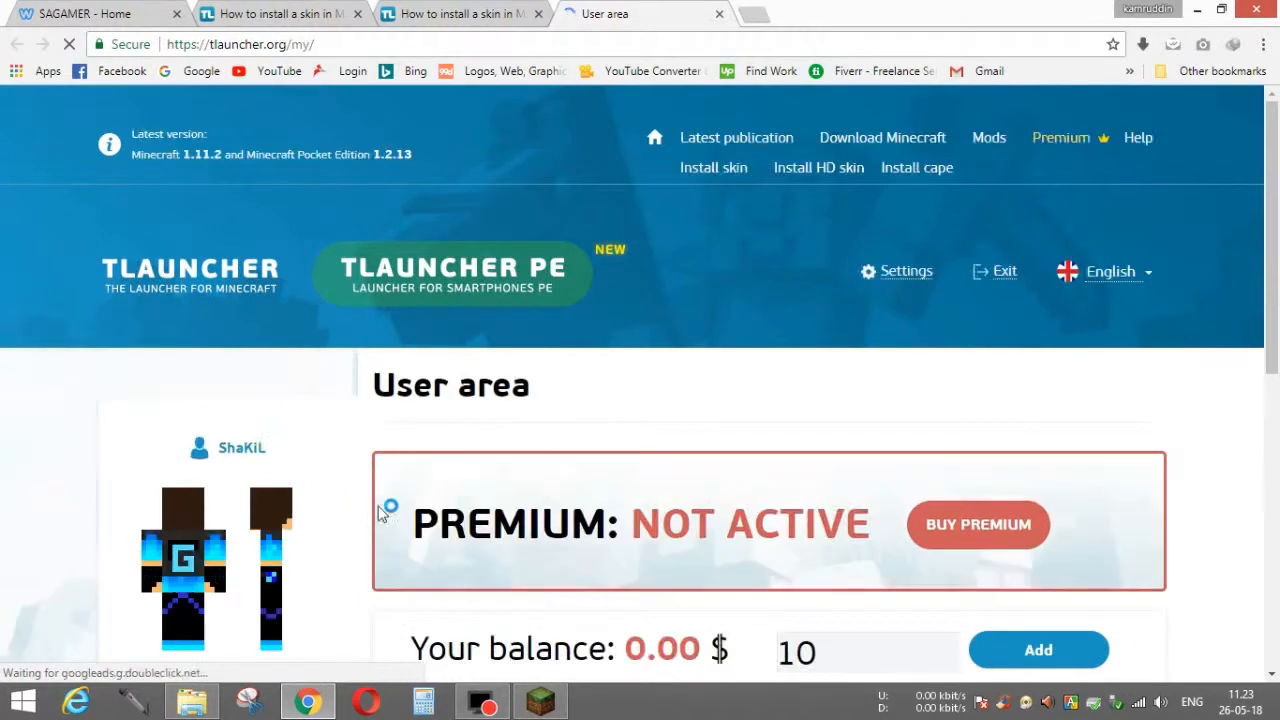
scroll("down", 3)
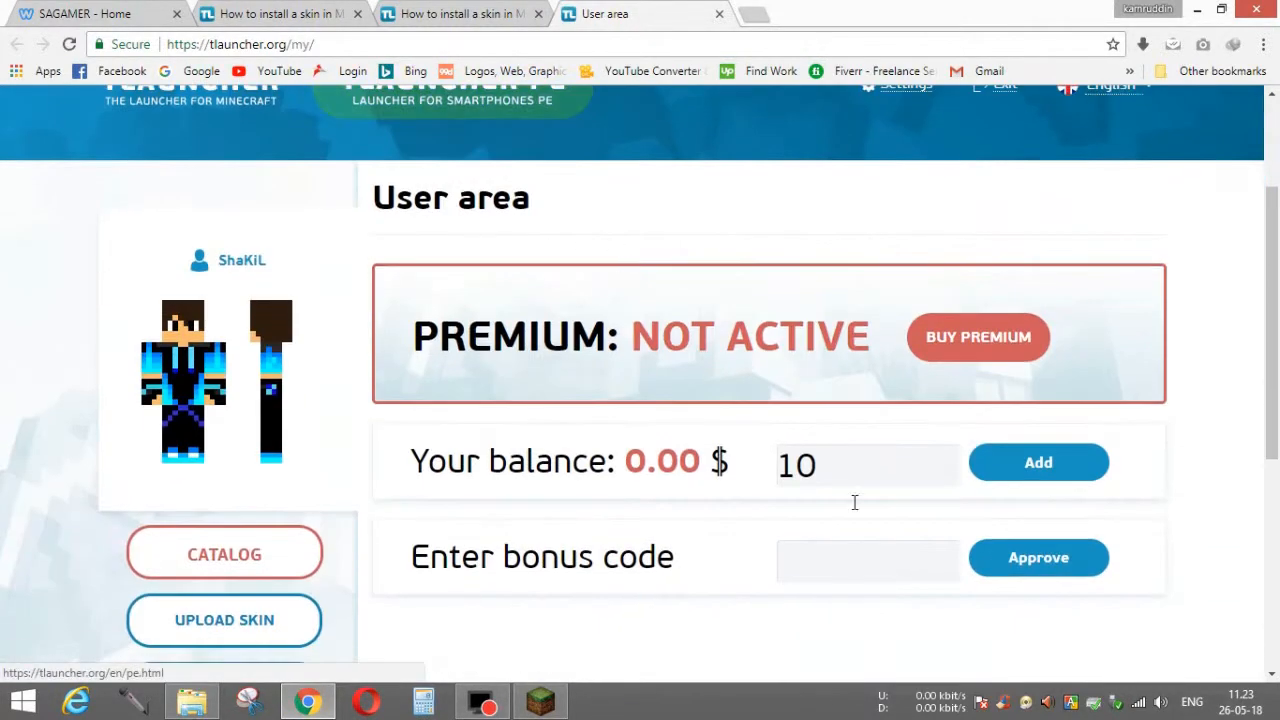
left_click(460, 12)
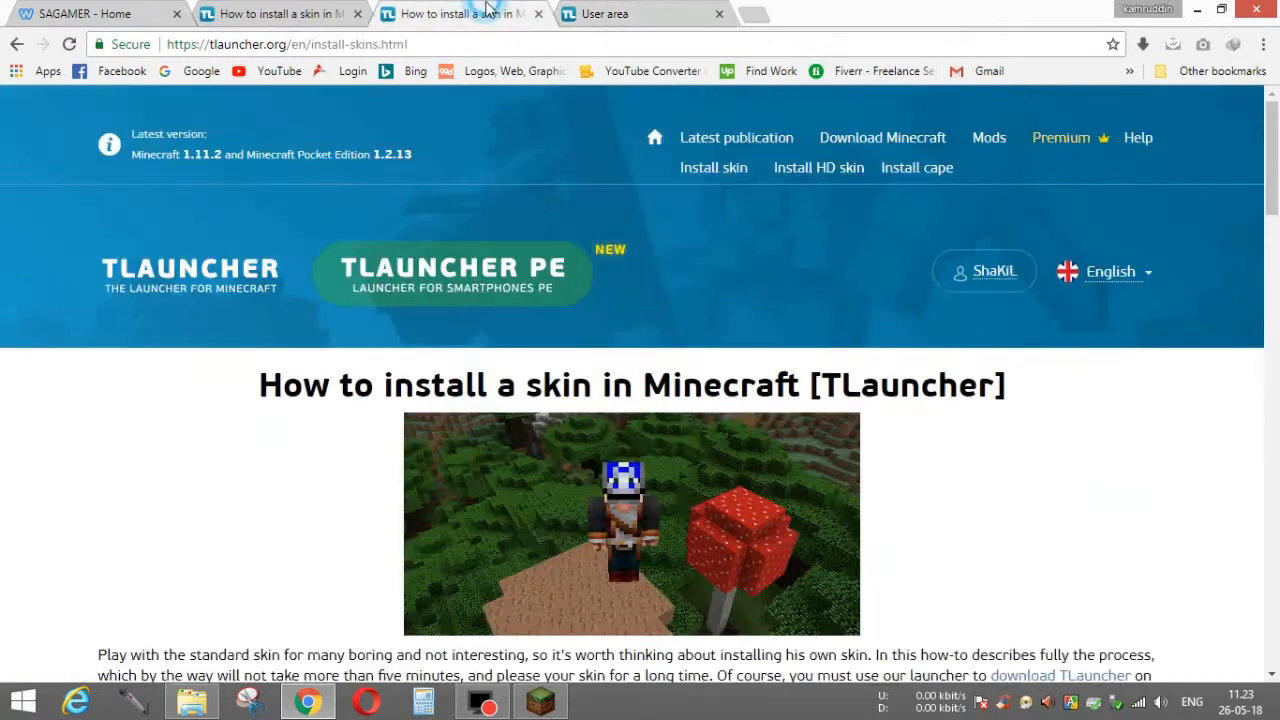
Read the guide's catalog, Accounts and Account settings steps.
scroll("down", 3)
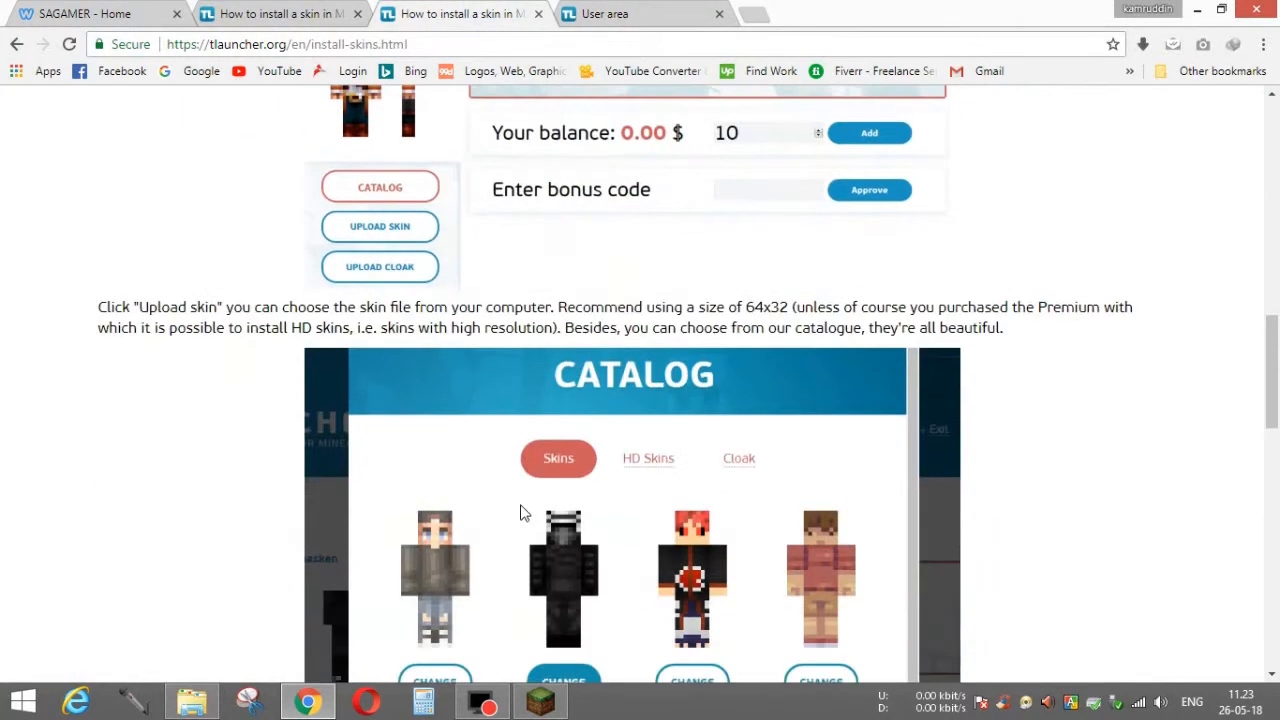
scroll("down", 3)
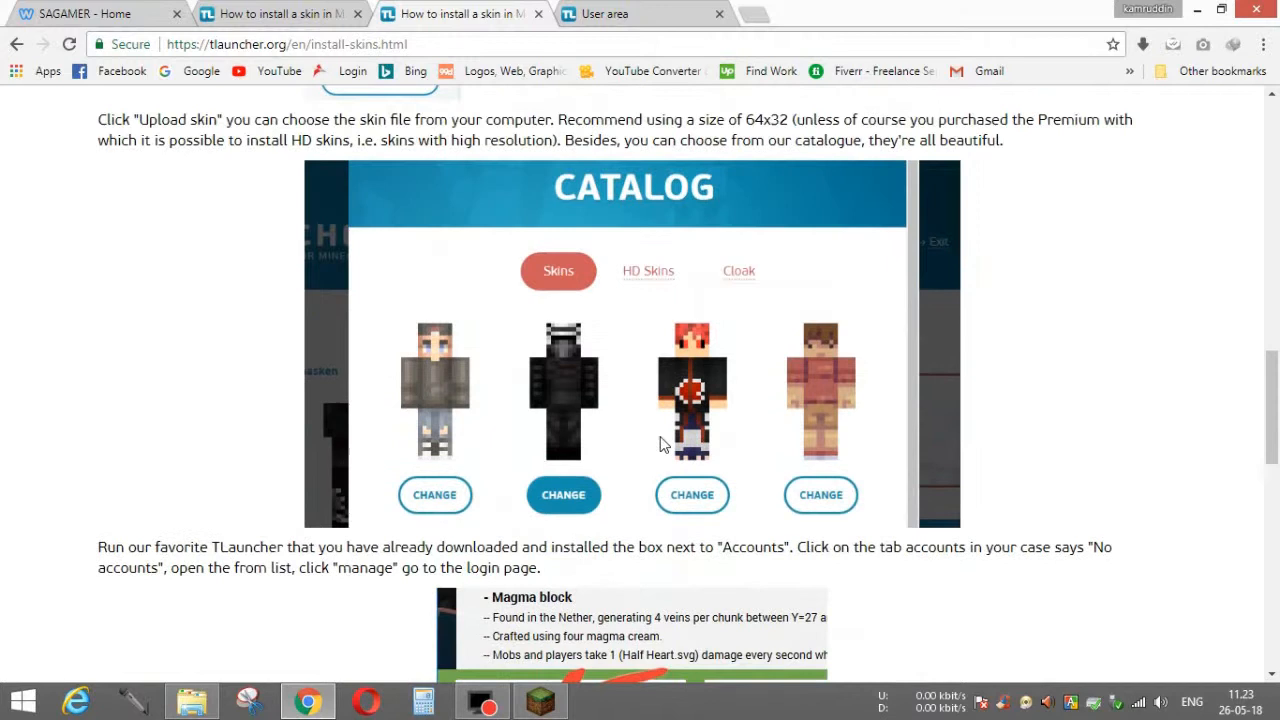
scroll("down", 3)
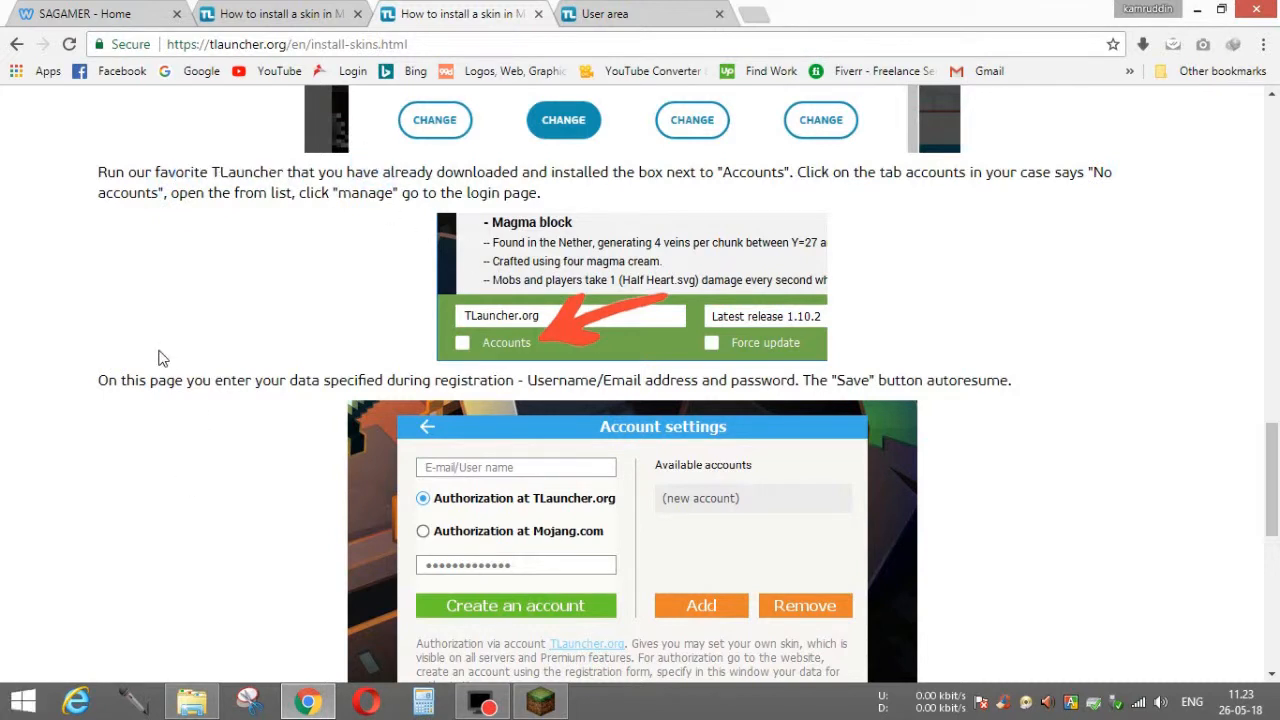
mouse_move(996, 84)
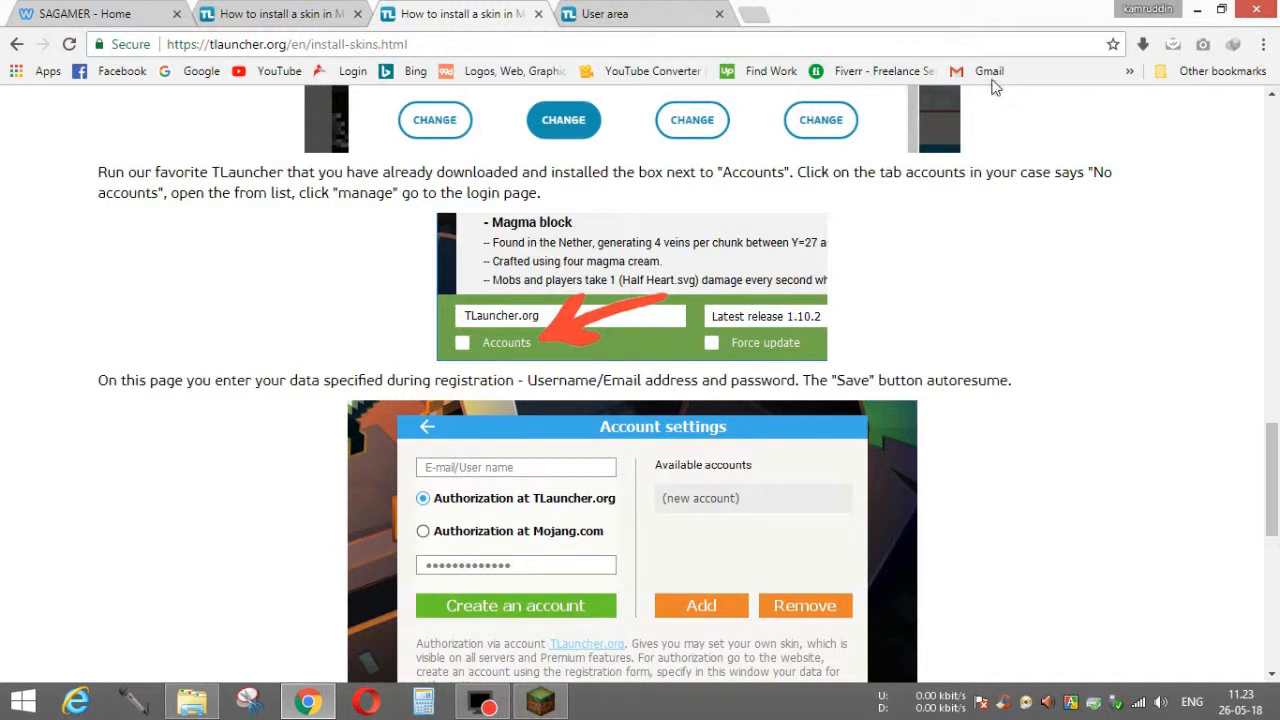
mouse_move(1146, 210)
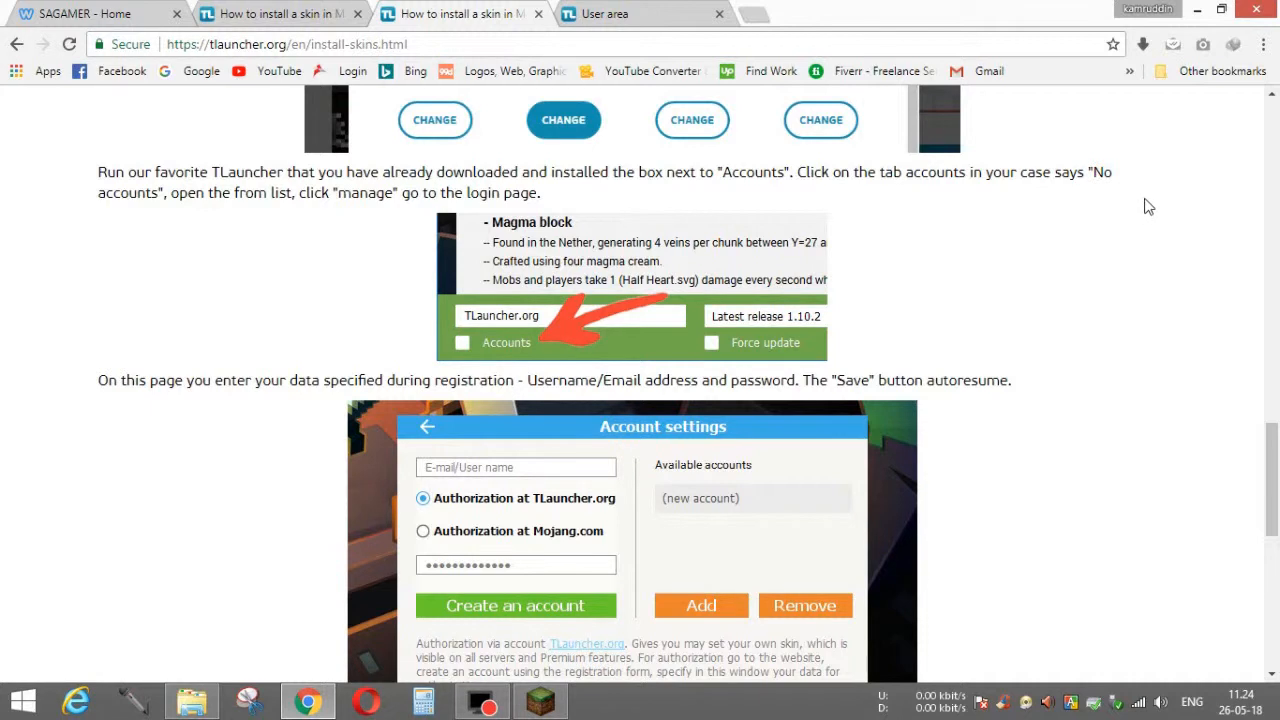
mouse_move(970, 288)
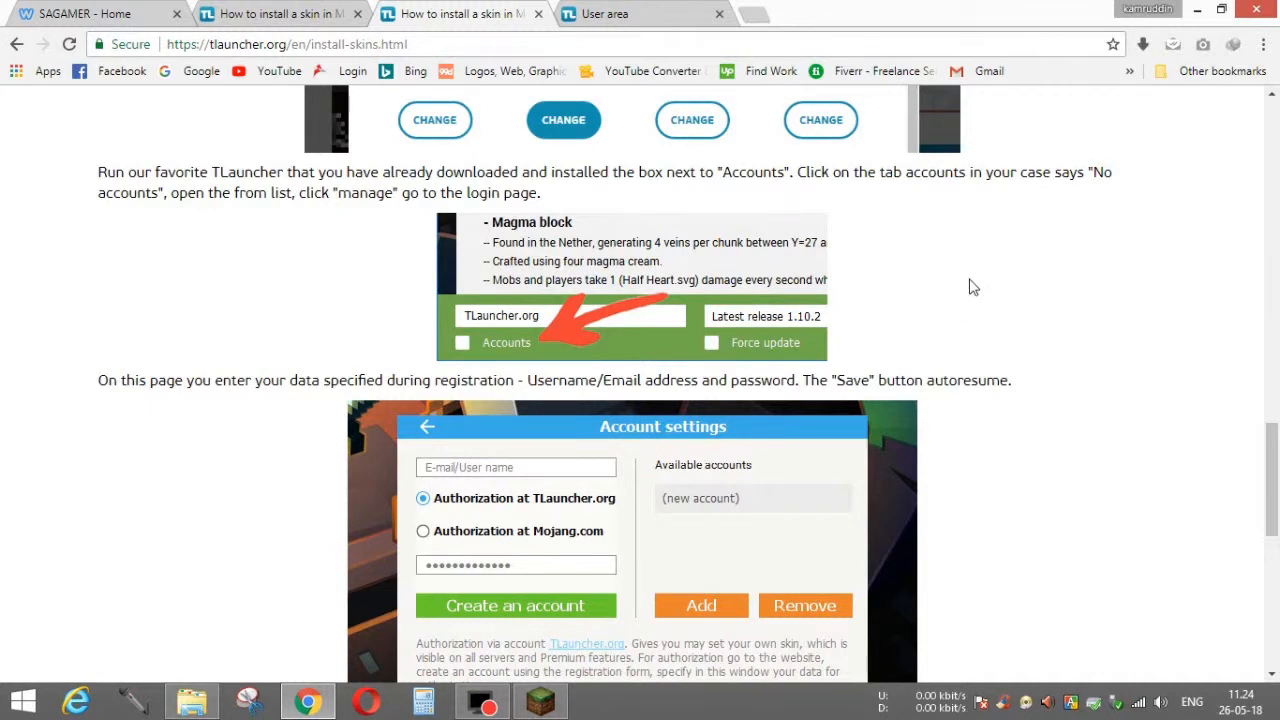
scroll("down", 3)
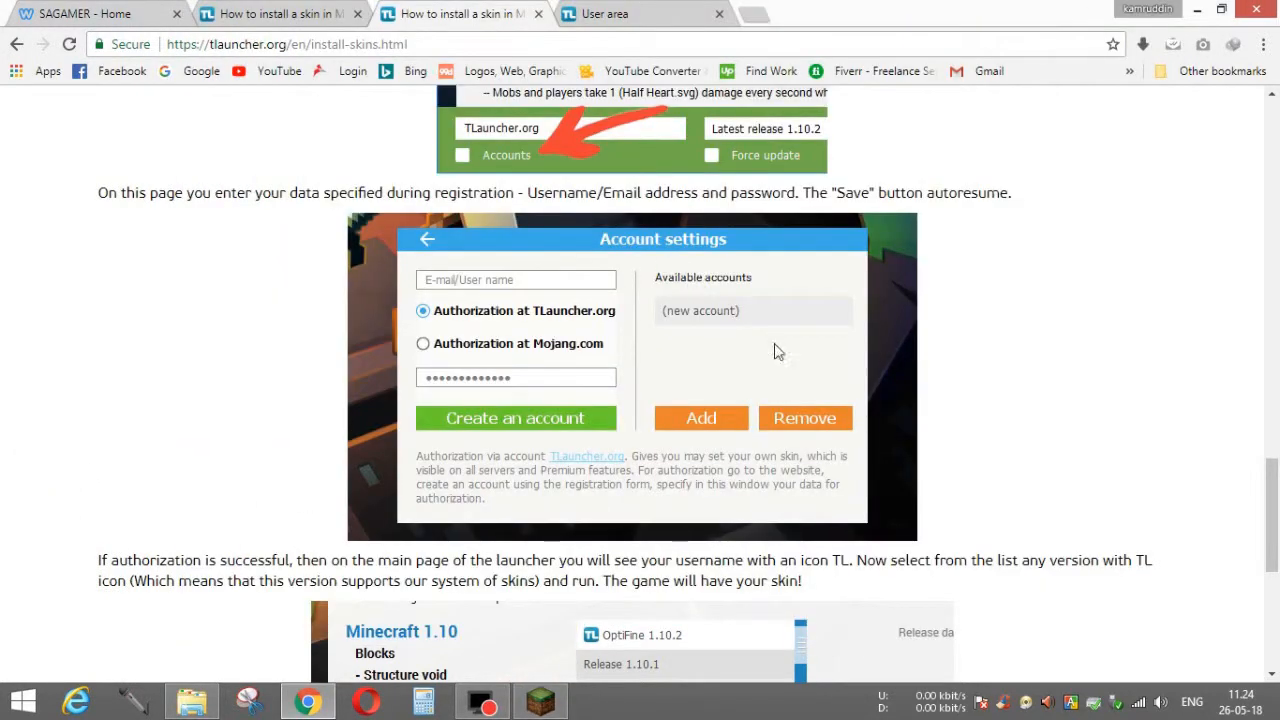
mouse_move(720, 376)
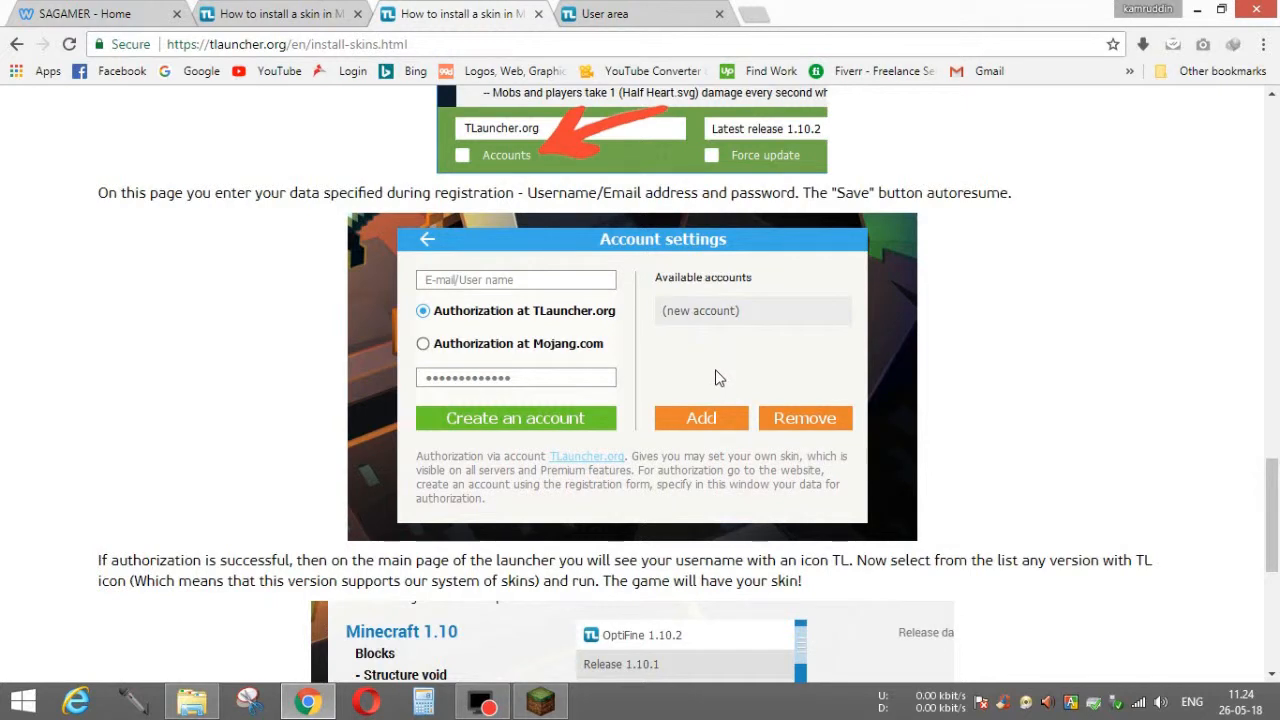
Bring the TLauncher launcher back up with ShaKiL entered and continue reading the version-selection steps.
left_click(540, 700)
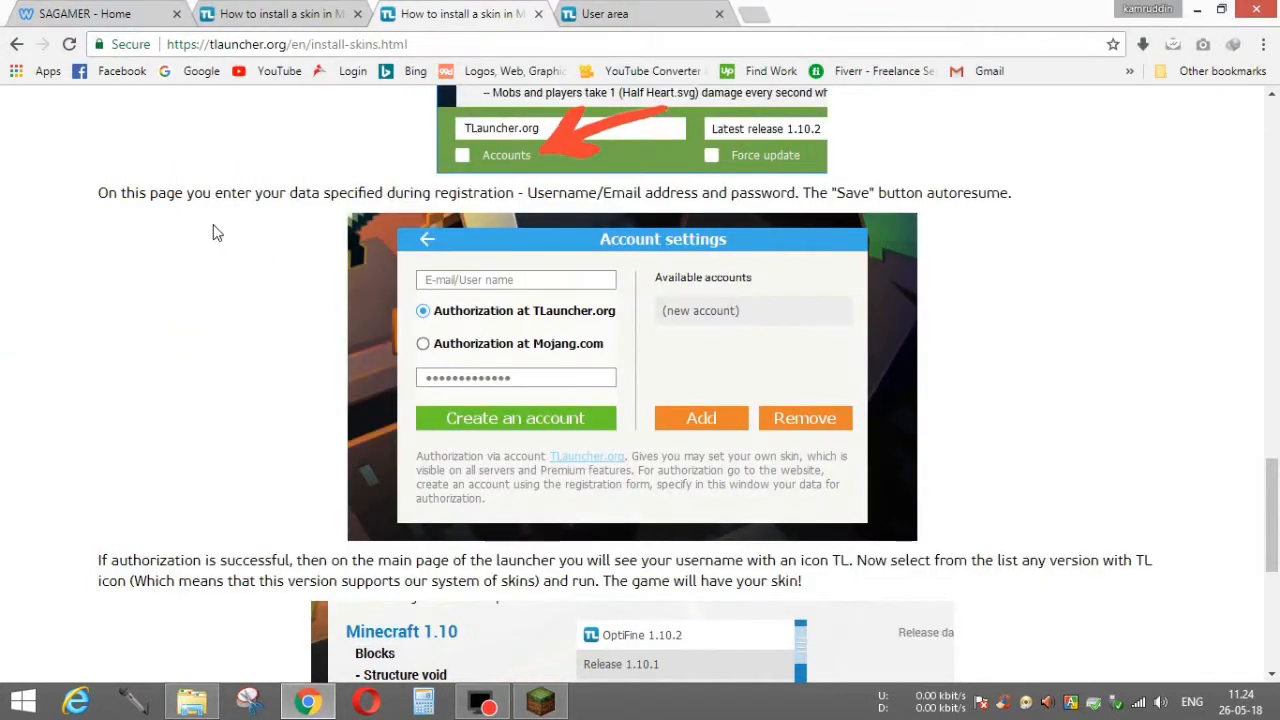
mouse_move(280, 214)
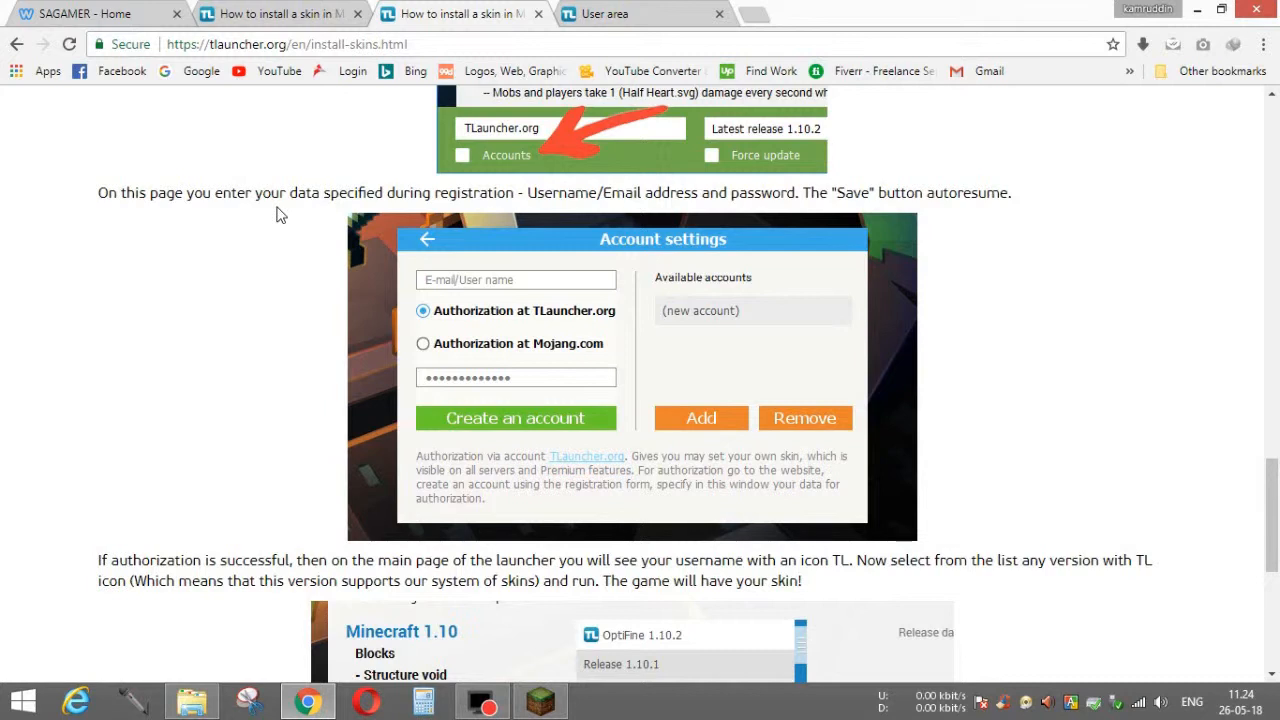
mouse_move(596, 238)
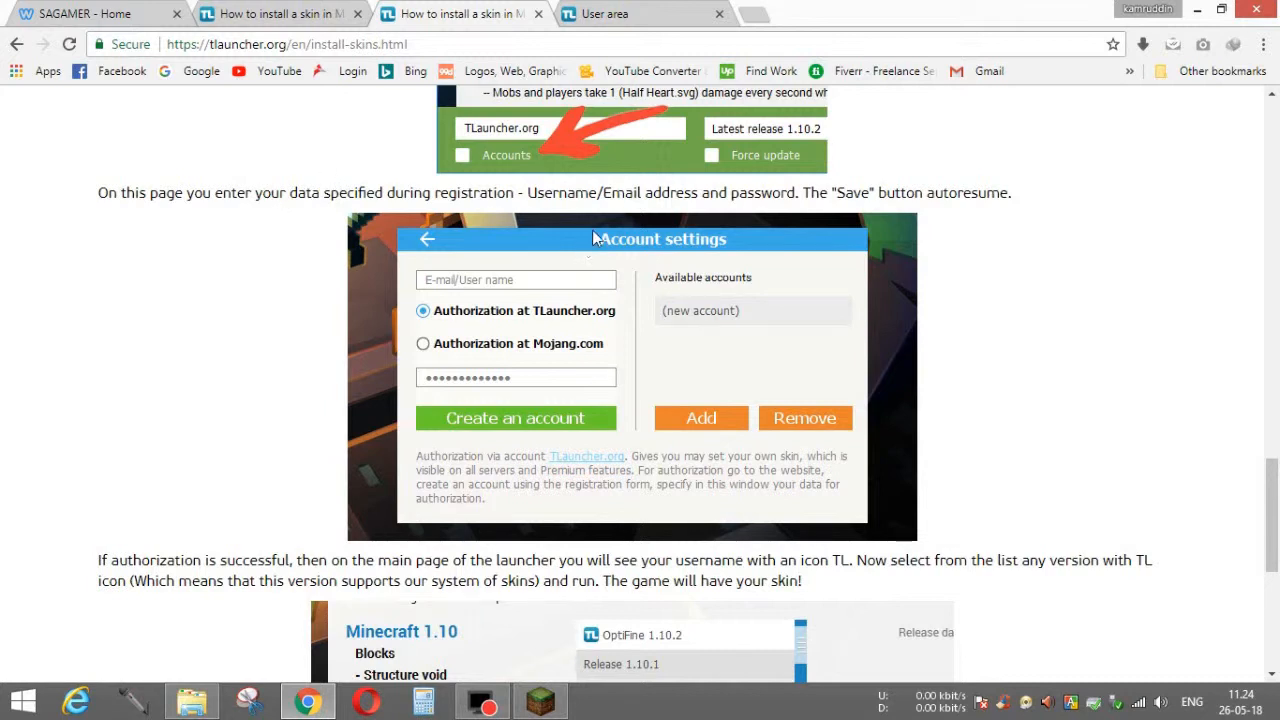
mouse_move(608, 190)
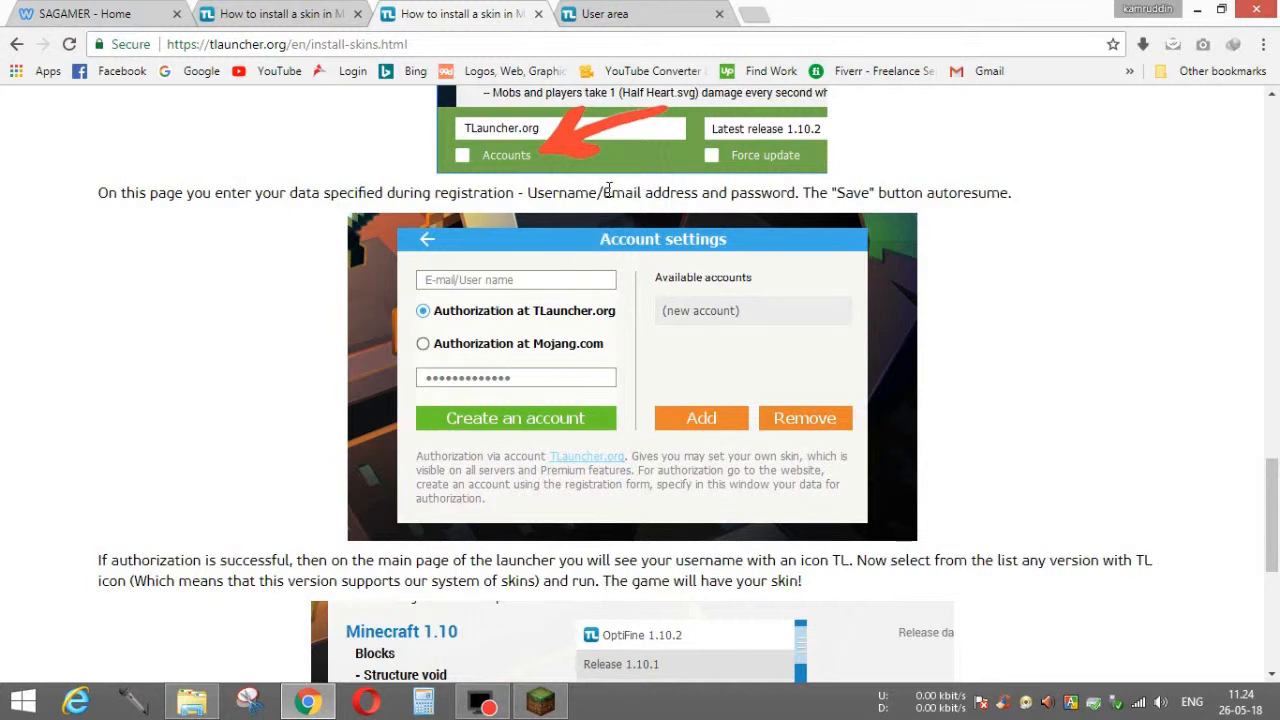
scroll("down", 3)
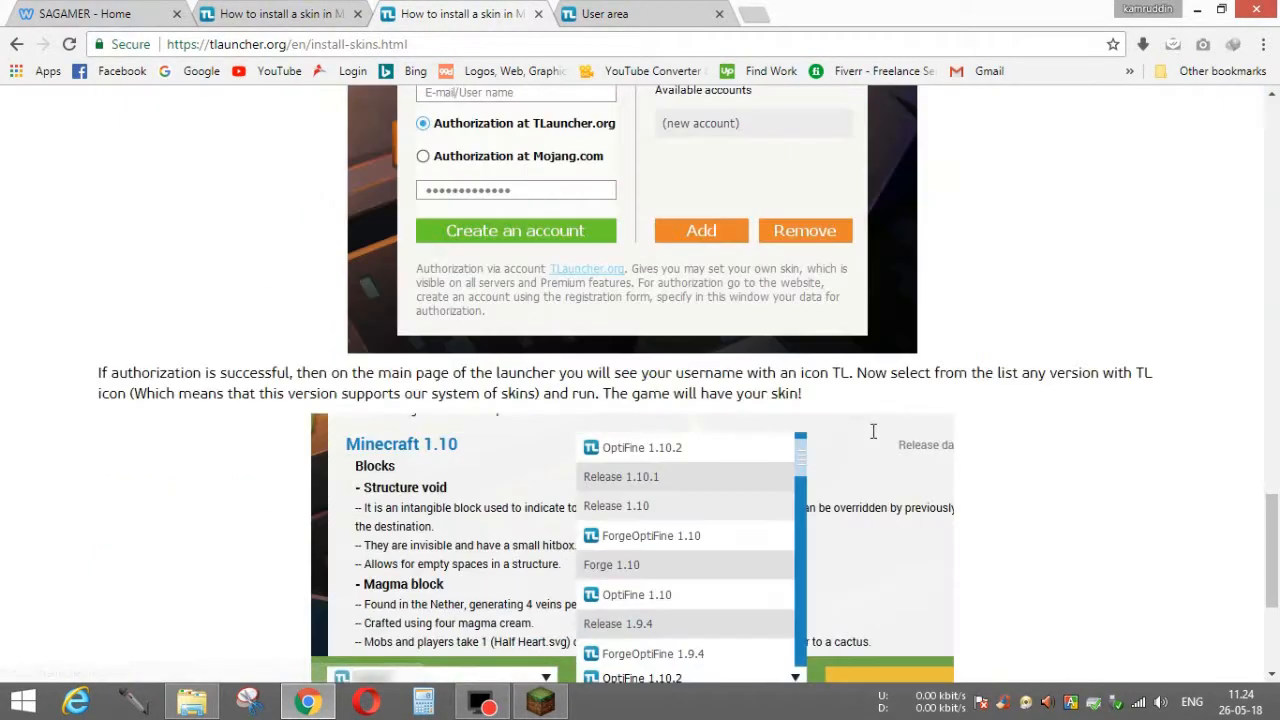
scroll("down", 3)
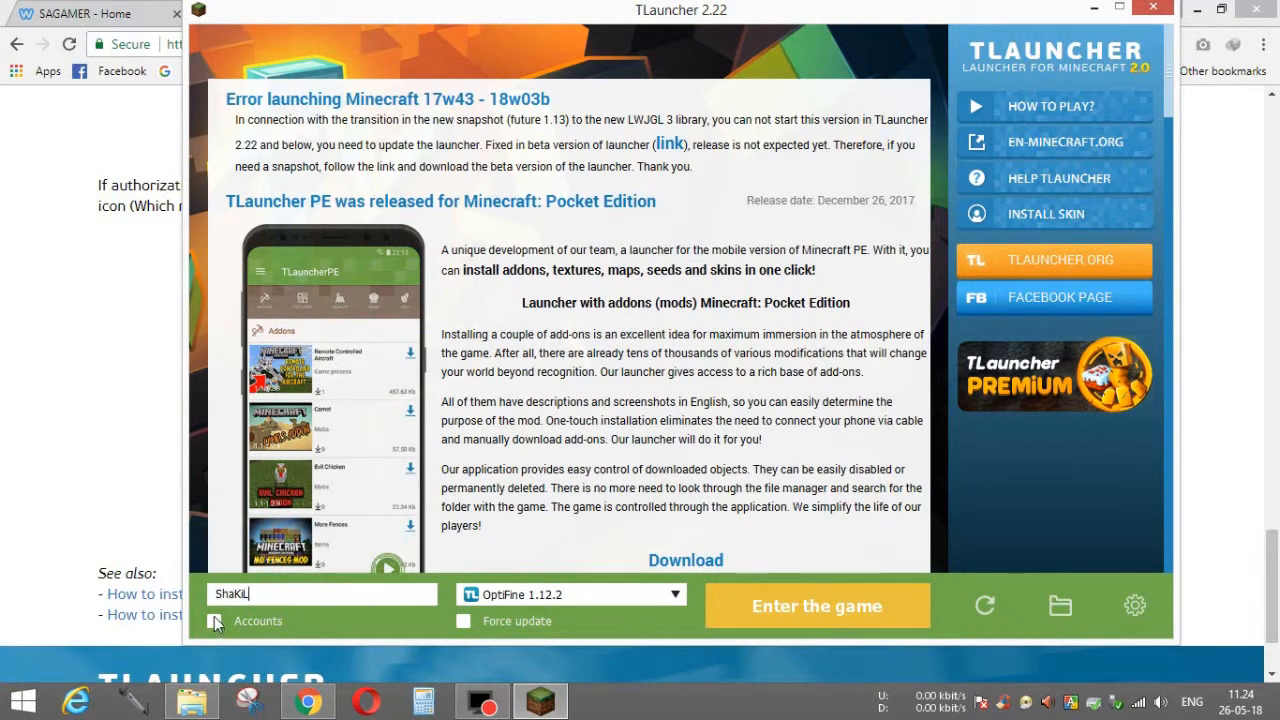
Minimize the launcher and review the guide's account and TL-version steps again.
left_click(214, 620)
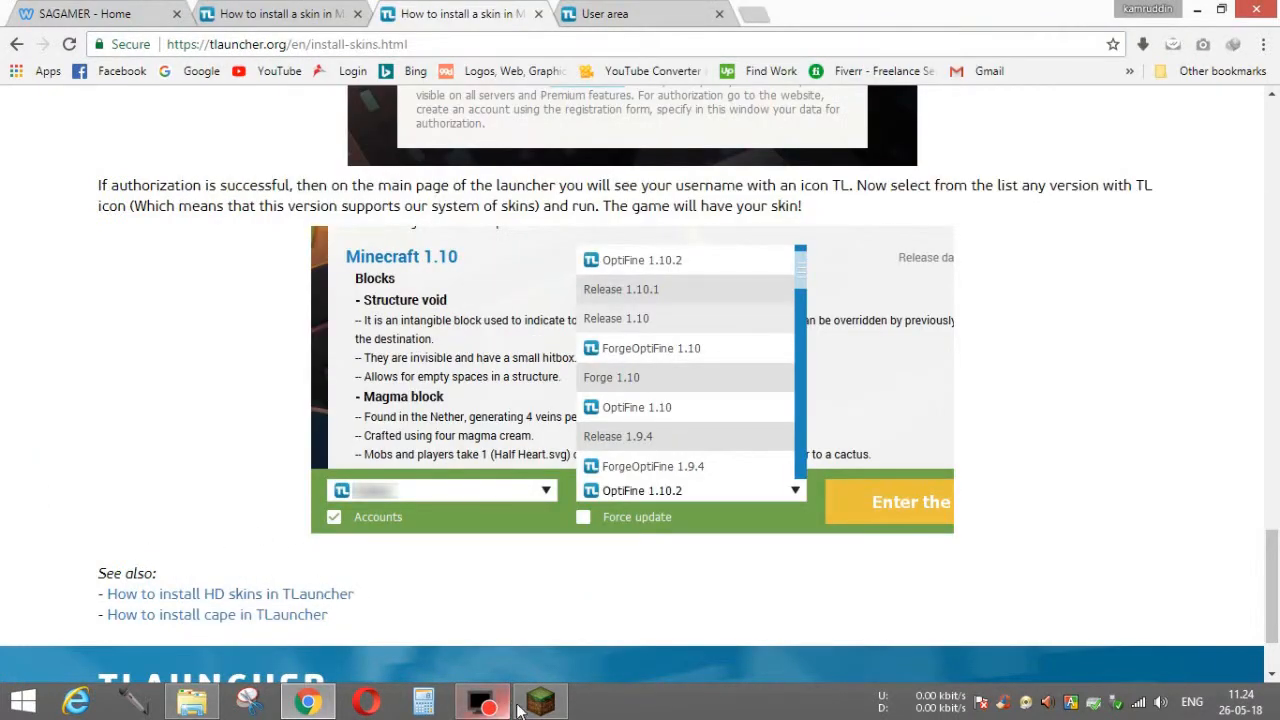
left_click(540, 700)
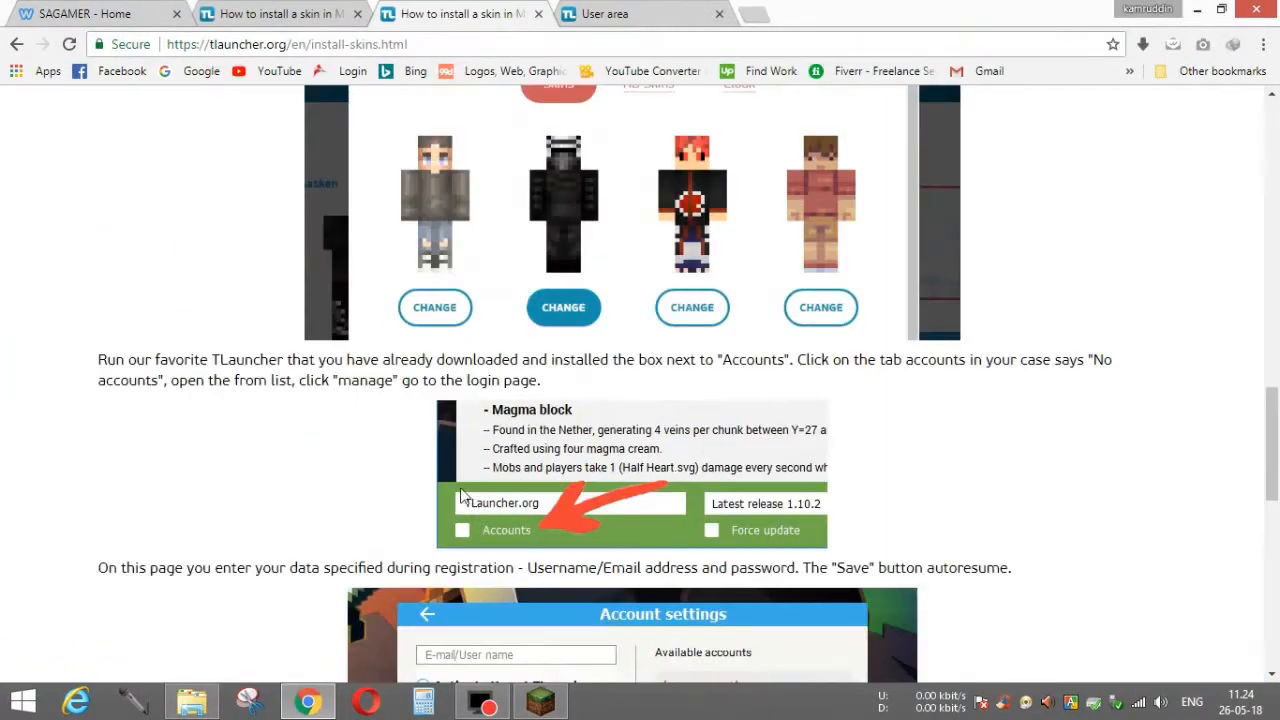
left_click(540, 700)
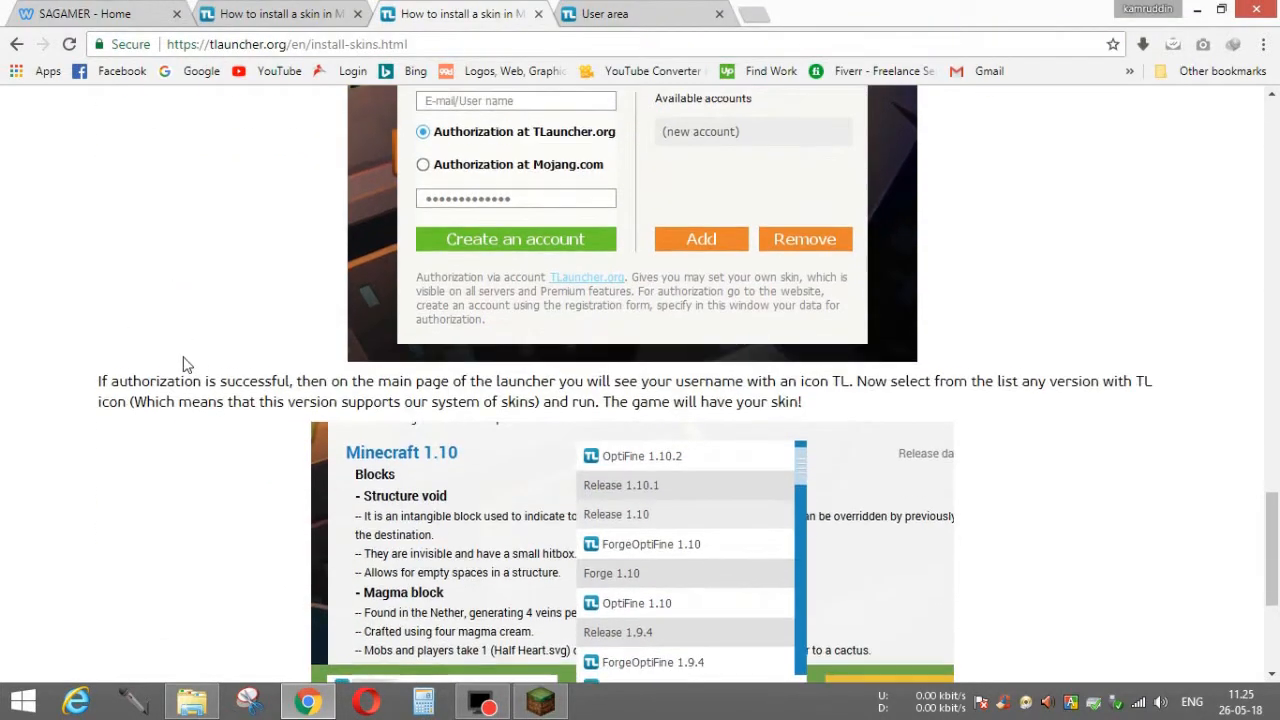
scroll("down", 3)
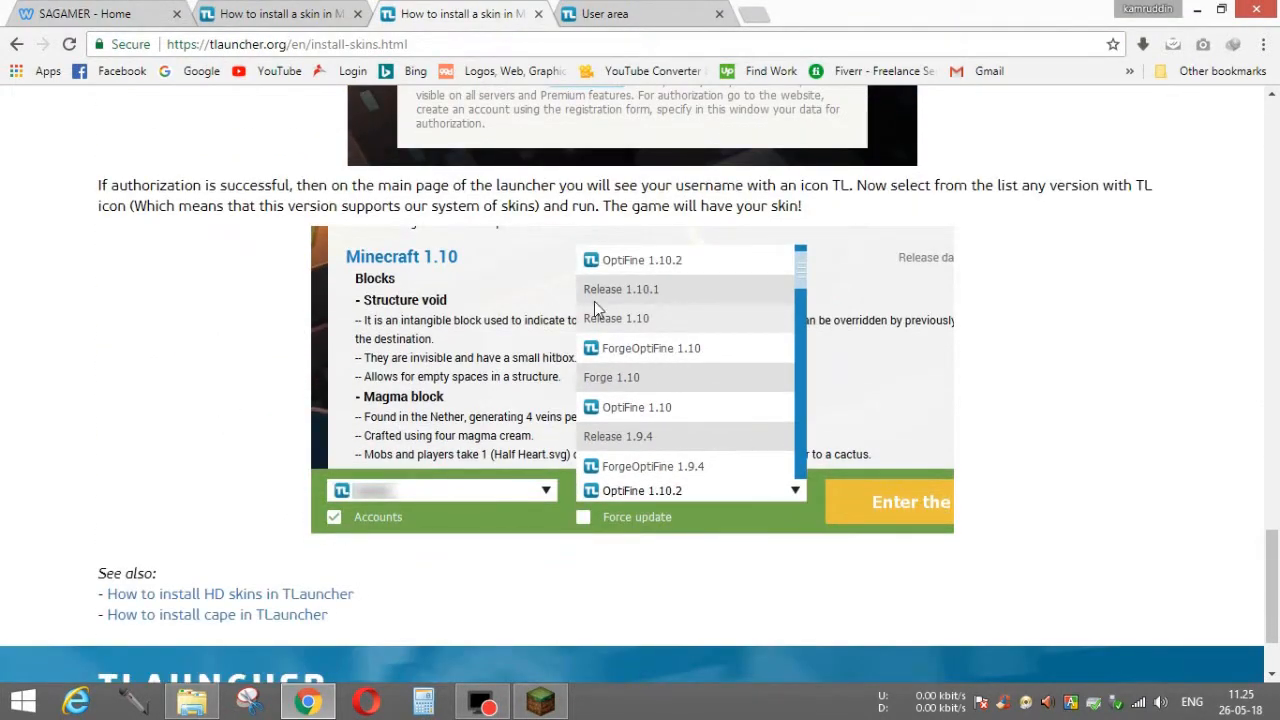
mouse_move(508, 492)
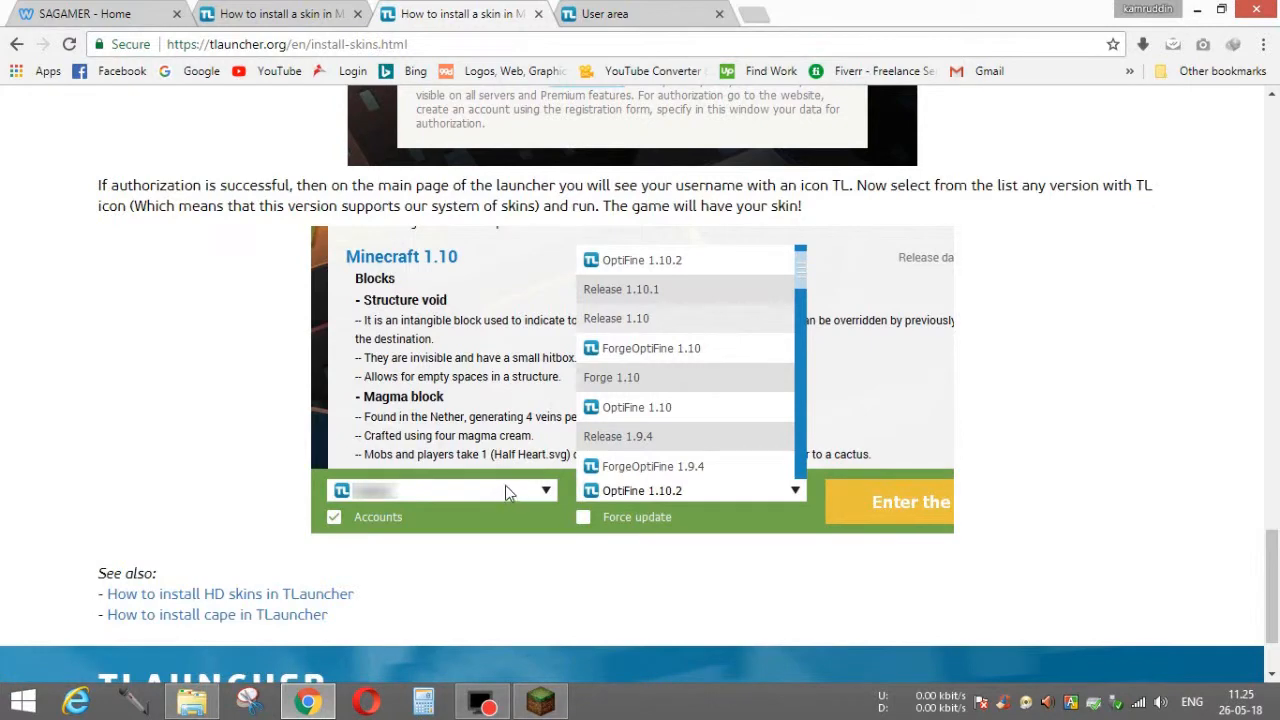
scroll("down", 3)
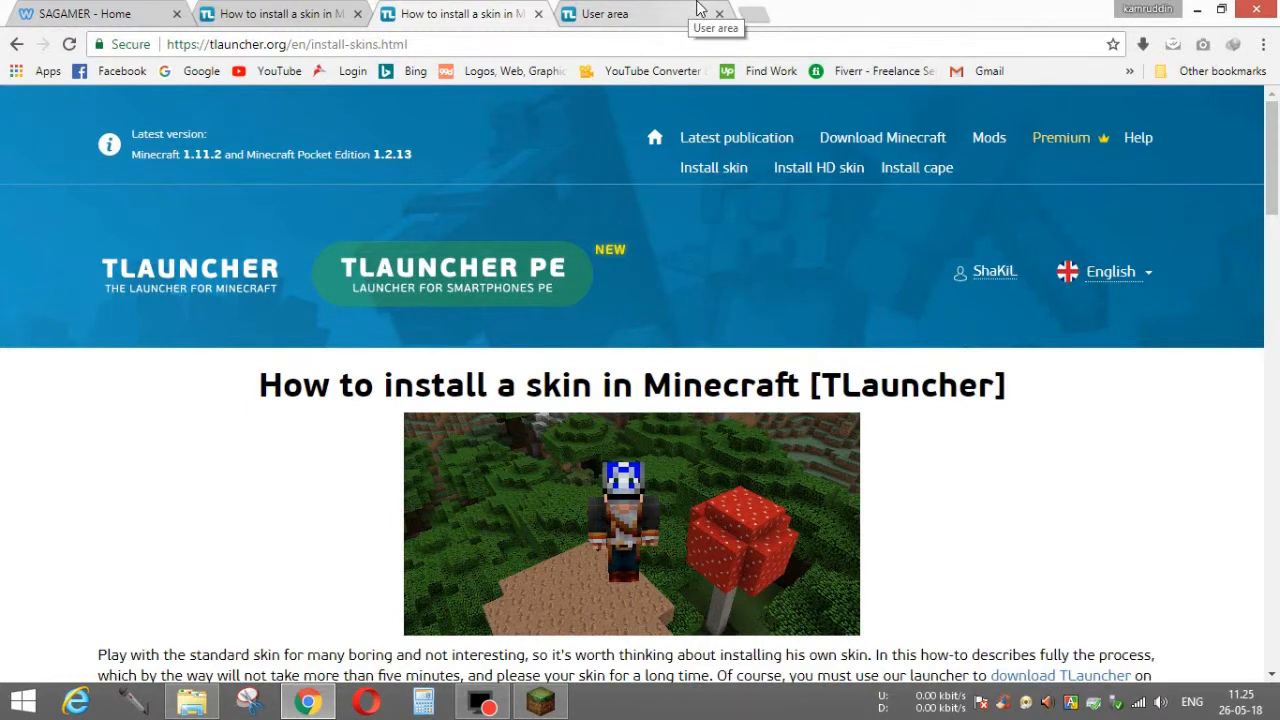
Switch to ShaKiL's user area and open the skin catalog under the skin preview.
left_click(604, 12)
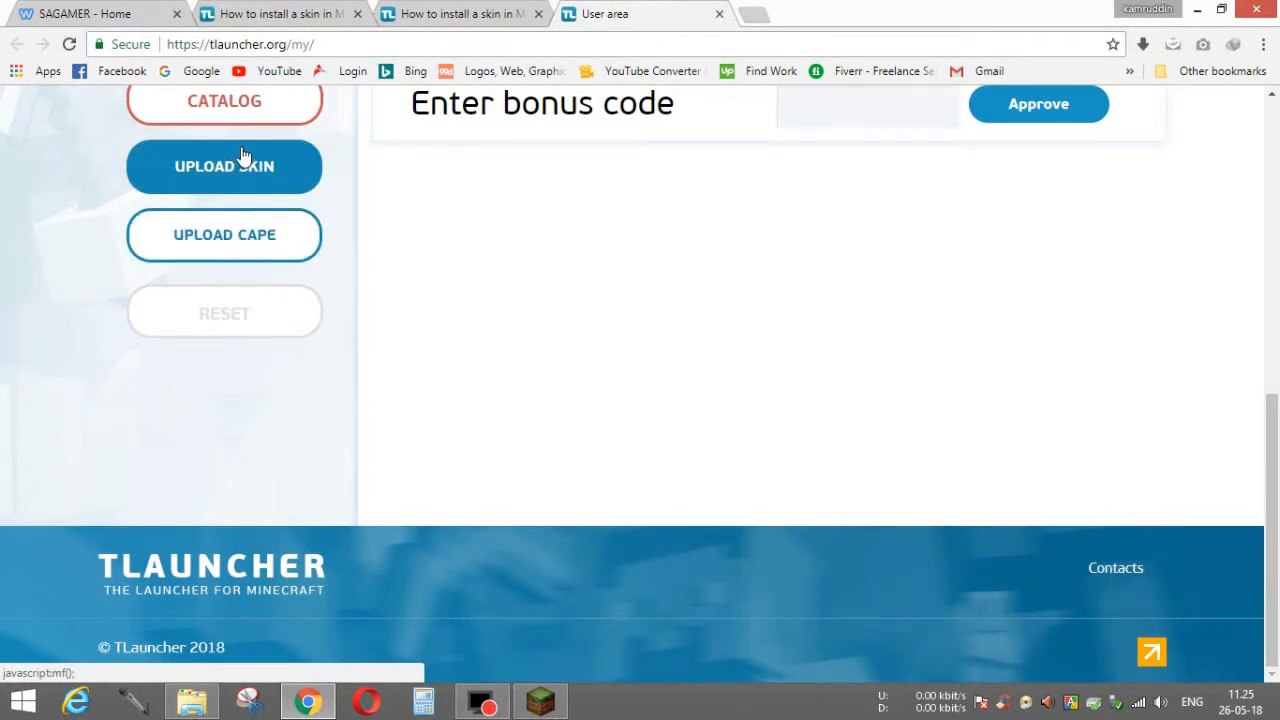
scroll("up", 3)
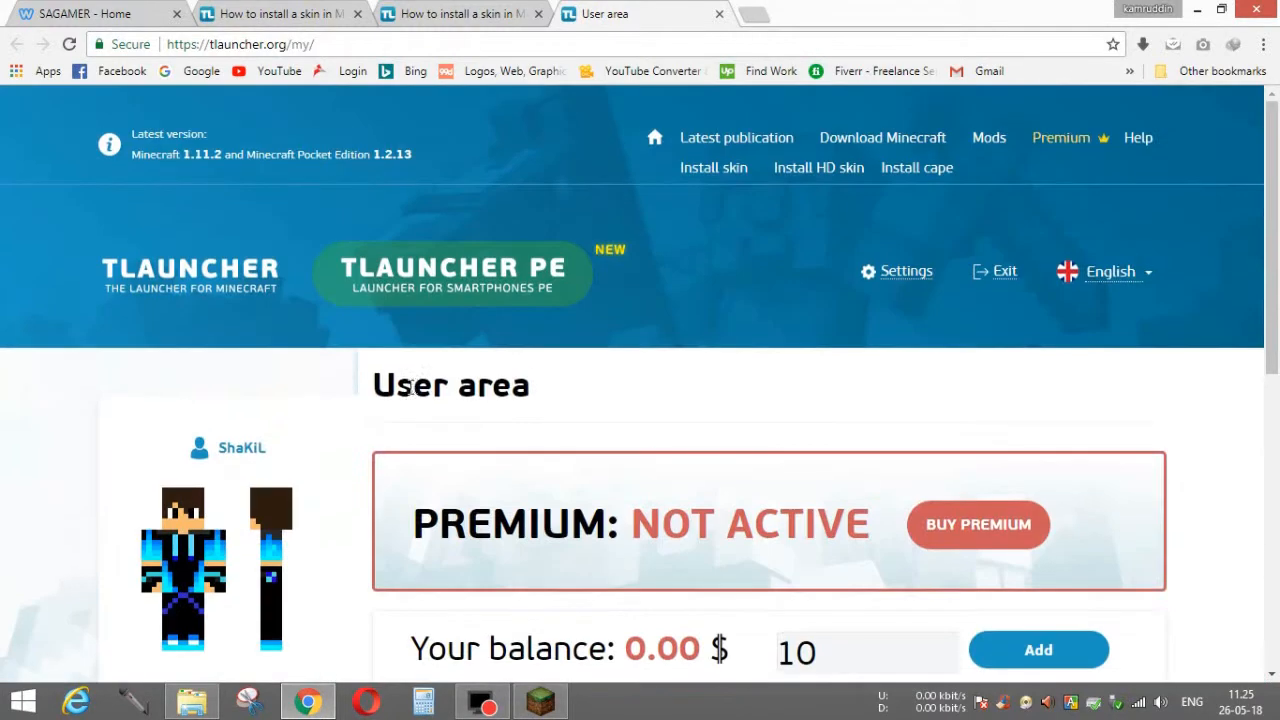
scroll("down", 3)
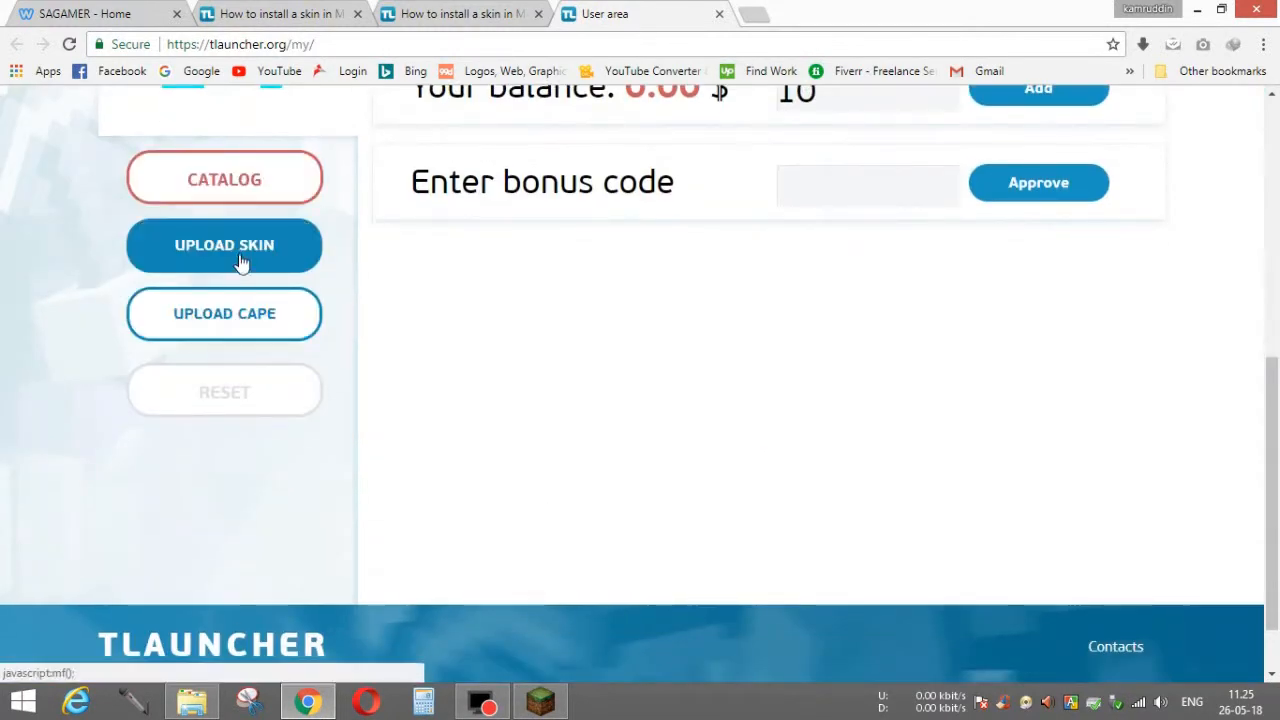
mouse_move(462, 564)
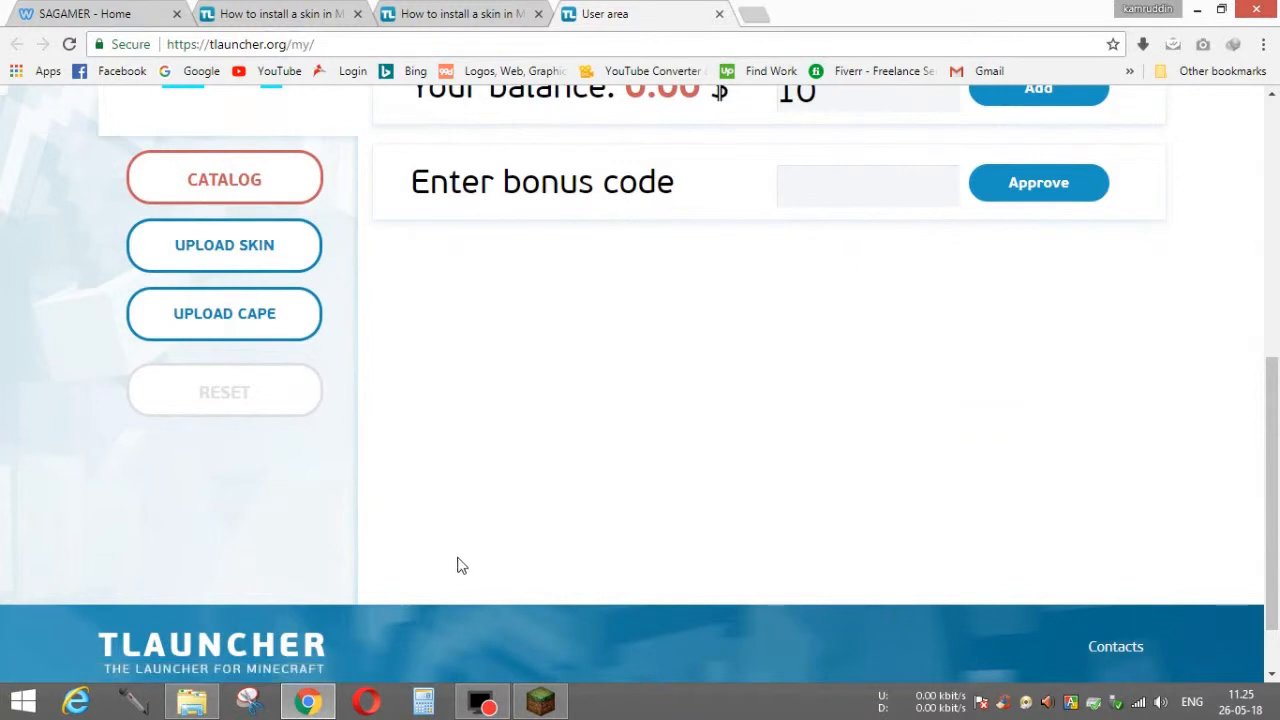
scroll("up", 3)
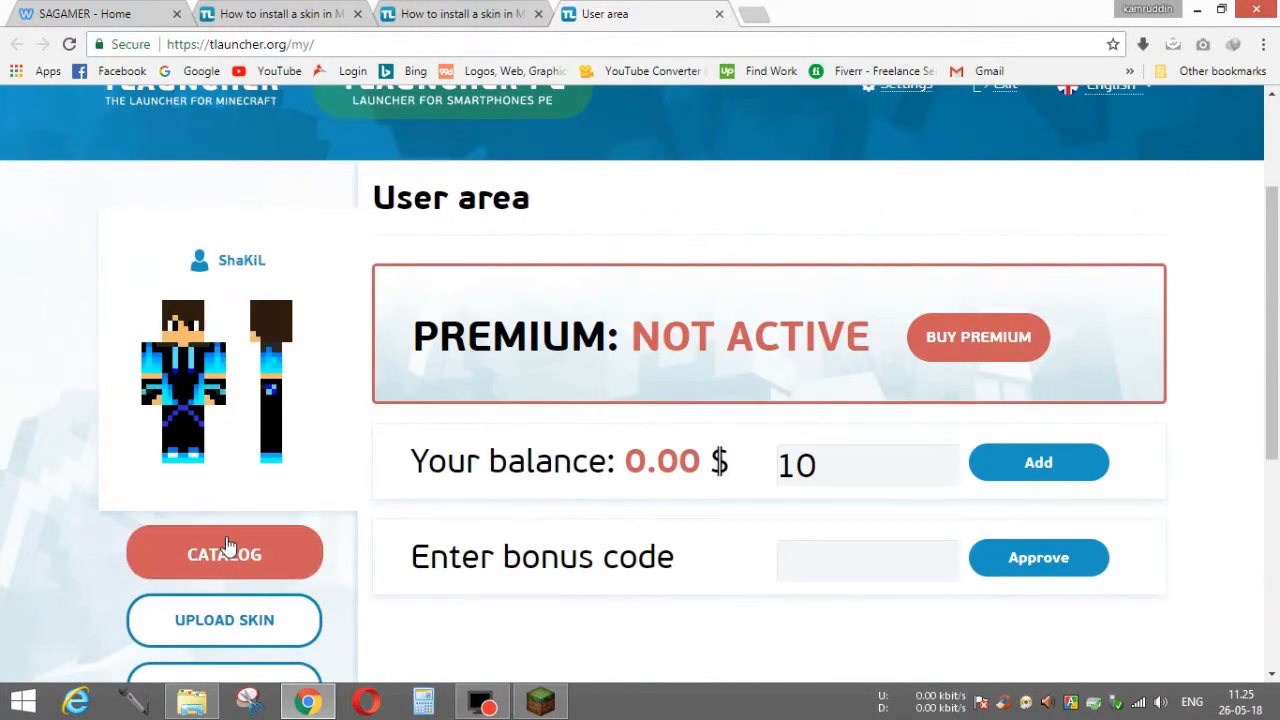
left_click(224, 552)
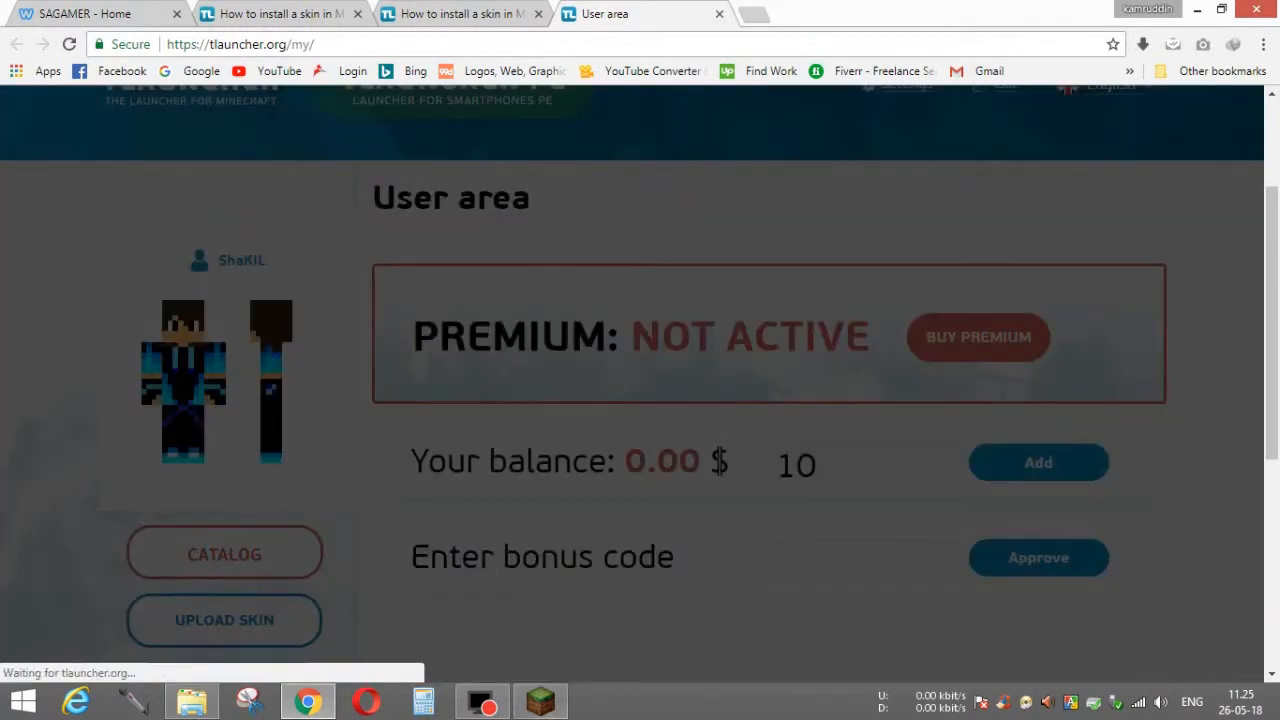
Browse the regular skins and then the HD skins in the catalog.
left_click(224, 552)
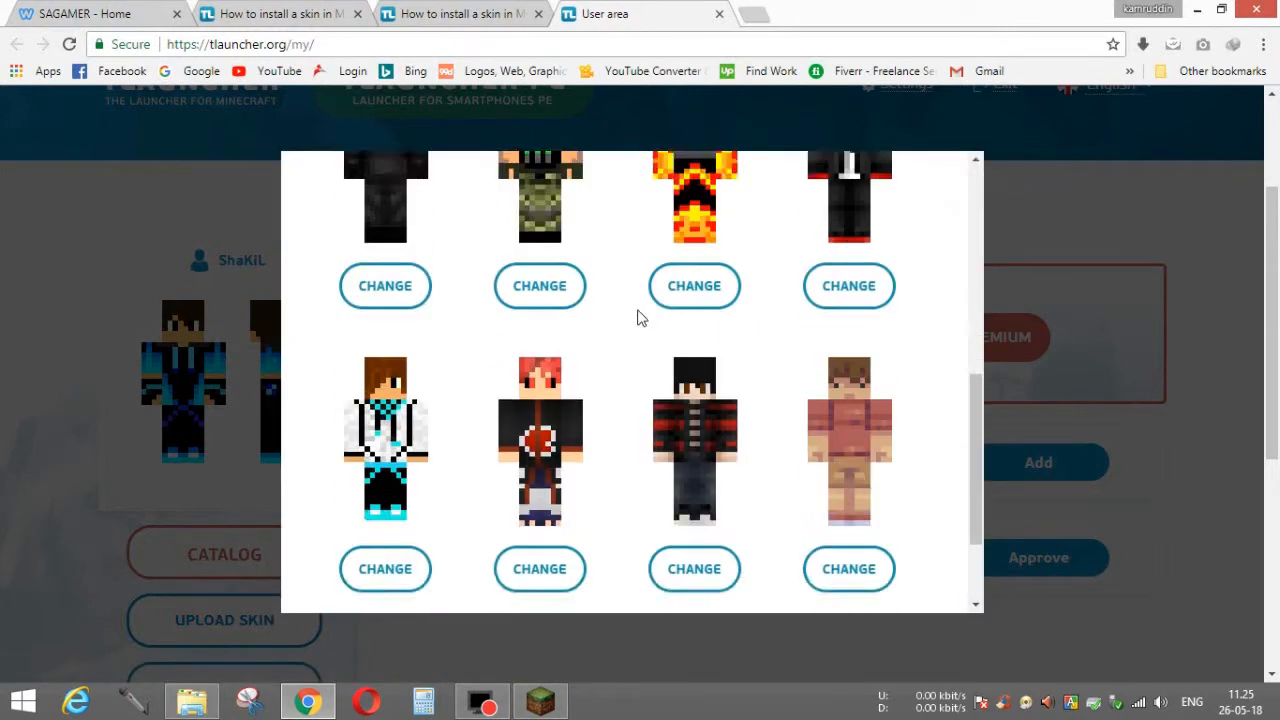
scroll("down", 3)
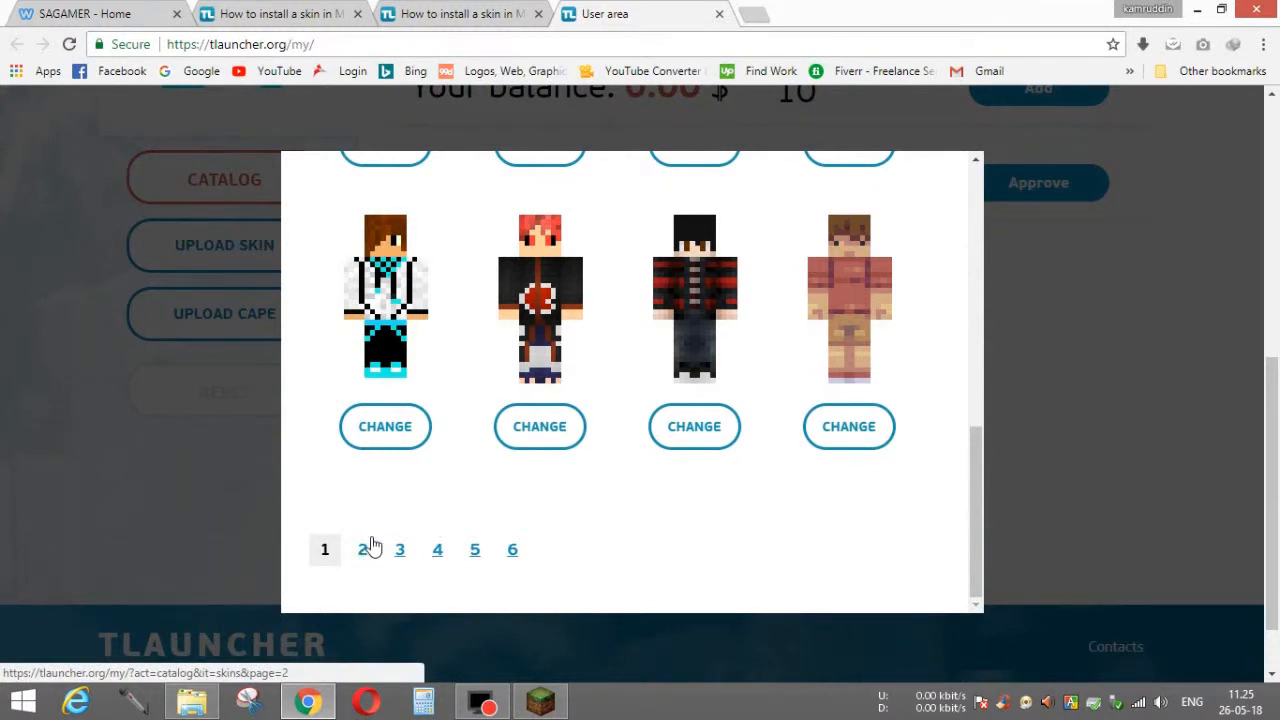
mouse_move(288, 364)
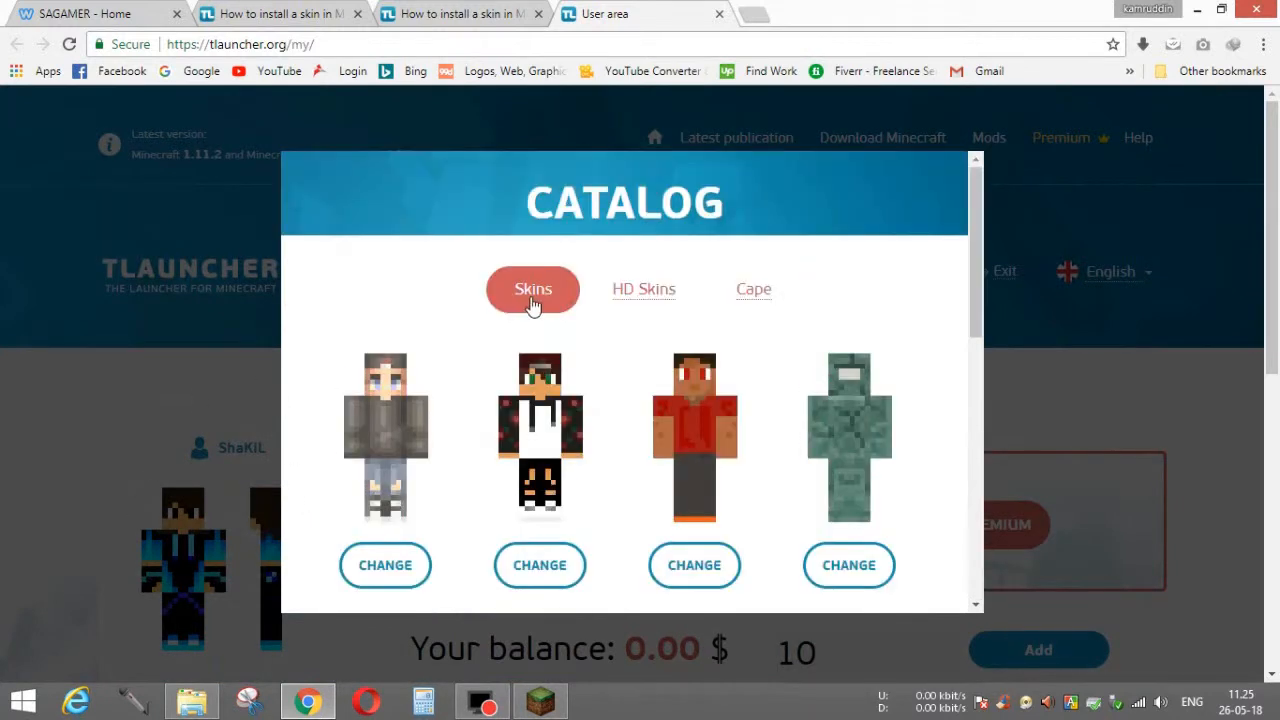
left_click(644, 288)
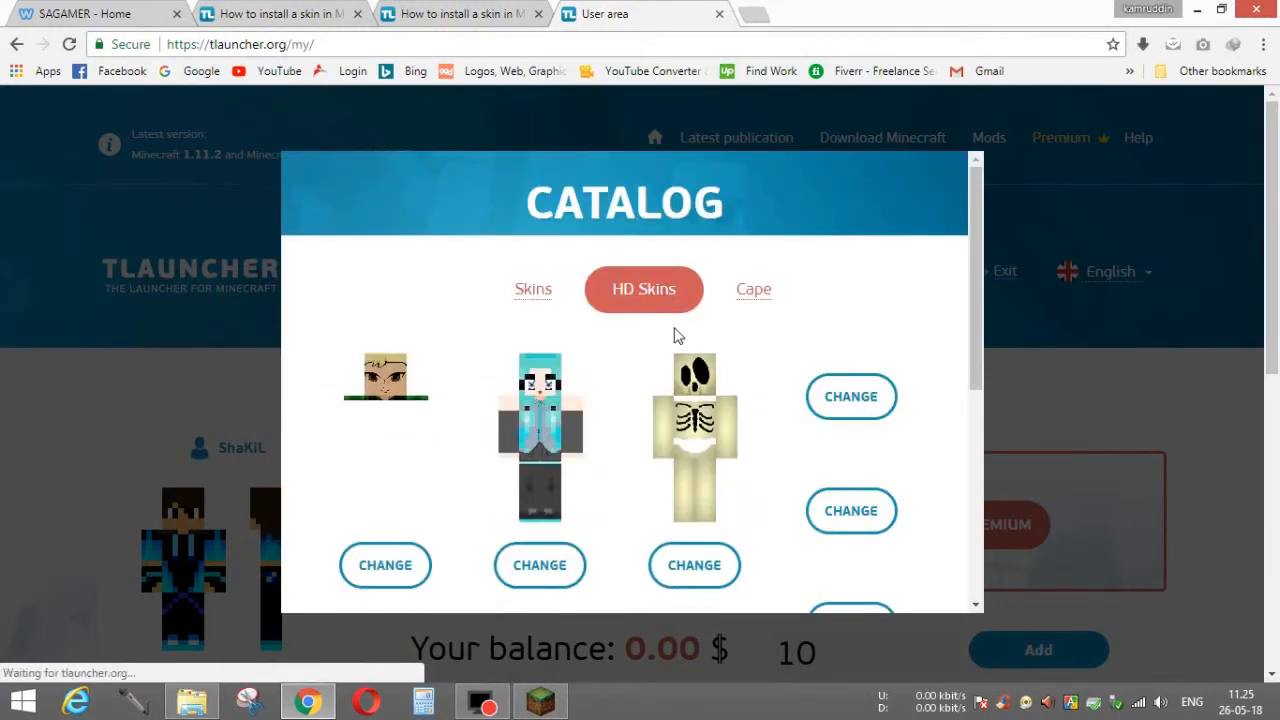
scroll("down", 3)
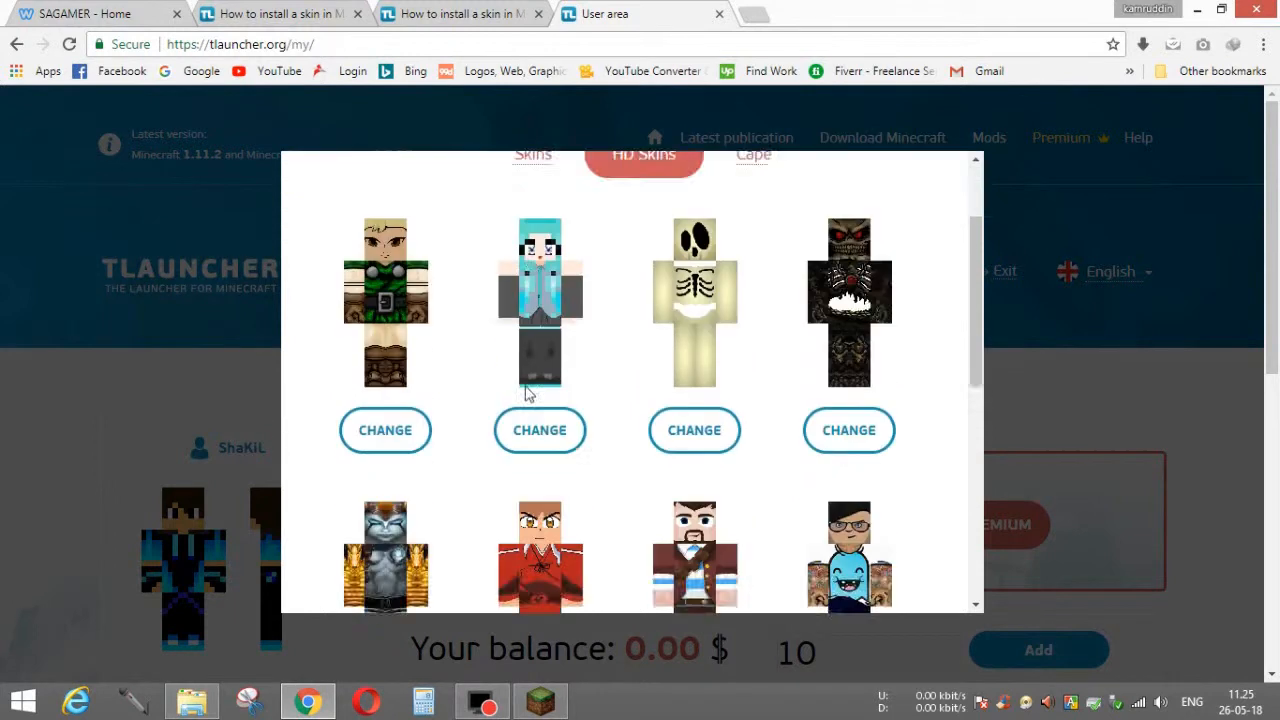
scroll("down", 3)
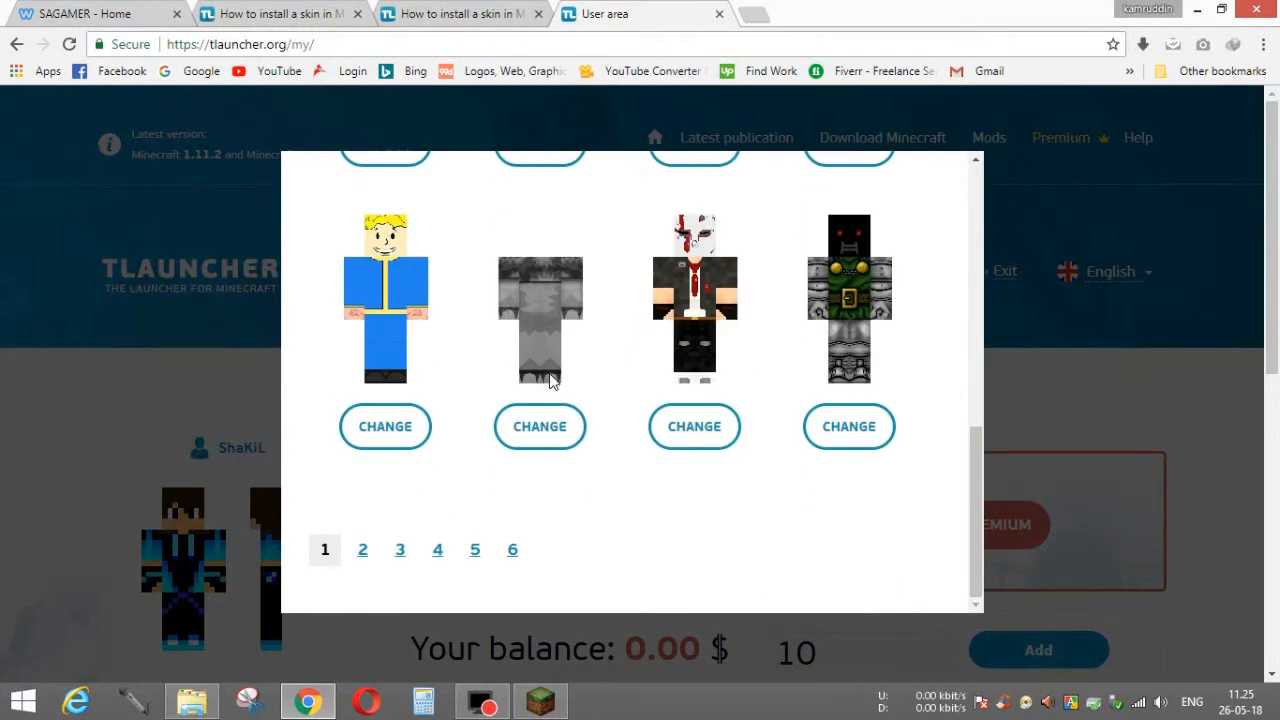
scroll("up", 3)
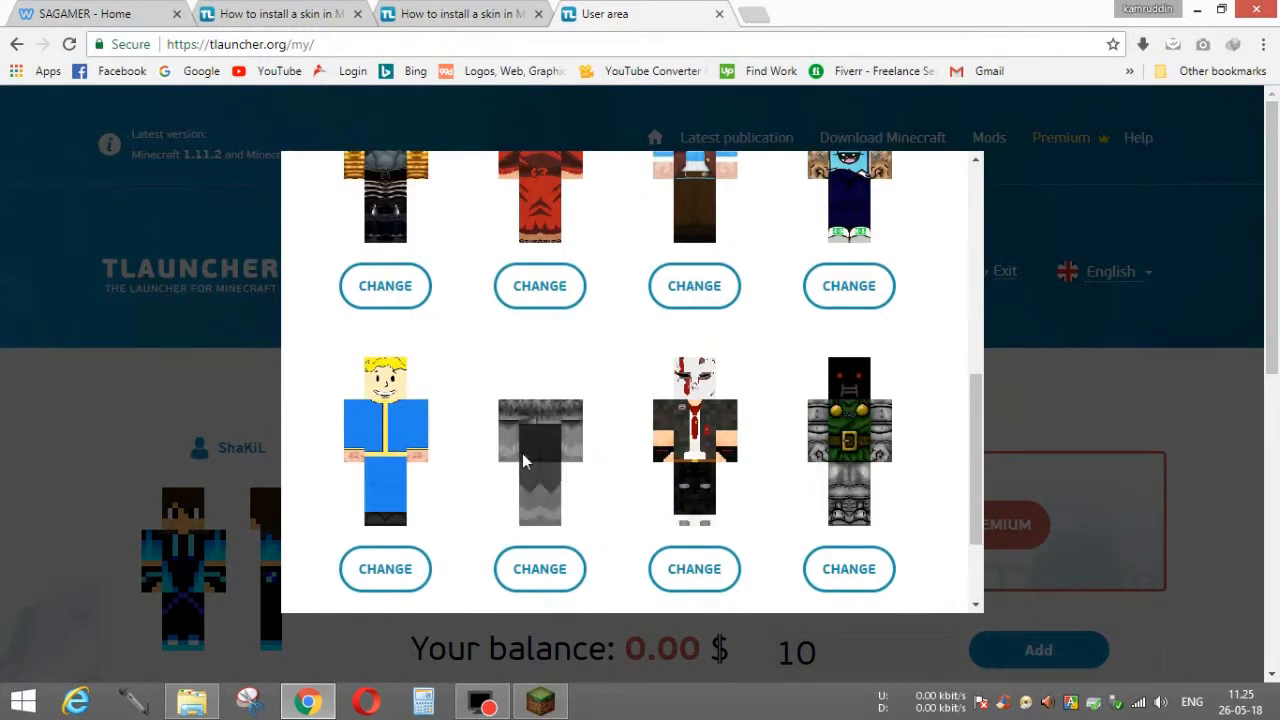
scroll("down", 3)
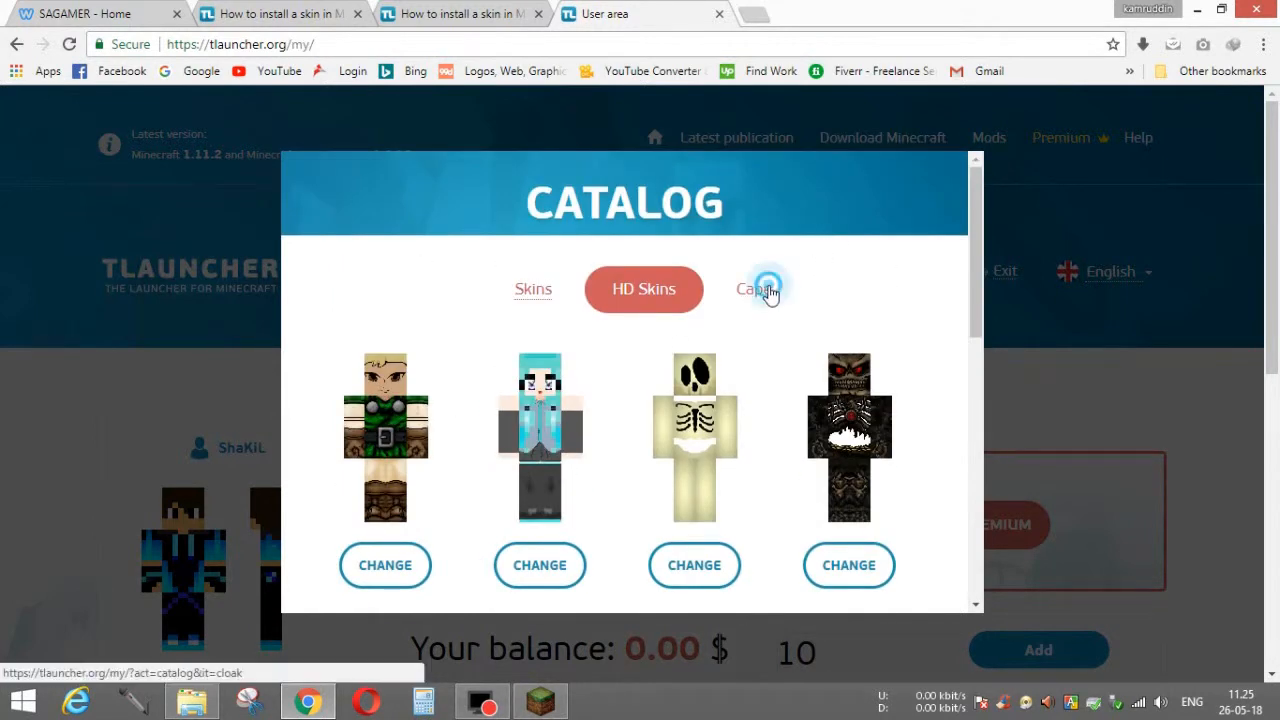
Browse the capes section of the catalog.
left_click(752, 288)
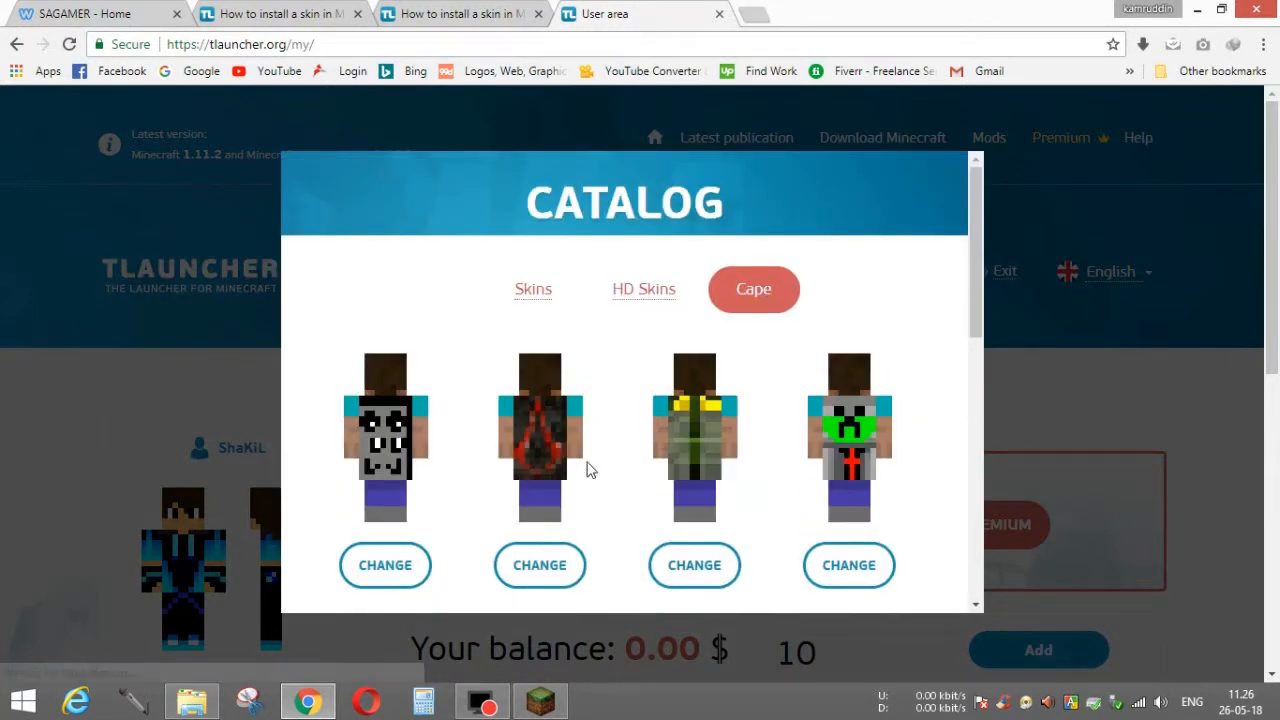
scroll("down", 3)
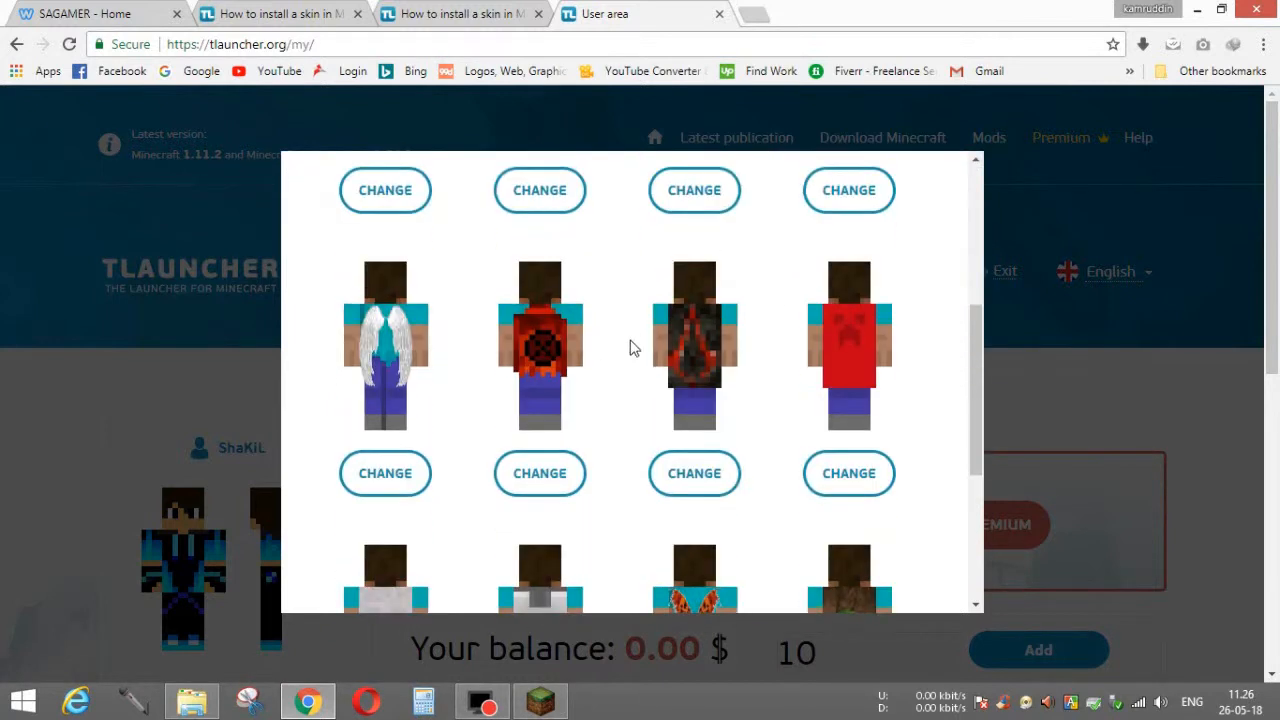
scroll("down", 3)
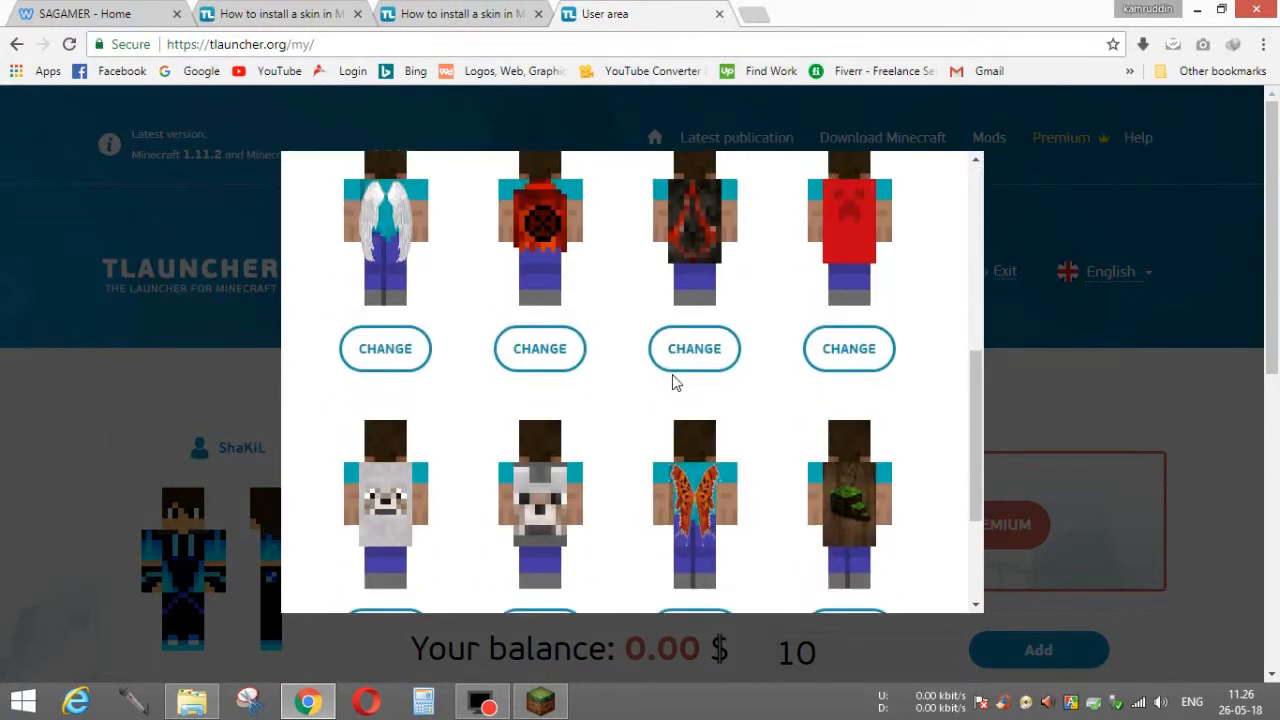
scroll("down", 3)
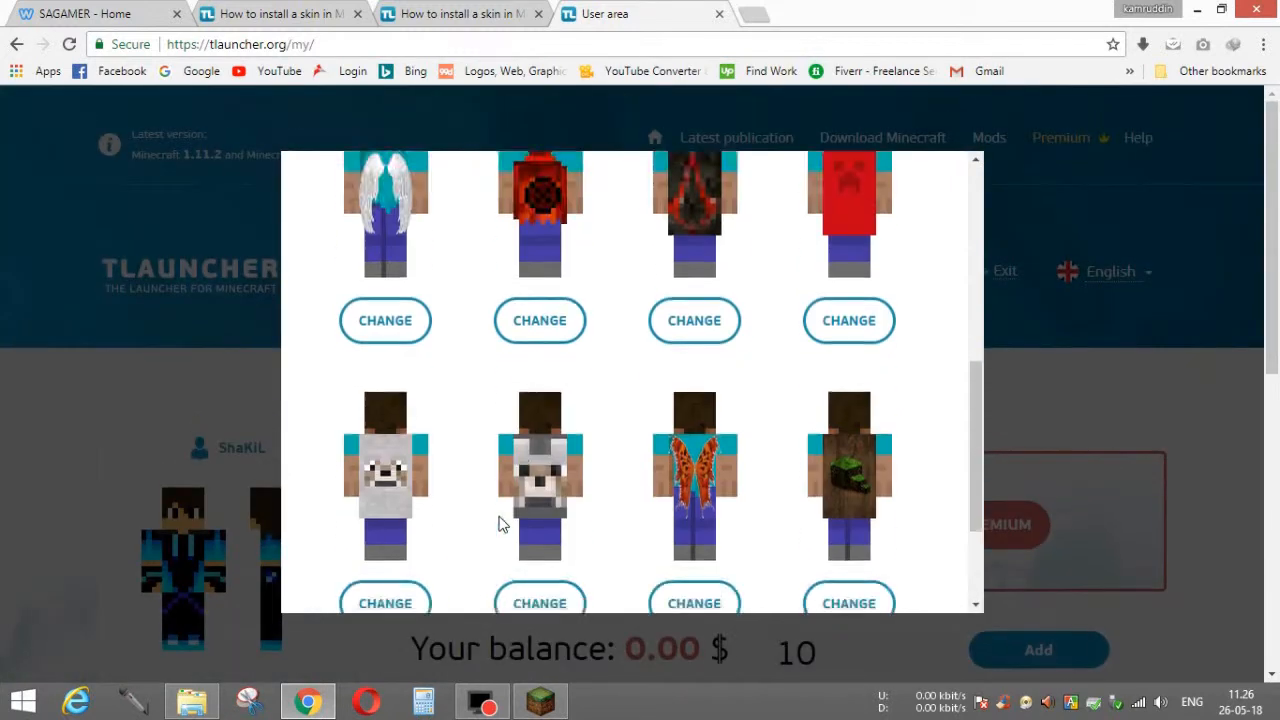
scroll("up", 3)
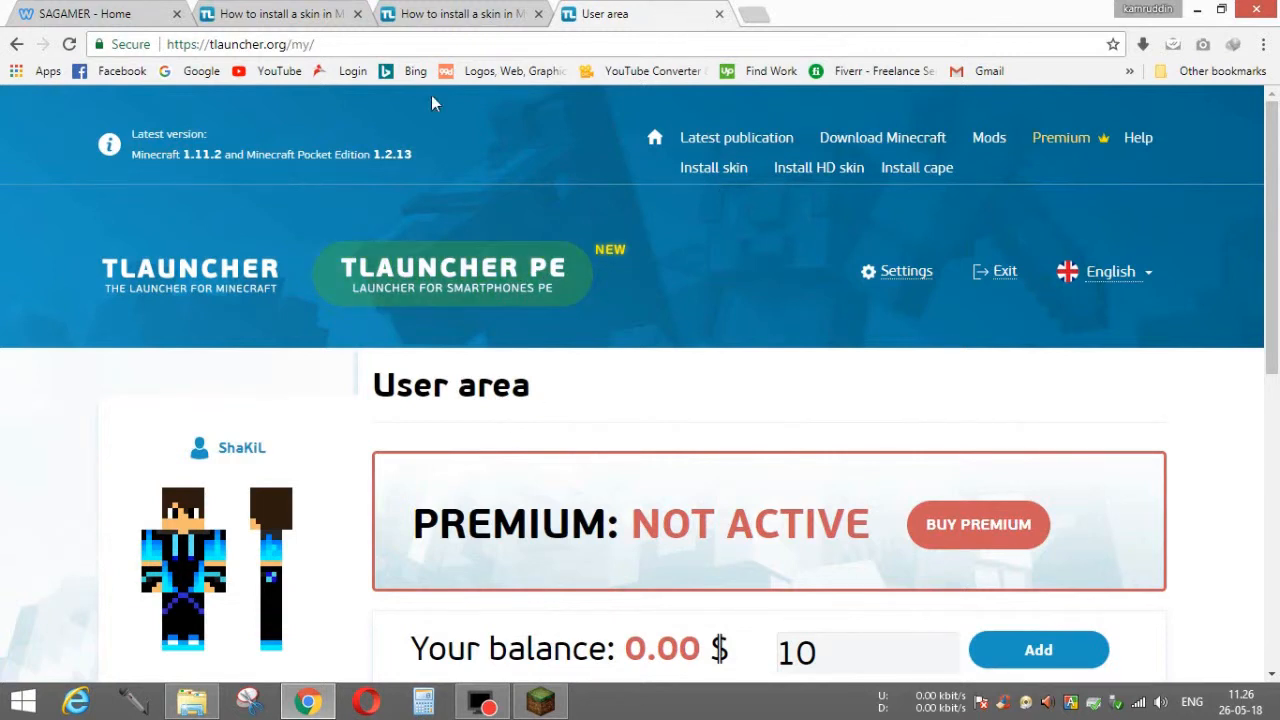
mouse_move(416, 344)
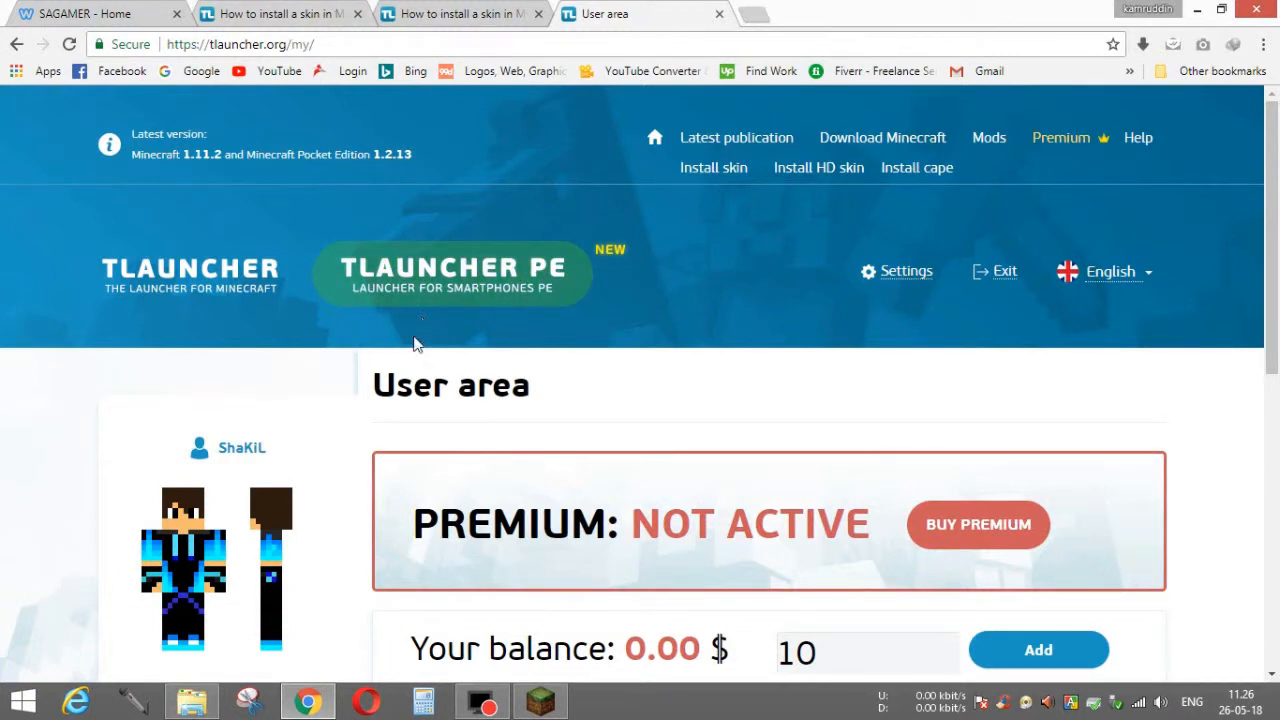
Switch to the SAGAMER home page and scroll down to its comment form.
left_click(90, 12)
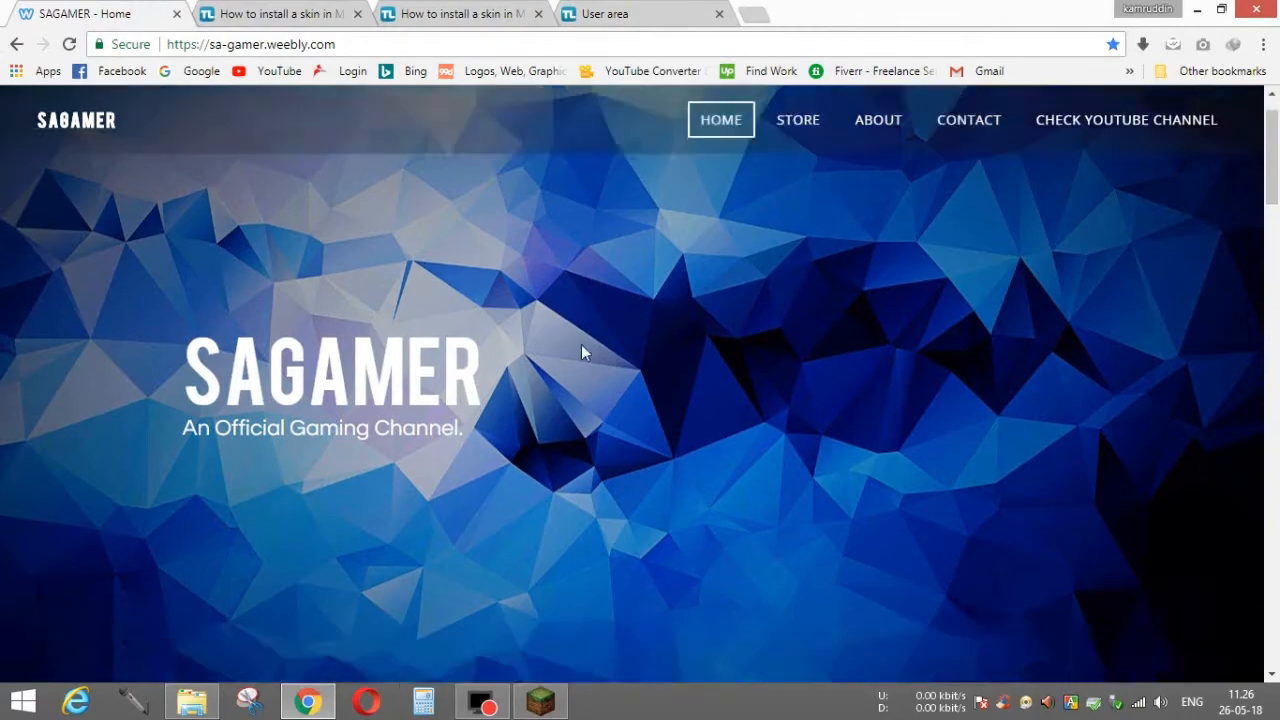
scroll("down", 3)
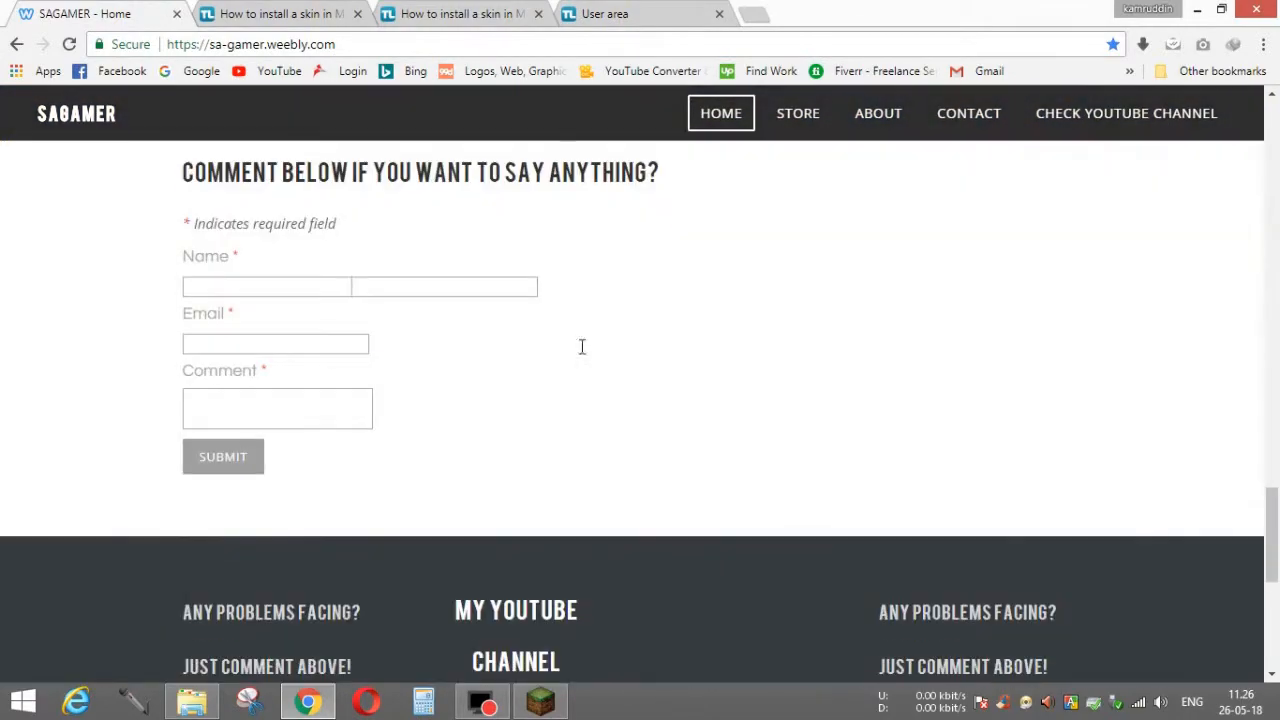
scroll("up", 3)
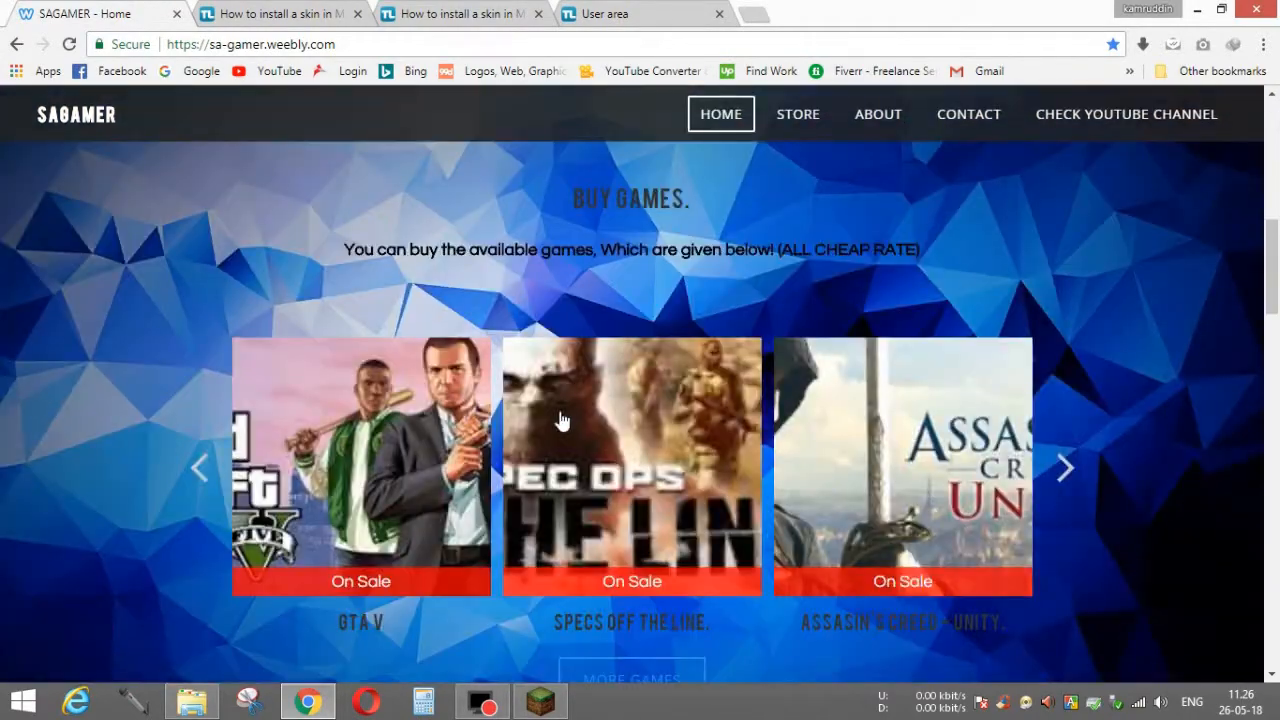
scroll("up", 3)
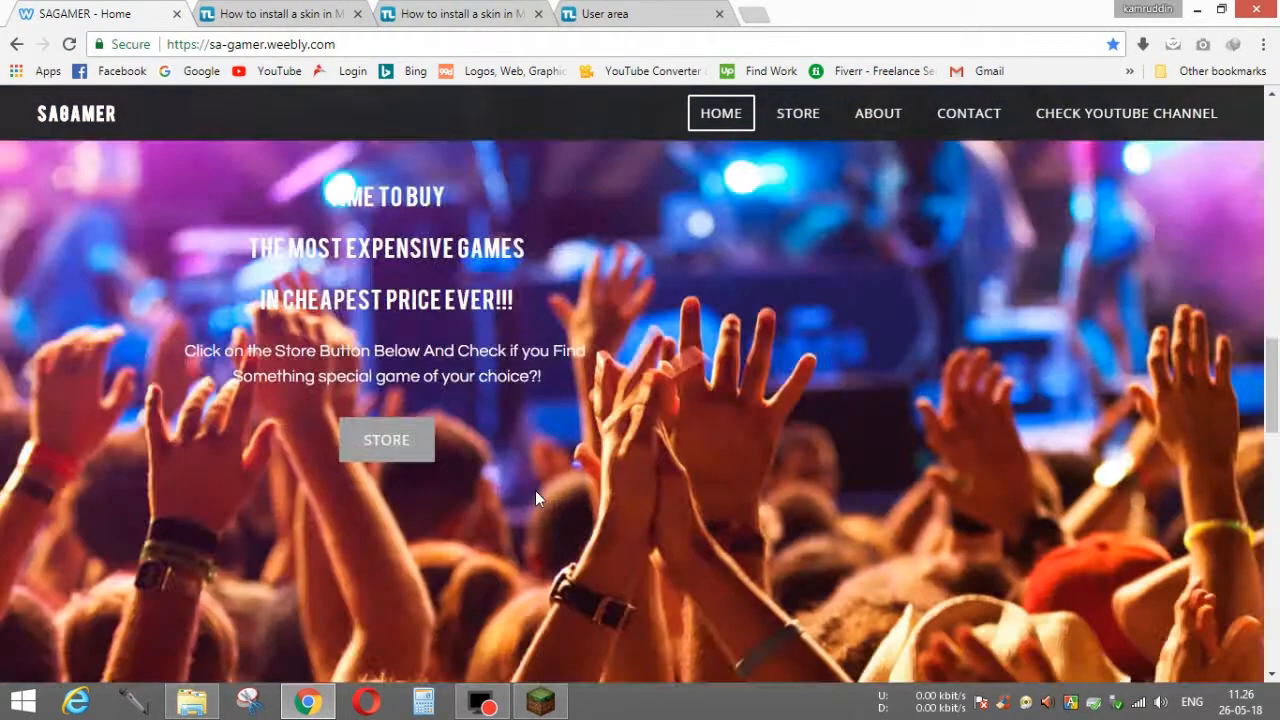
scroll("down", 3)
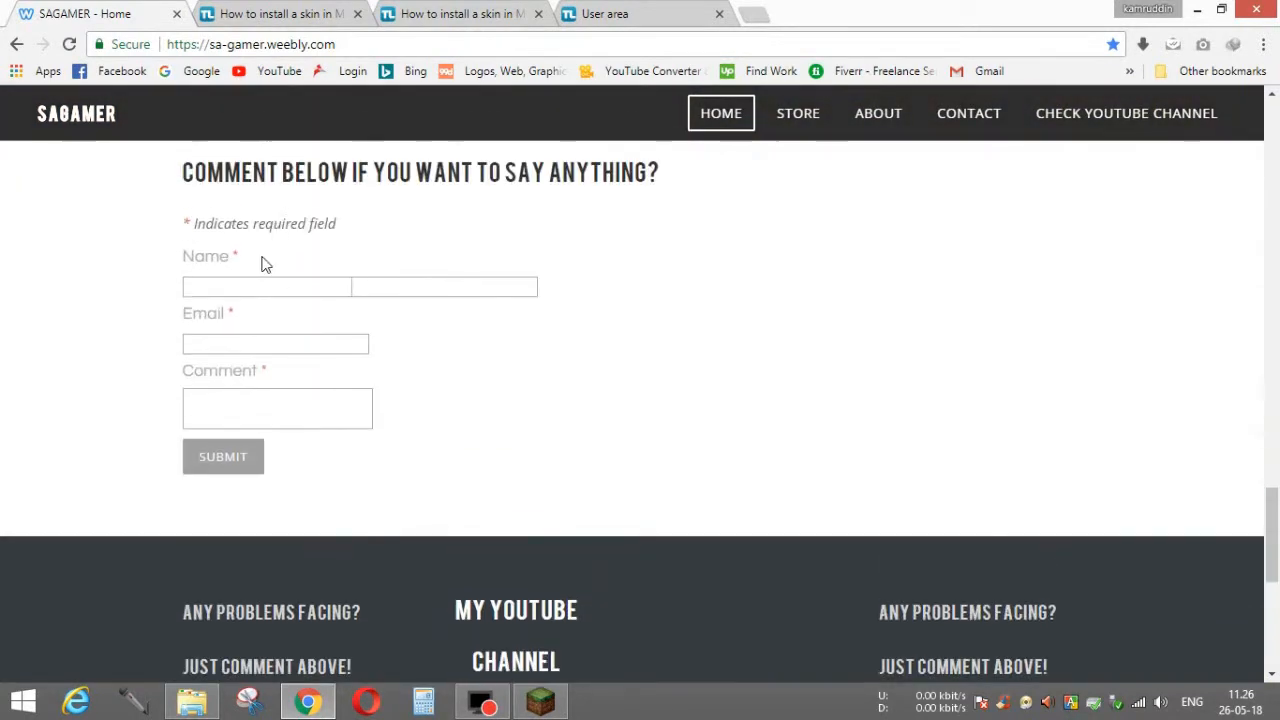
type("Shakil")
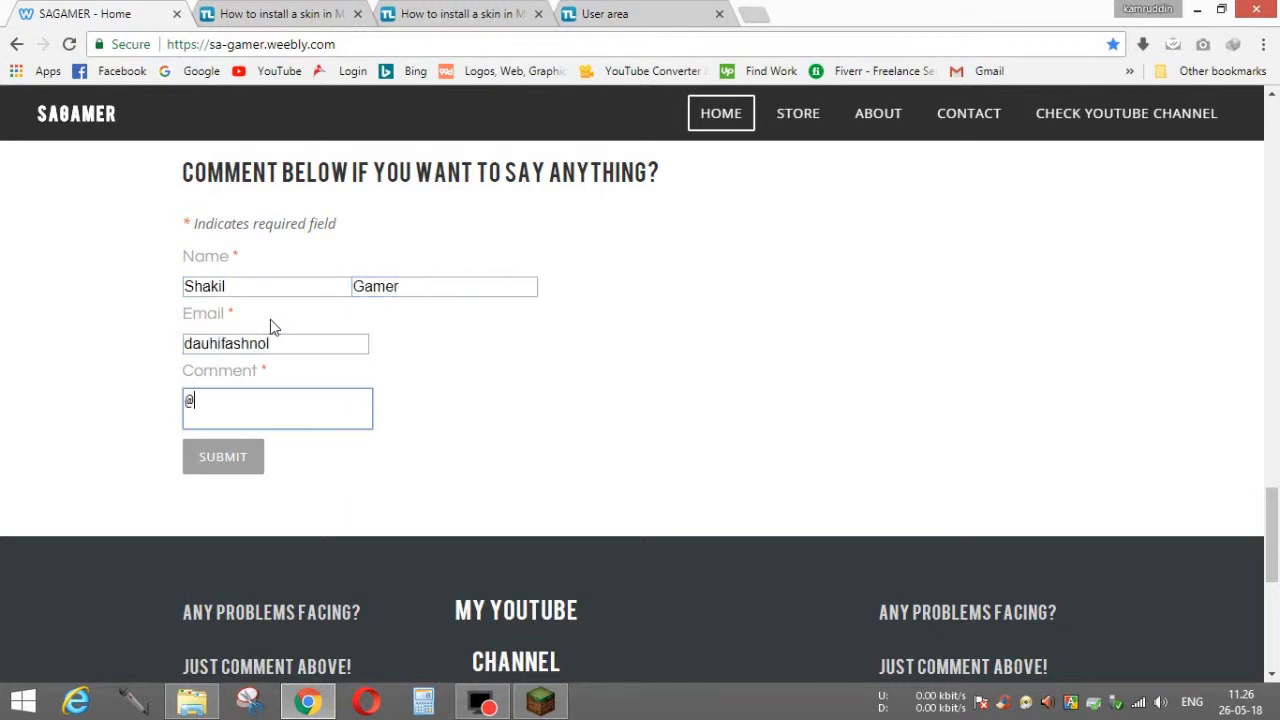
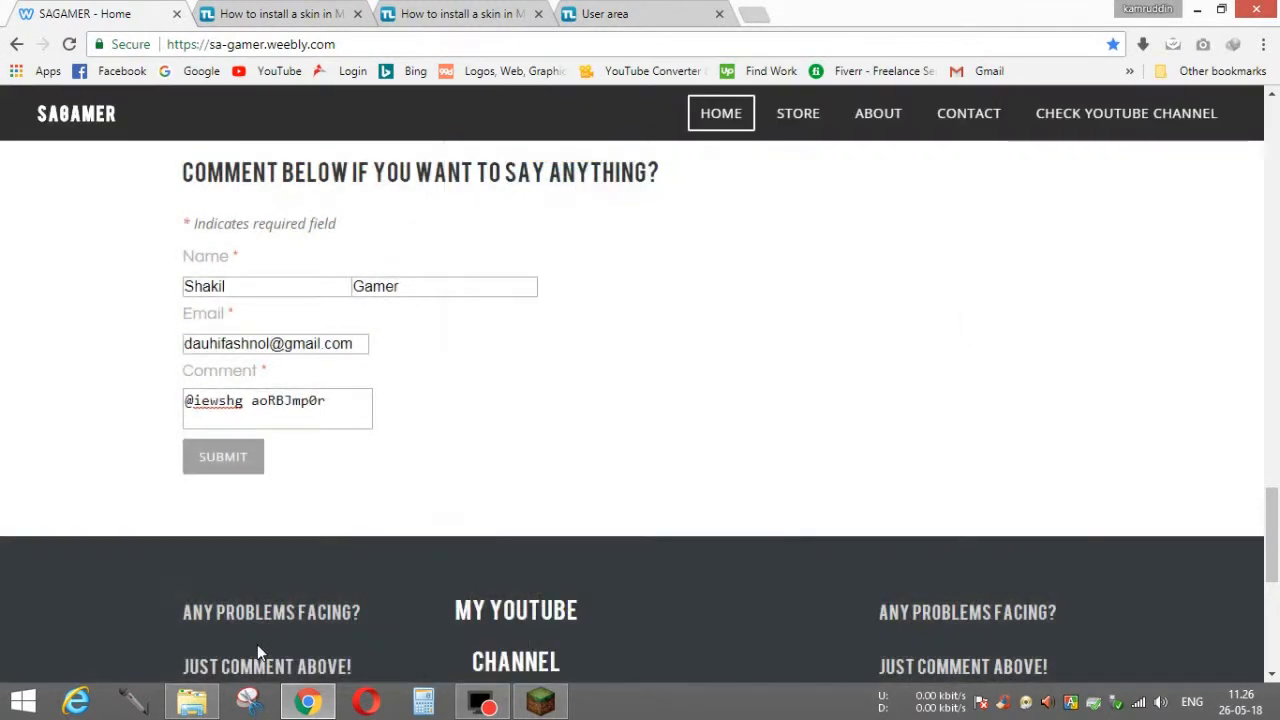
scroll("up", 3)
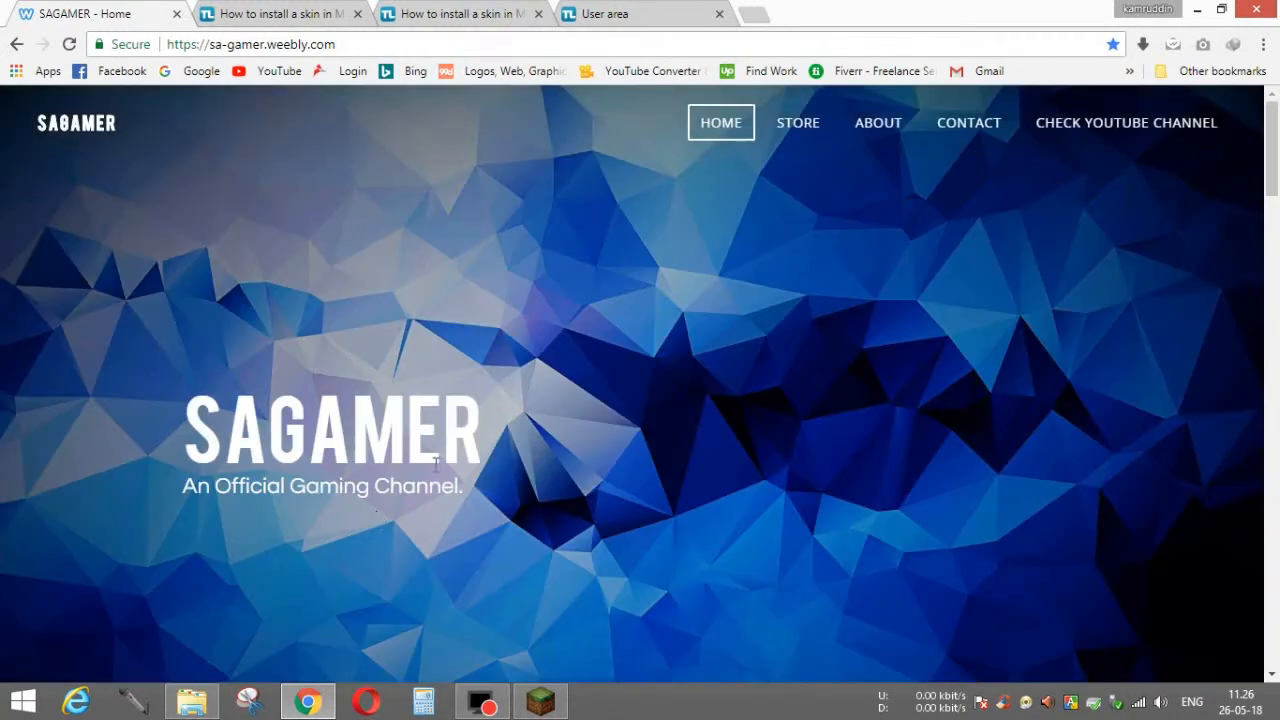
double_click(332, 428)
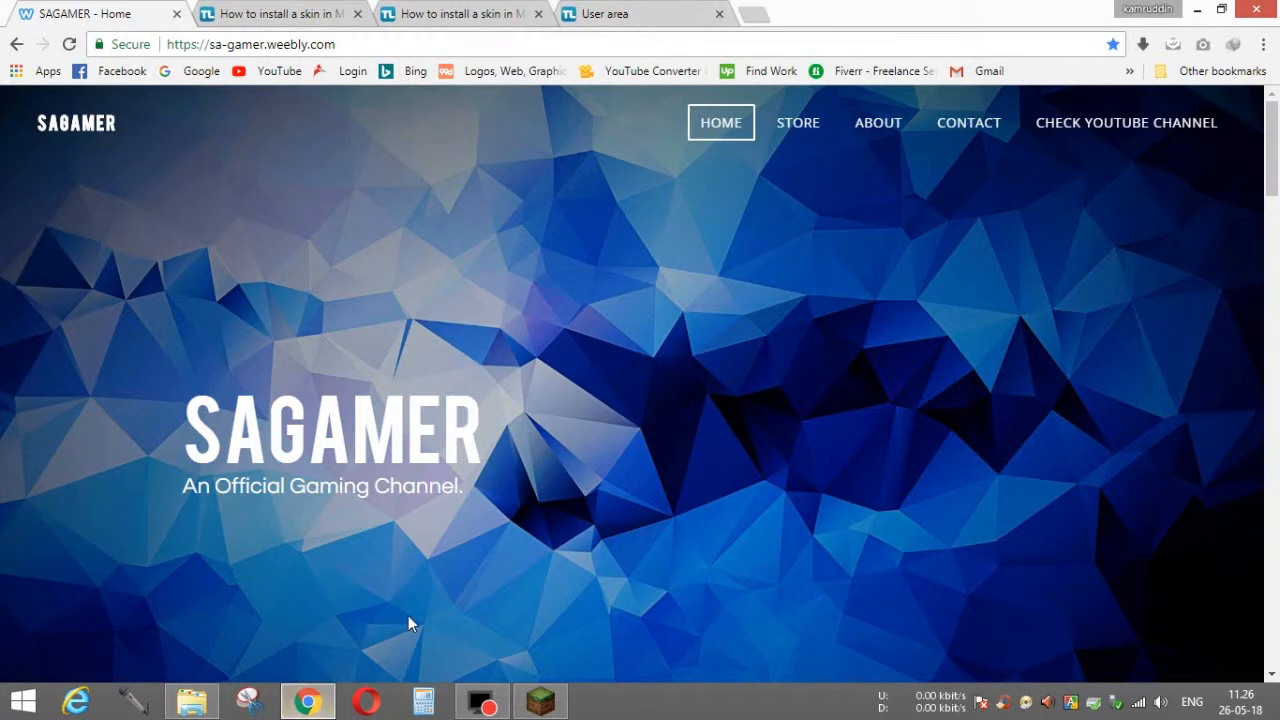
mouse_move(490, 572)
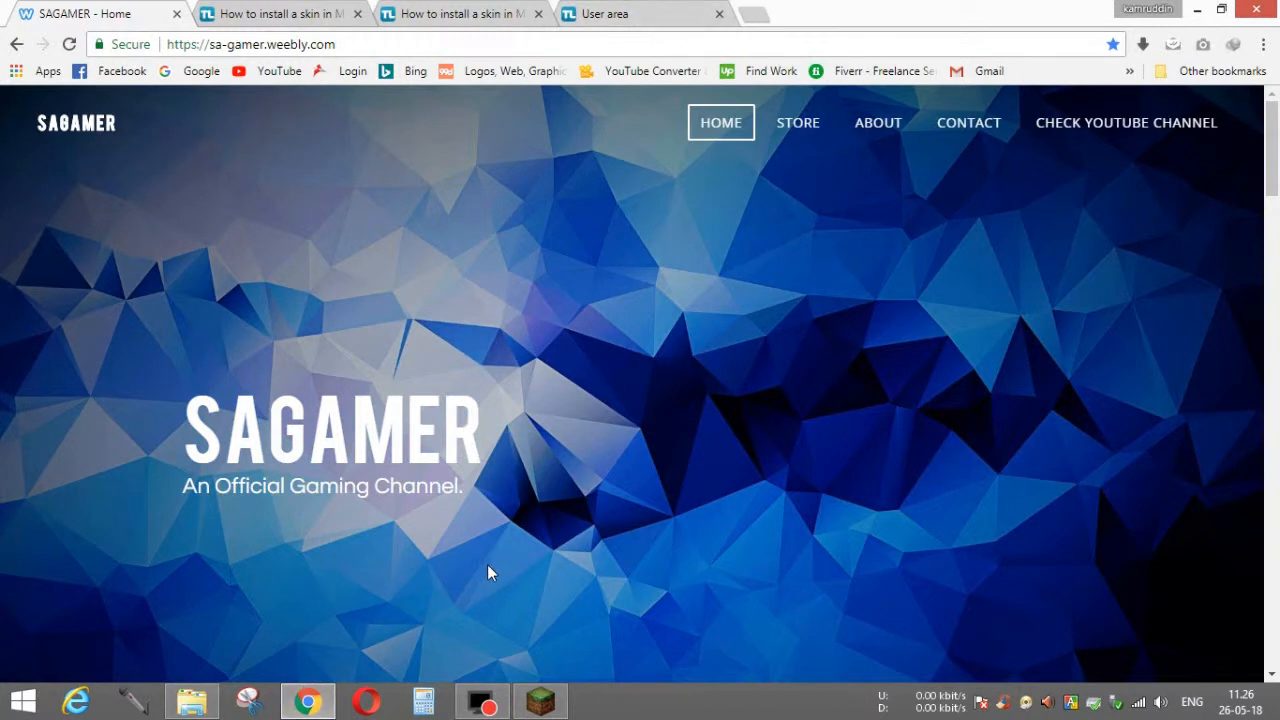